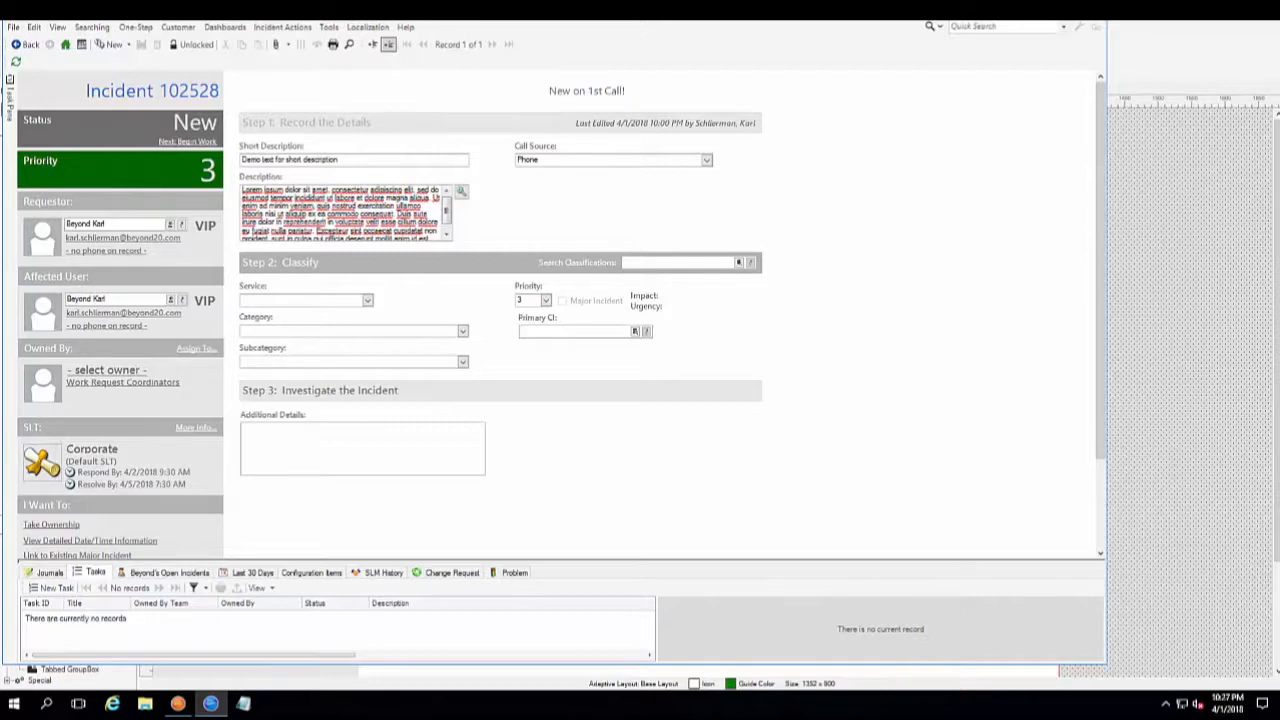
{"action": "mouse_move", "coordinate": [878, 400]}
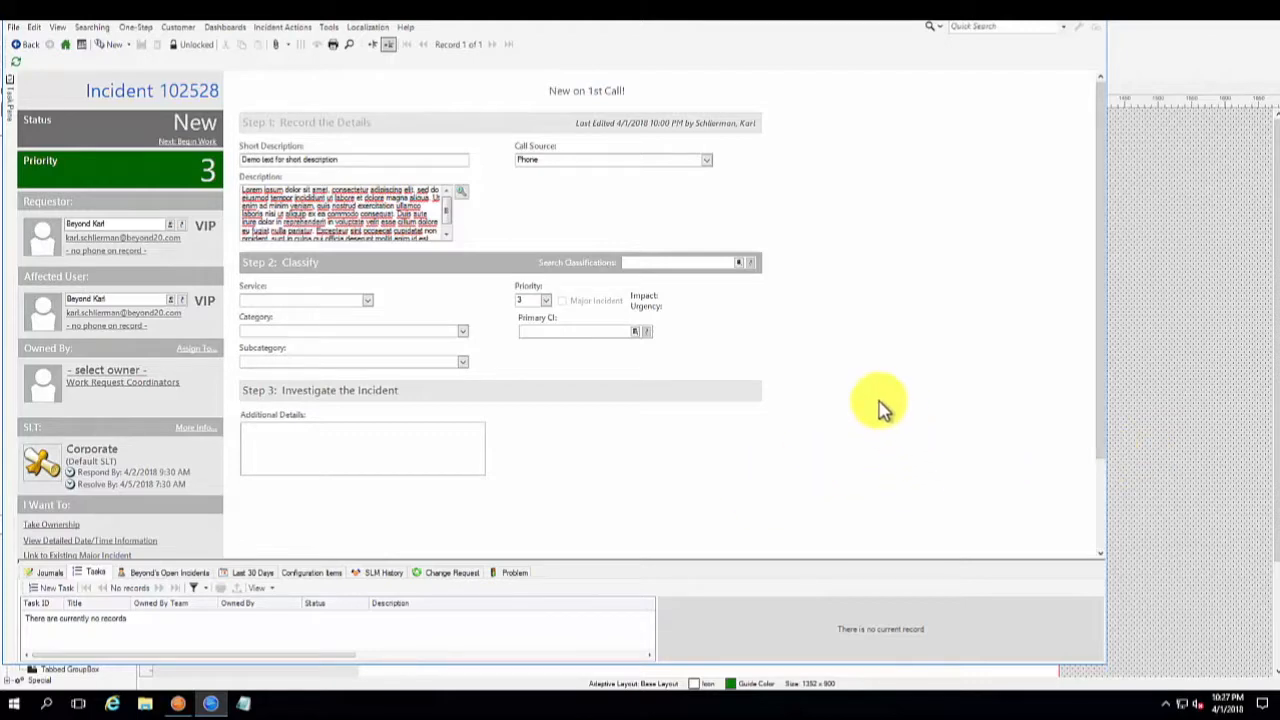
{"action": "mouse_move", "coordinate": [880, 424]}
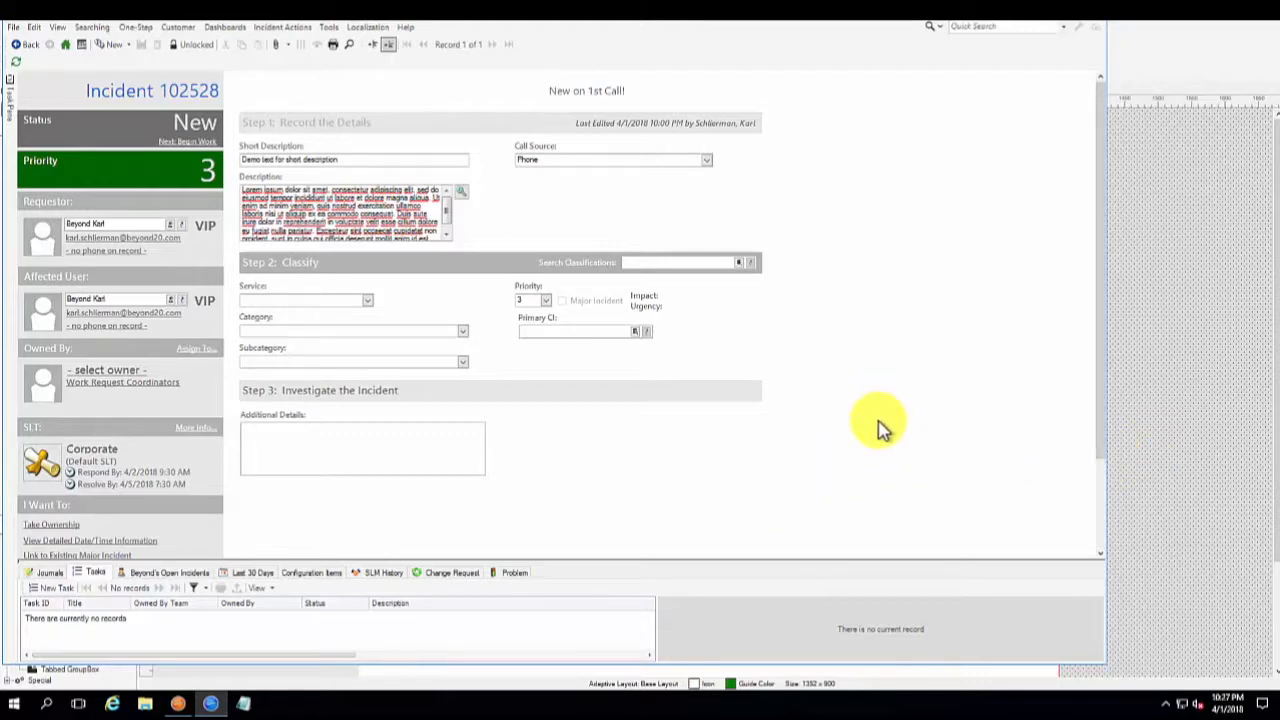
{"action": "mouse_move", "coordinate": [276, 136]}
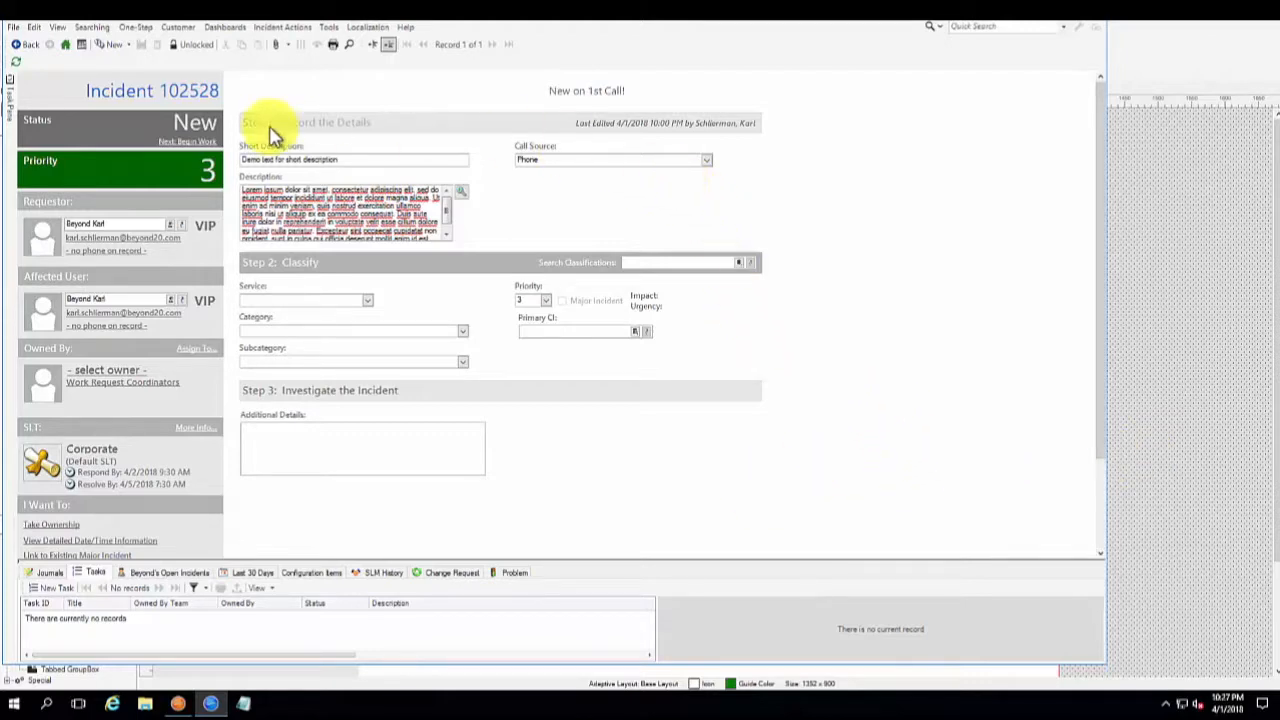
{"action": "mouse_move", "coordinate": [596, 496]}
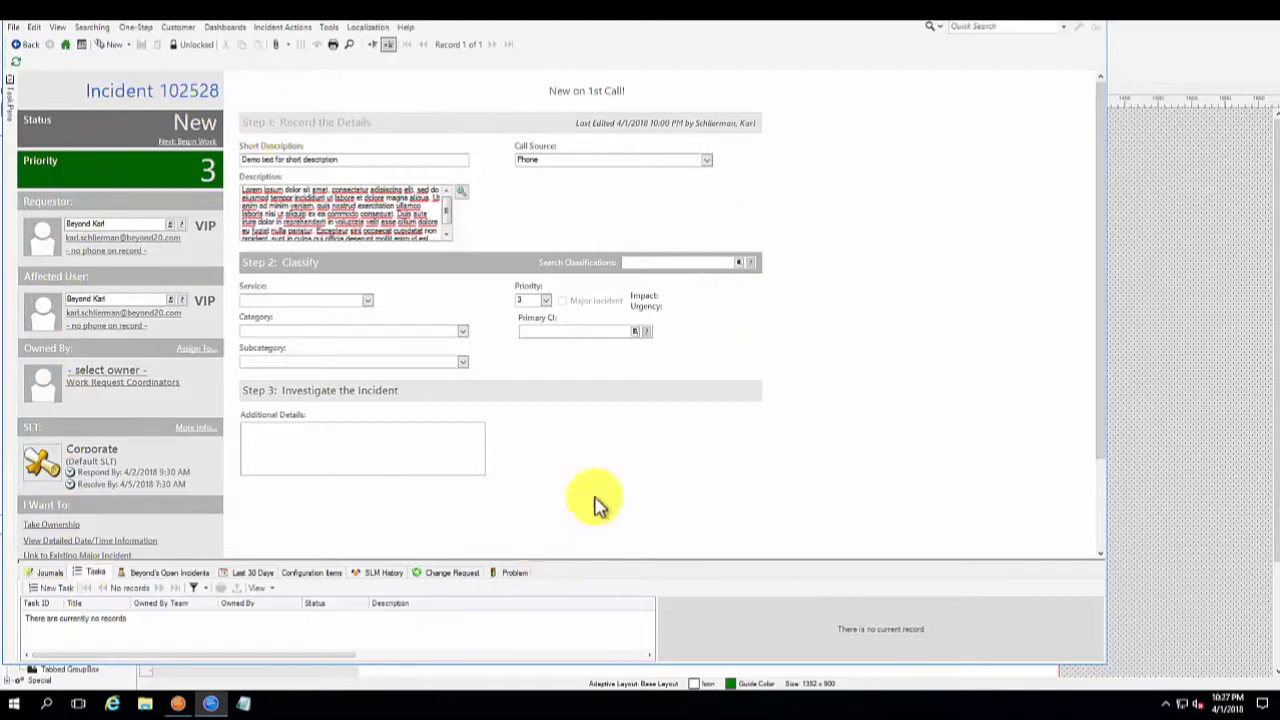
{"action": "mouse_move", "coordinate": [564, 250]}
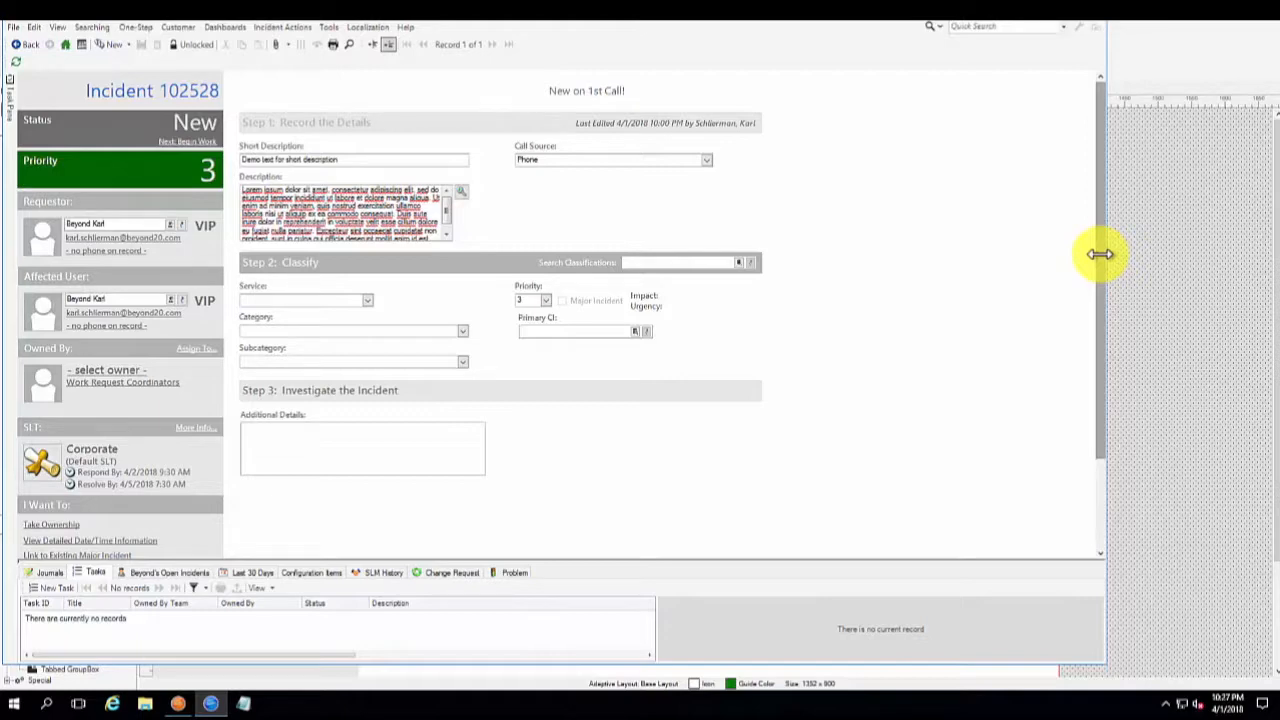
{"action": "mouse_move", "coordinate": [1110, 262]}
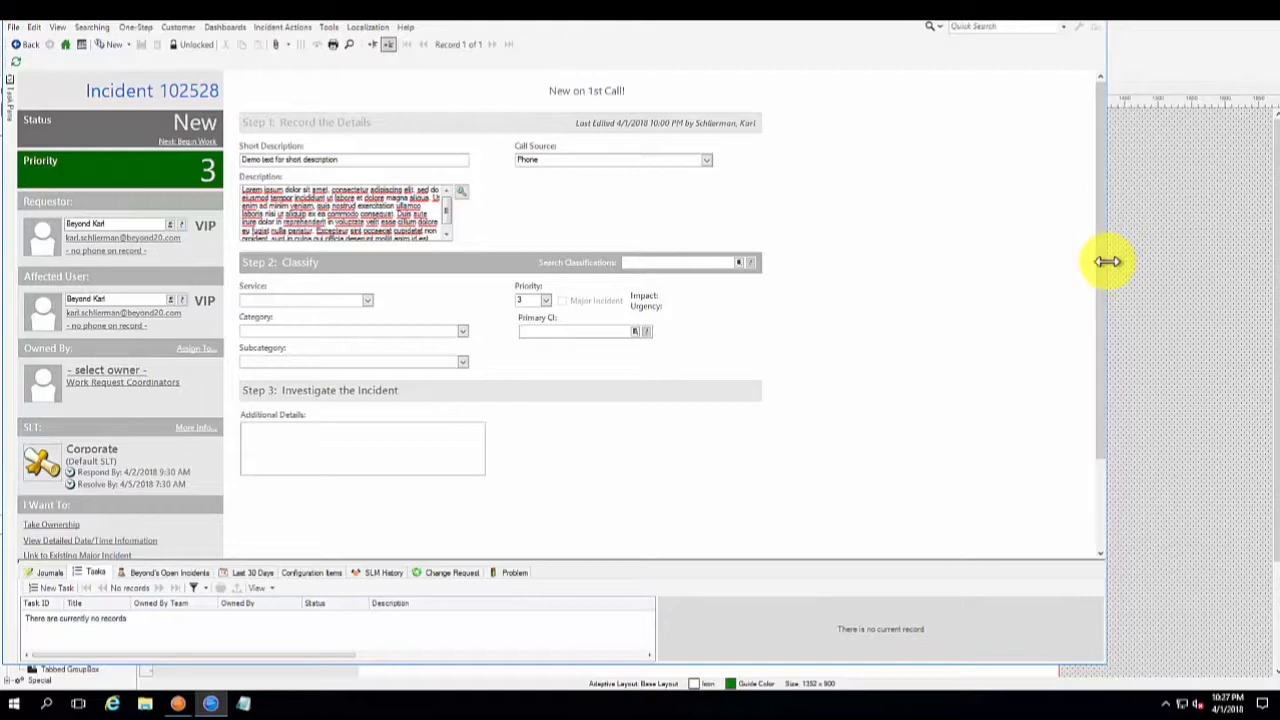
{"action": "mouse_move", "coordinate": [1100, 268]}
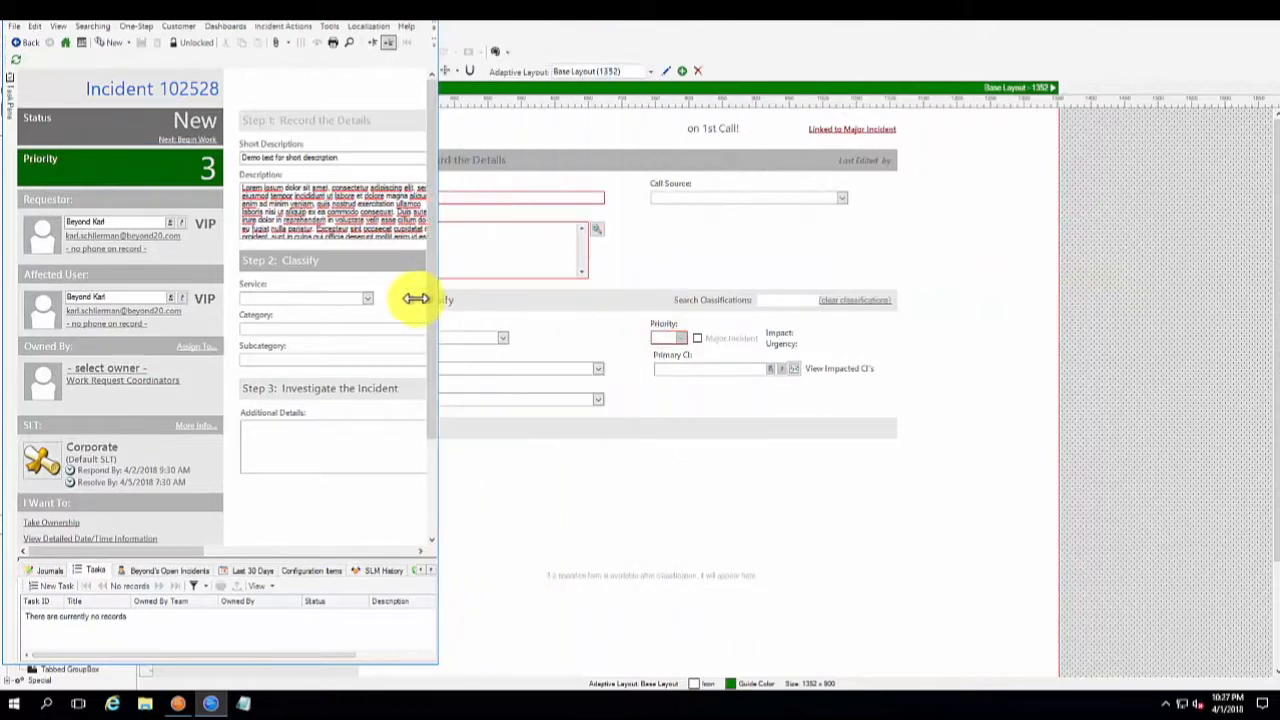
Narrow incident 102528's window to phone width so the Mobile Technician layout reflows
{"action": "left_click_drag", "start_coordinate": [416, 298], "coordinate": [318, 306]}
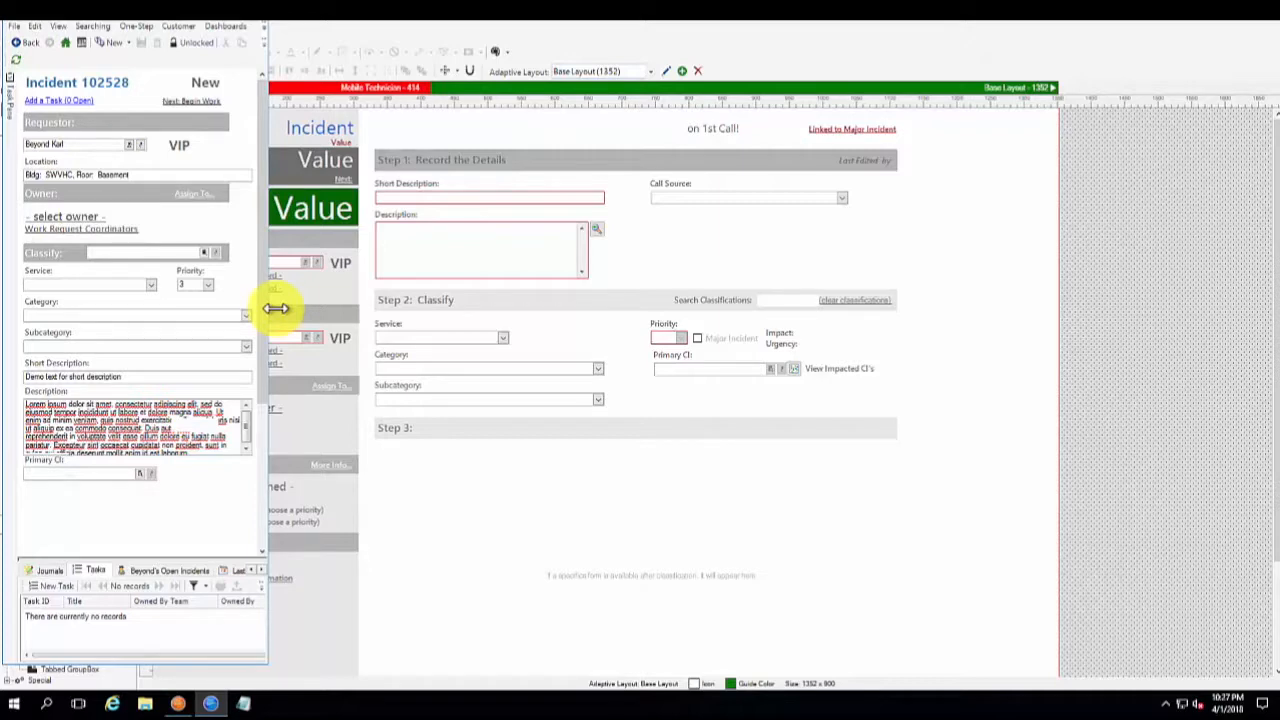
{"action": "mouse_move", "coordinate": [10, 36]}
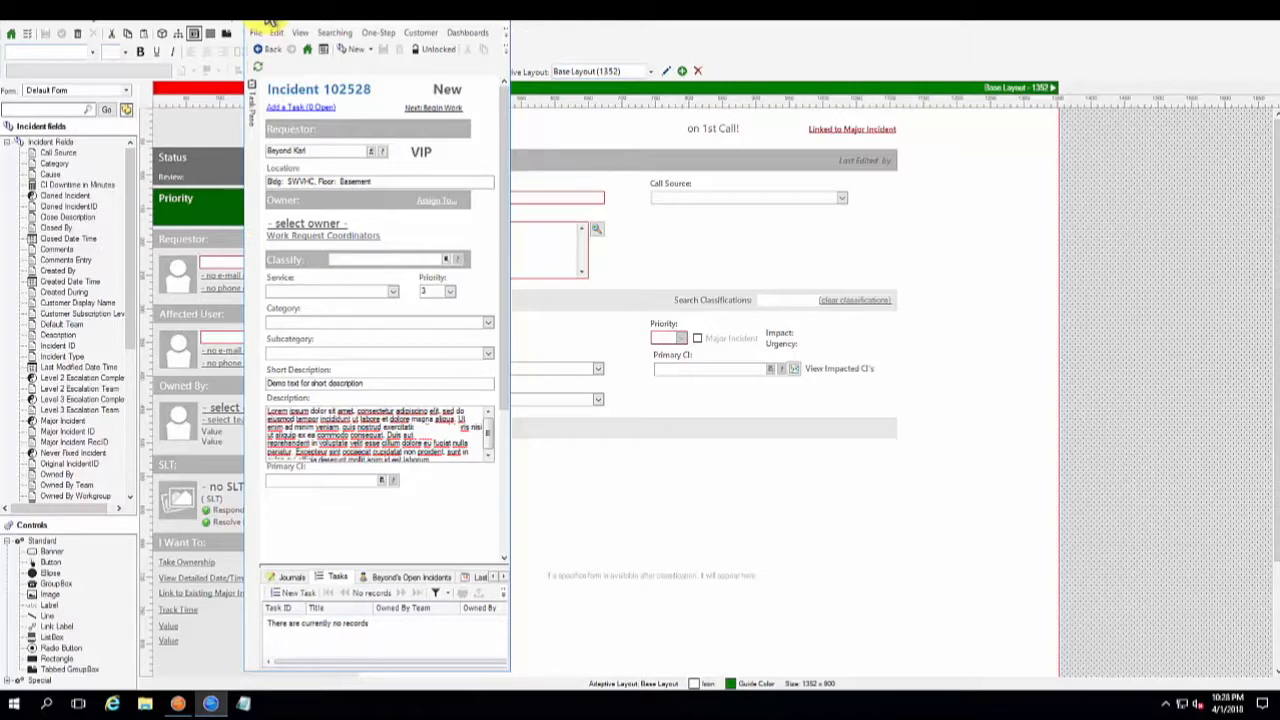
{"action": "mouse_move", "coordinate": [316, 78]}
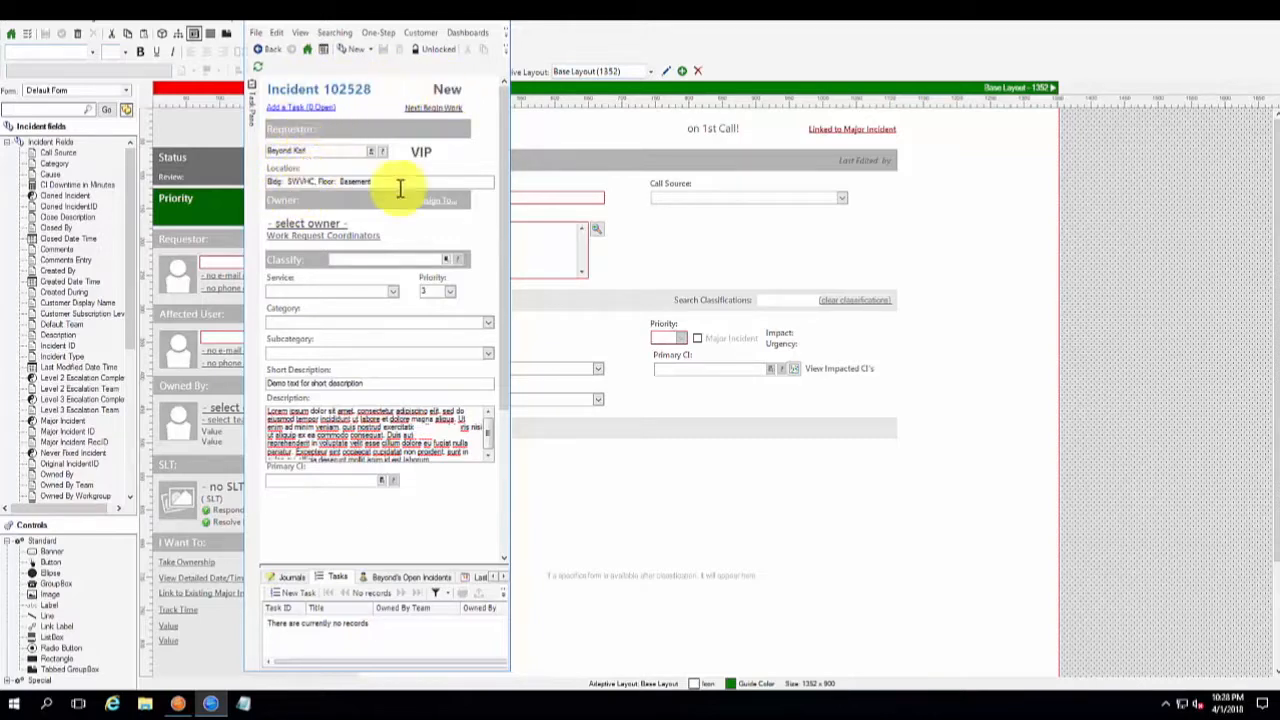
{"action": "mouse_move", "coordinate": [344, 172]}
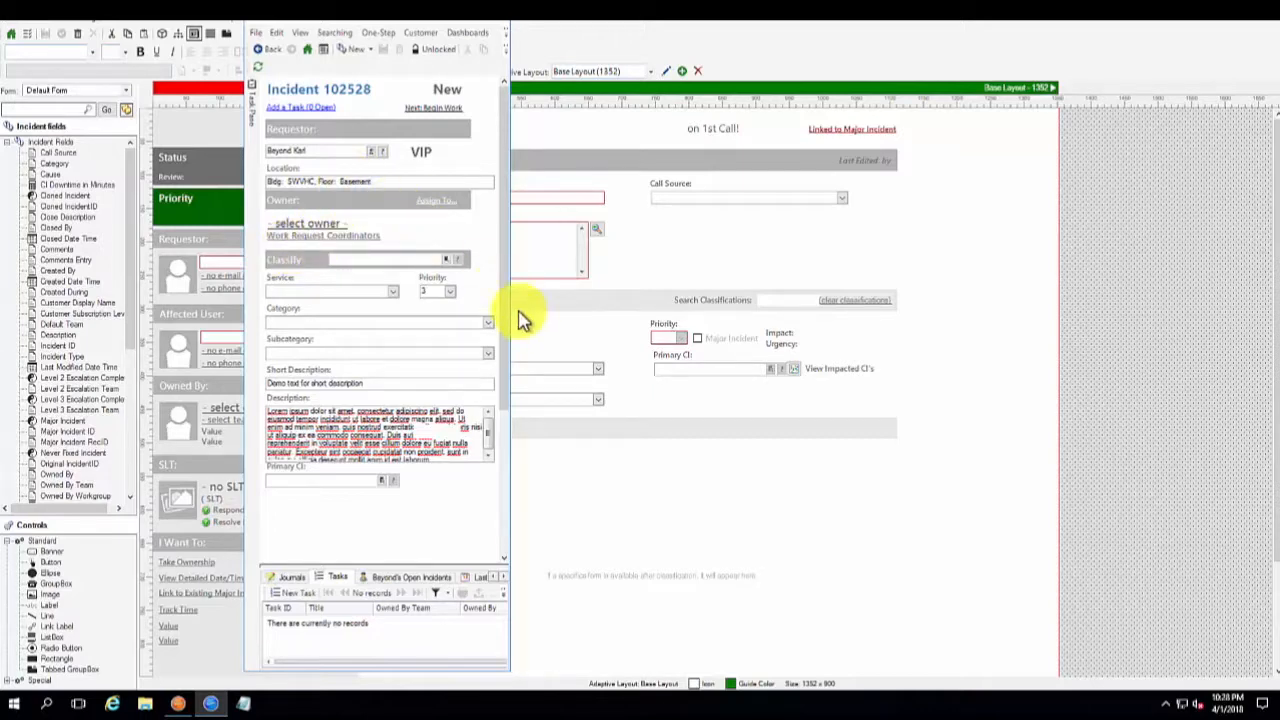
{"action": "mouse_move", "coordinate": [536, 308]}
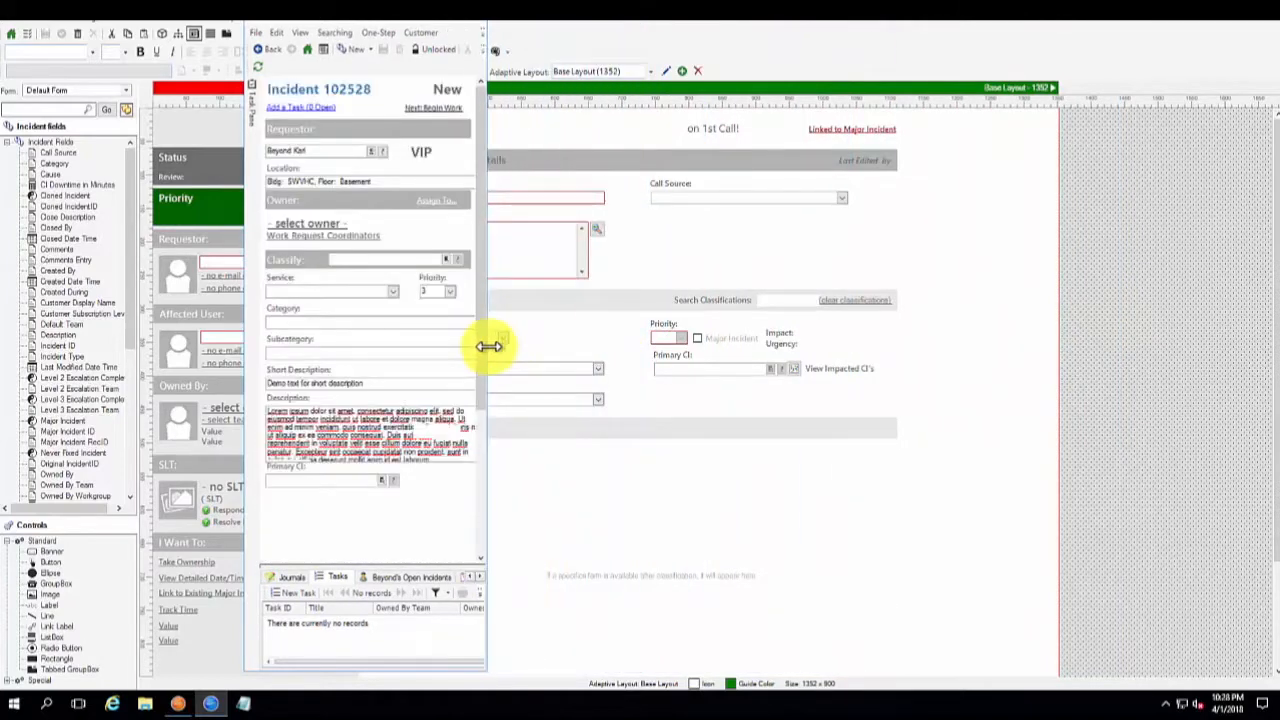
{"action": "left_click_drag", "start_coordinate": [488, 348], "coordinate": [498, 348]}
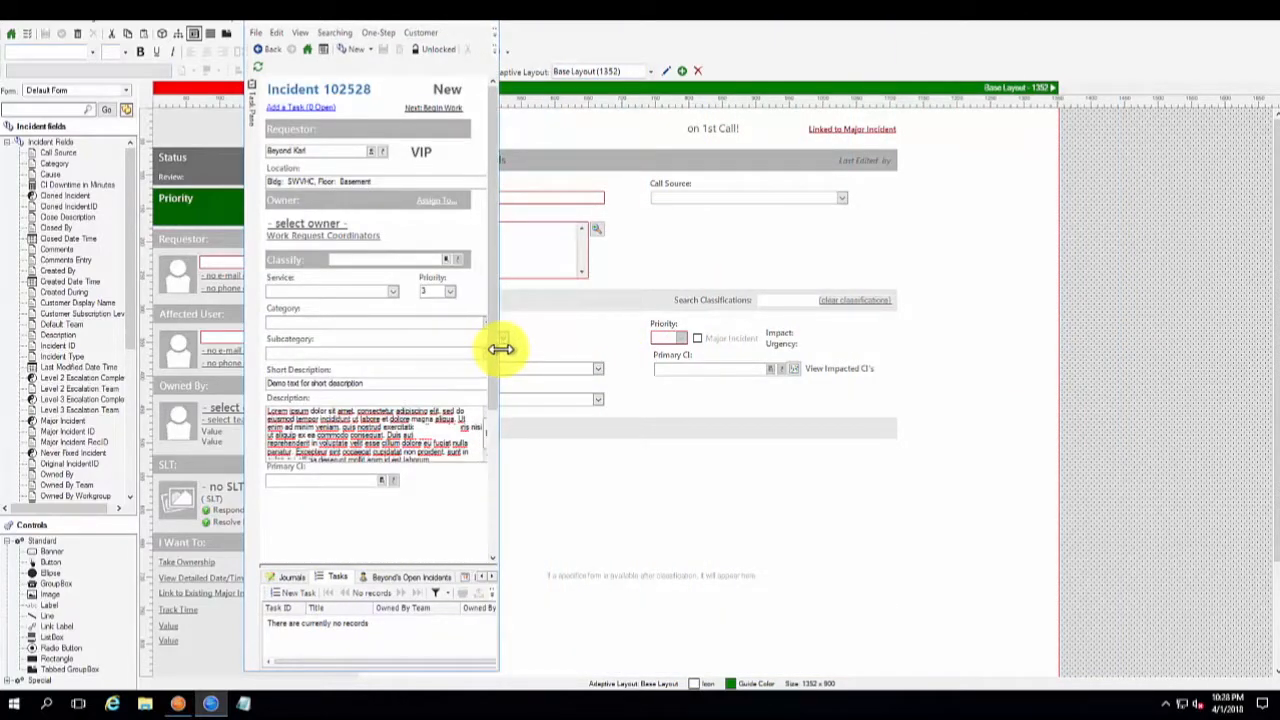
{"action": "mouse_move", "coordinate": [396, 108]}
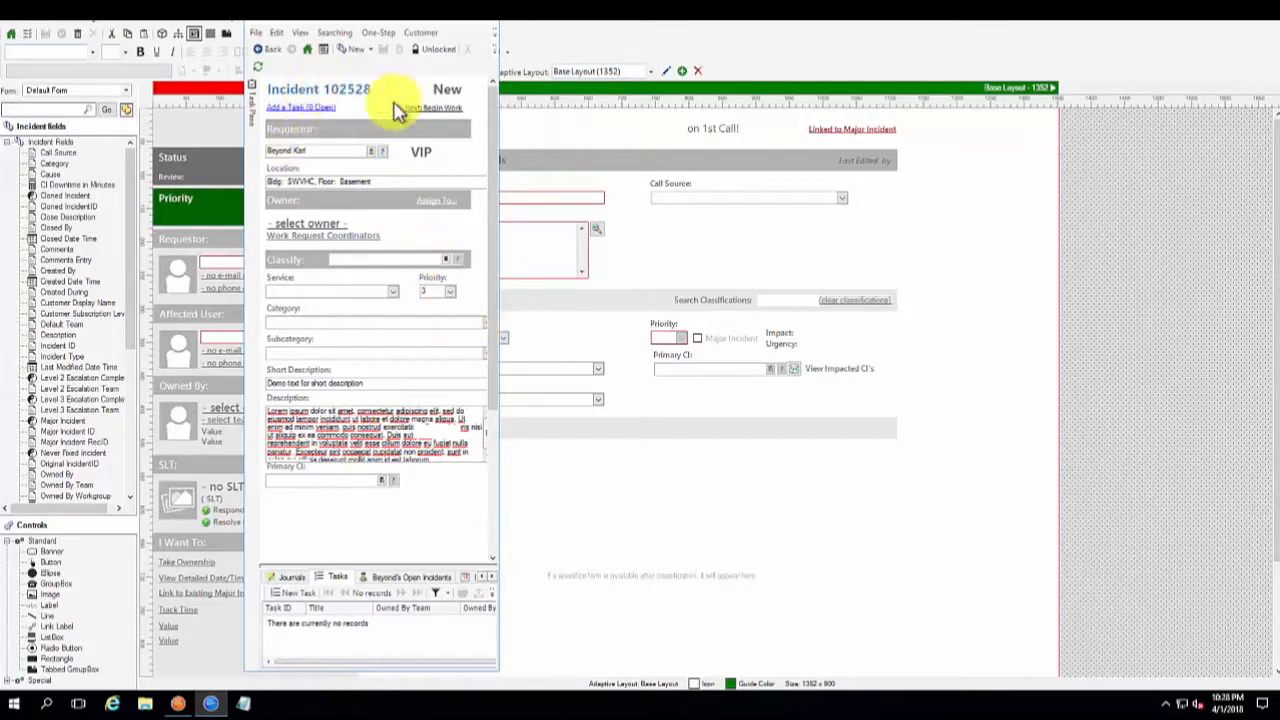
{"action": "mouse_move", "coordinate": [330, 94]}
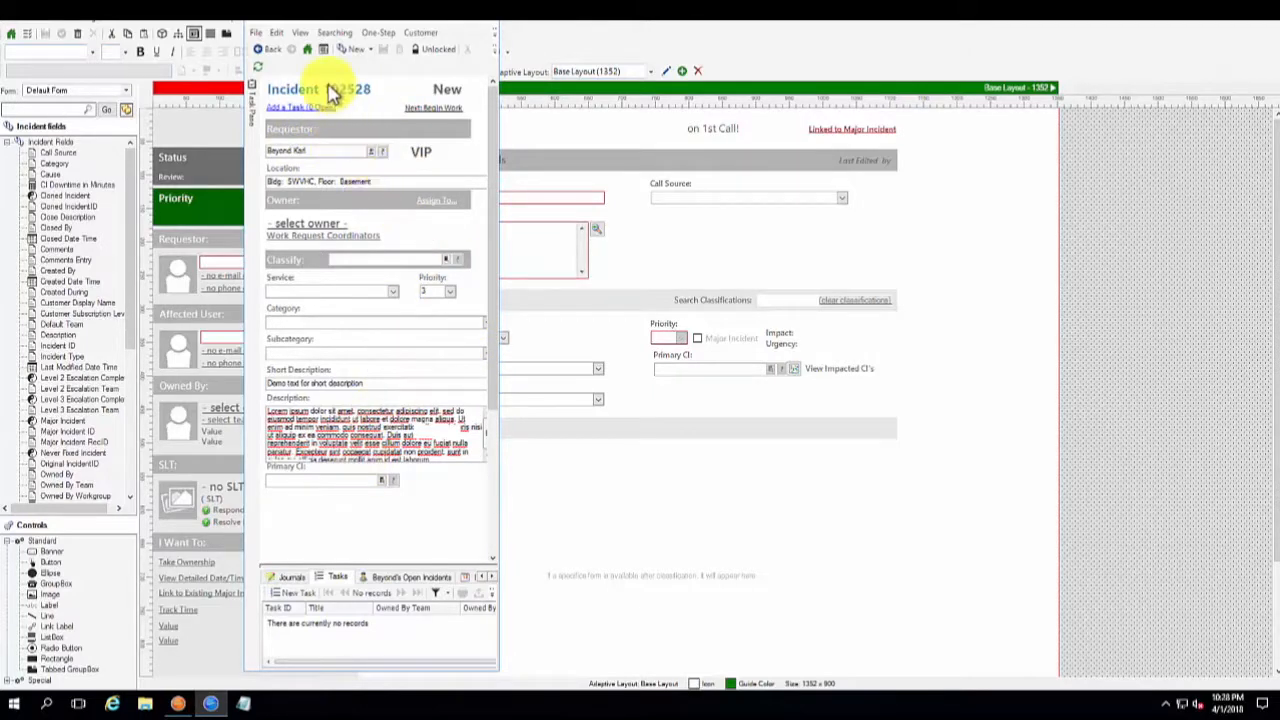
{"action": "mouse_move", "coordinate": [396, 324]}
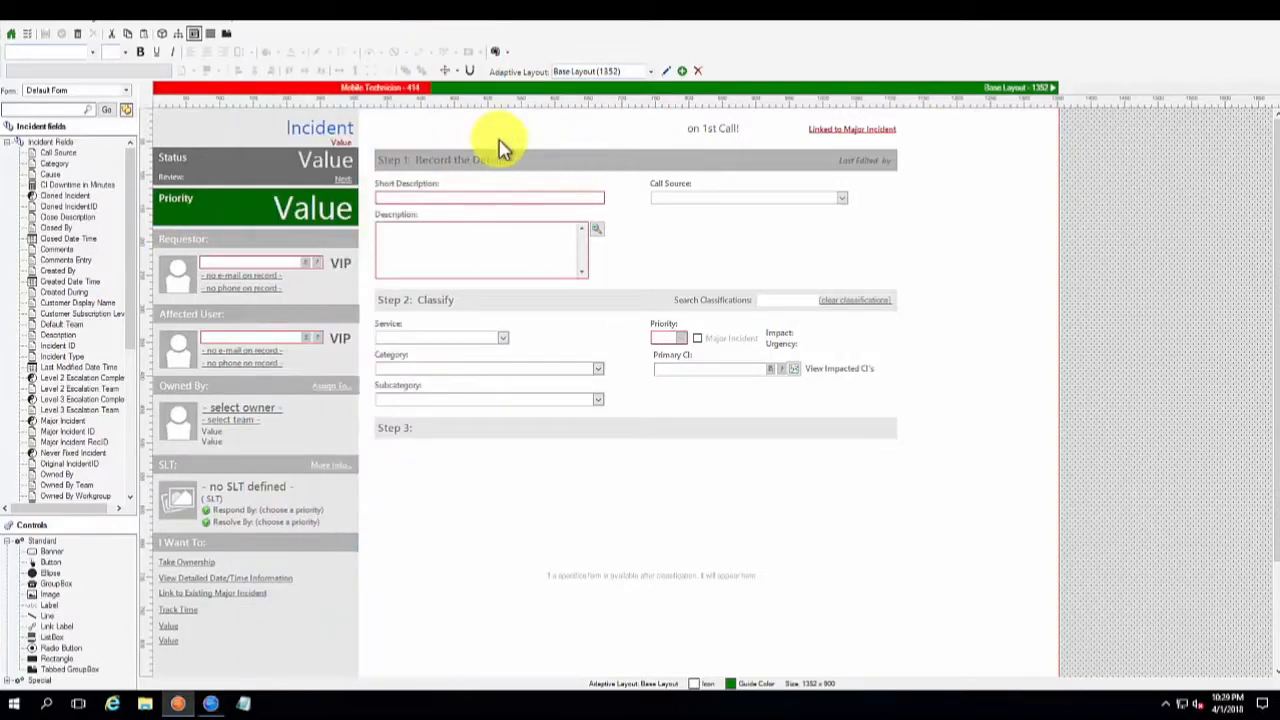
{"action": "mouse_move", "coordinate": [610, 140]}
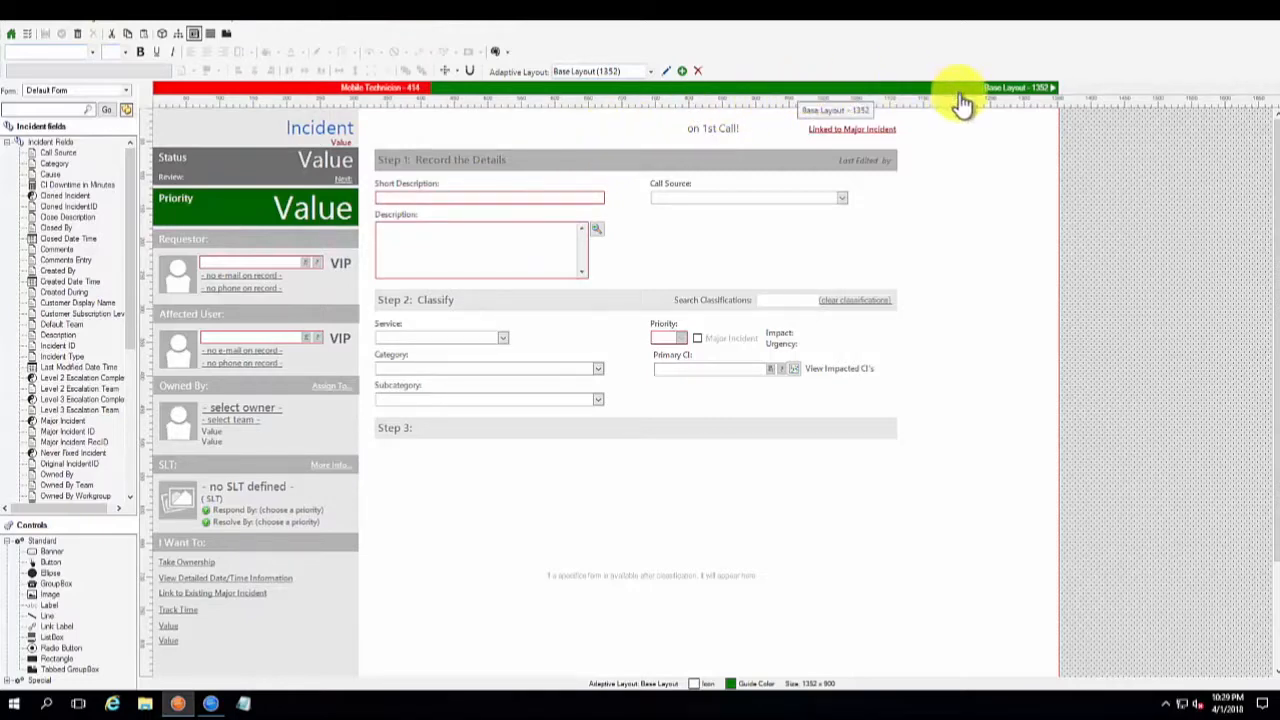
{"action": "mouse_move", "coordinate": [728, 164]}
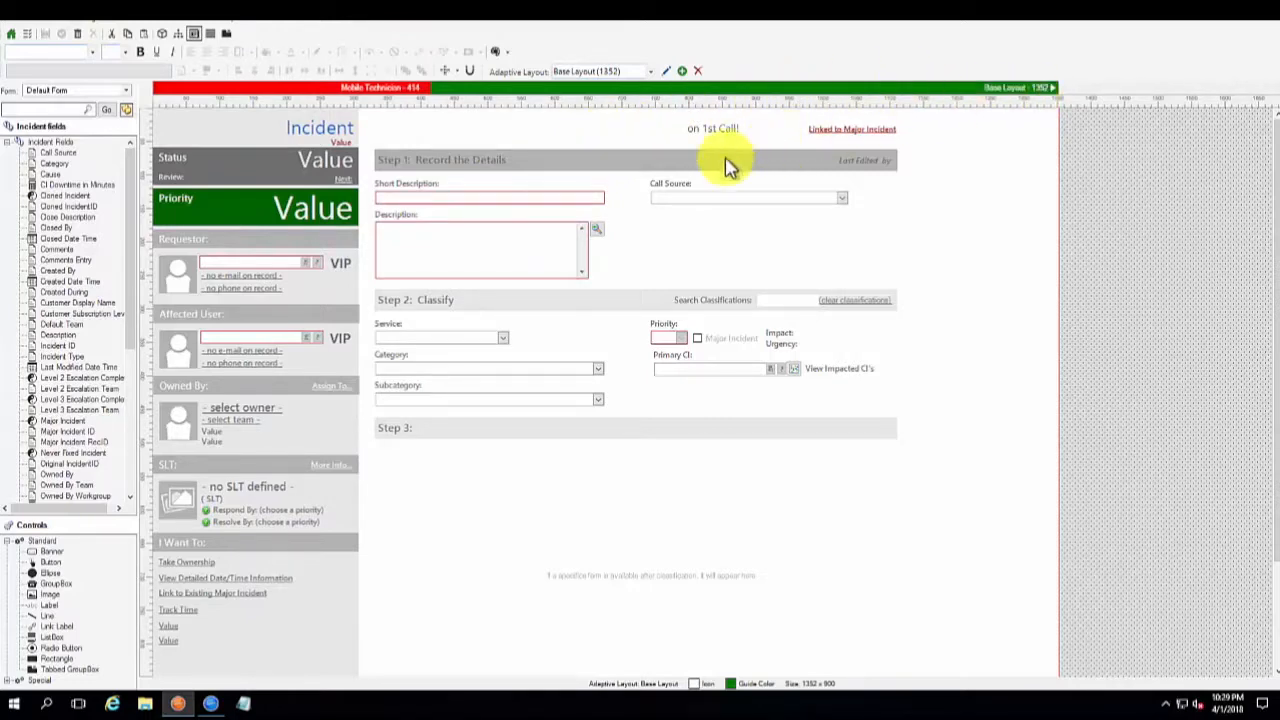
{"action": "mouse_move", "coordinate": [284, 180]}
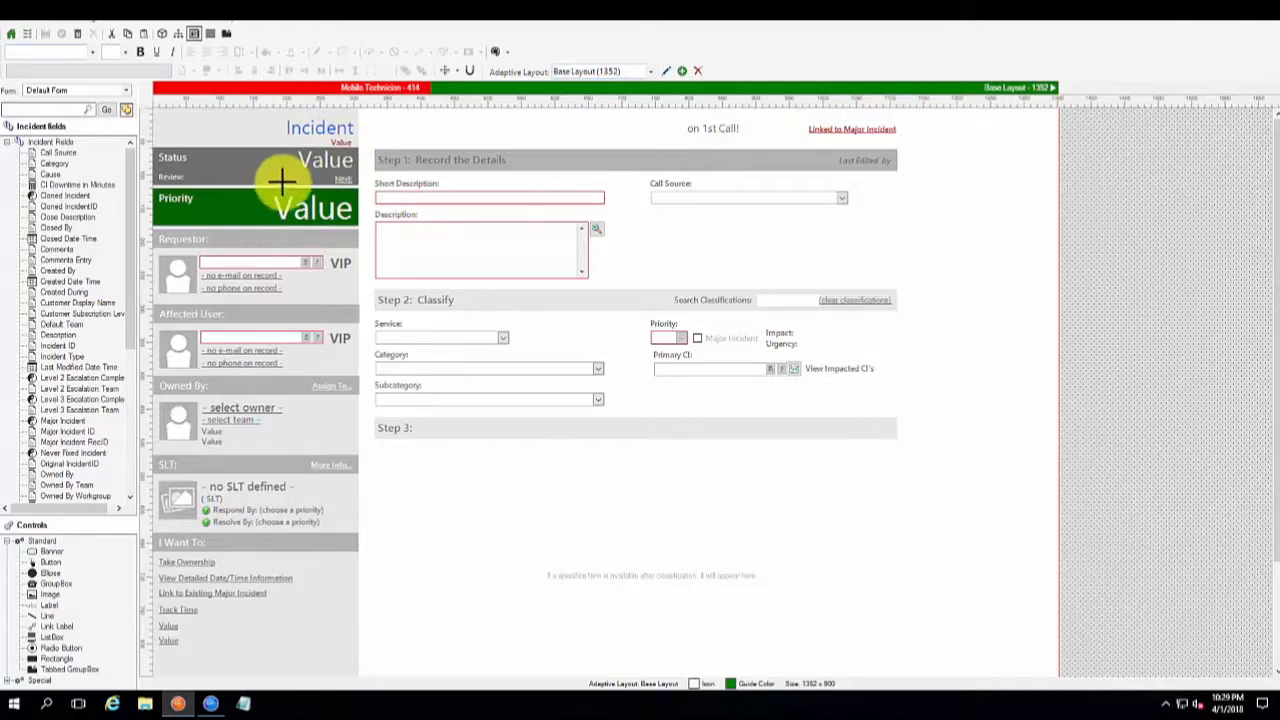
{"action": "mouse_move", "coordinate": [400, 376]}
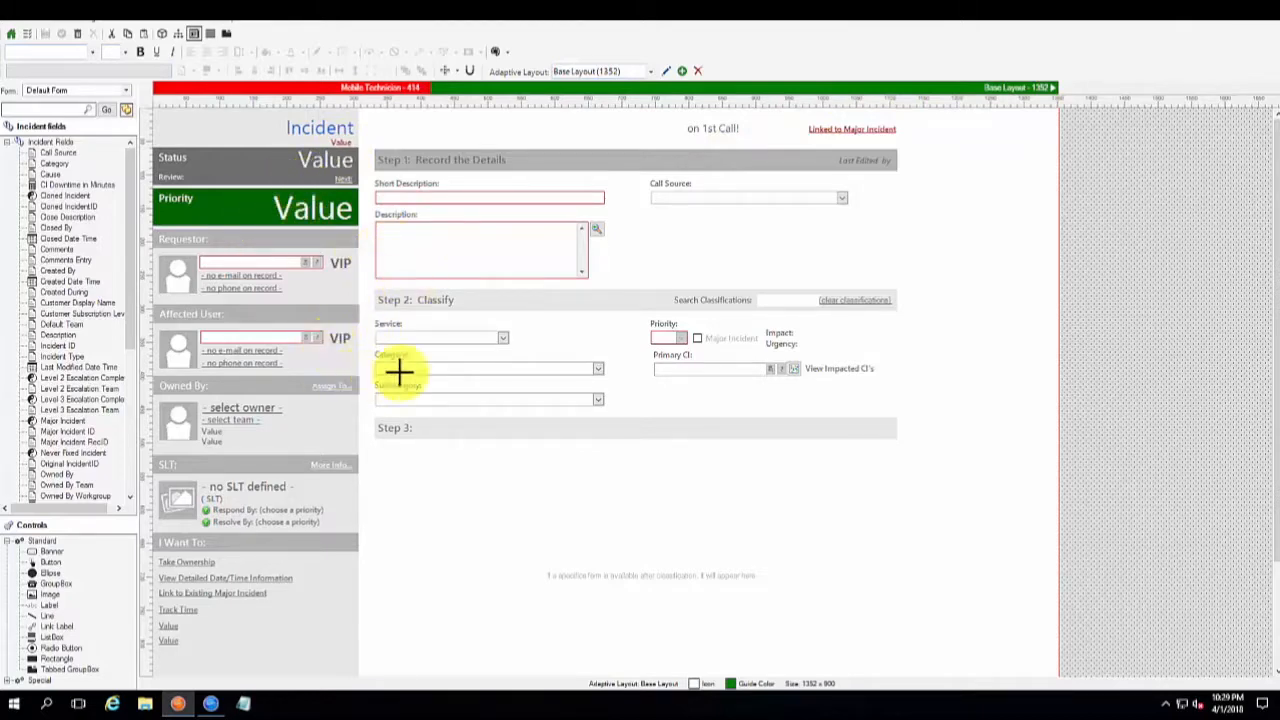
{"action": "mouse_move", "coordinate": [692, 298]}
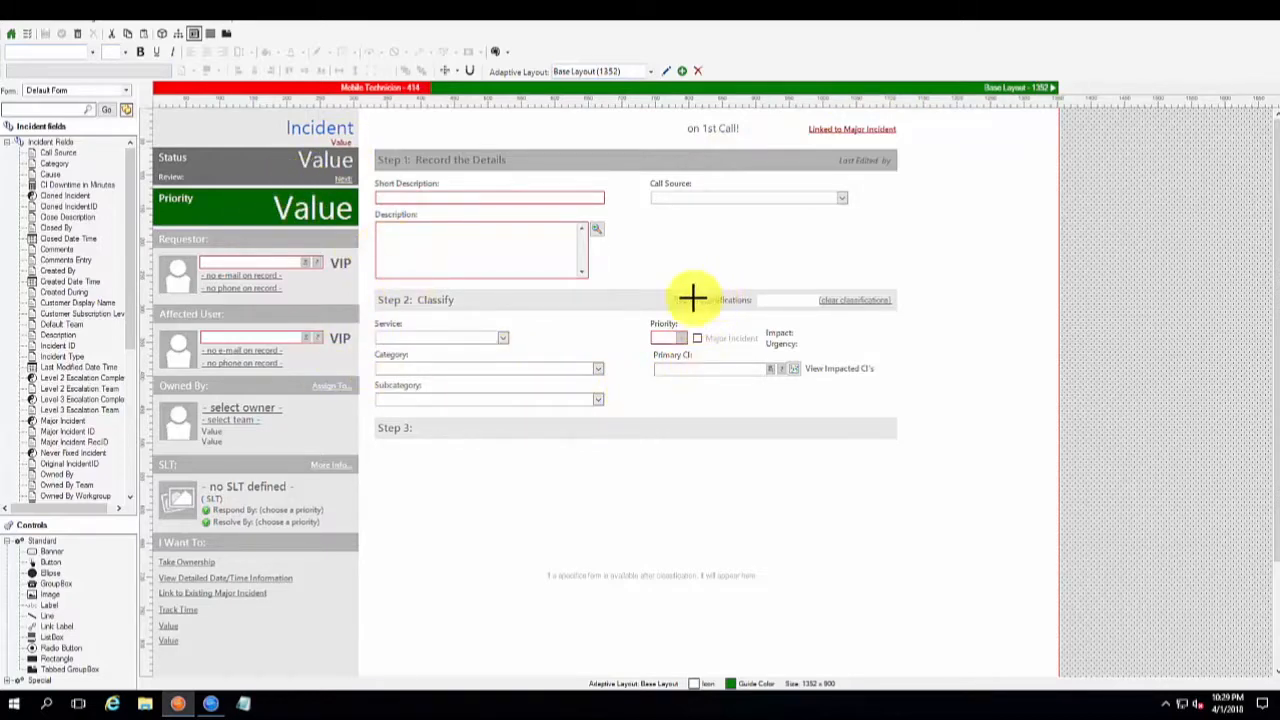
{"action": "mouse_move", "coordinate": [728, 290]}
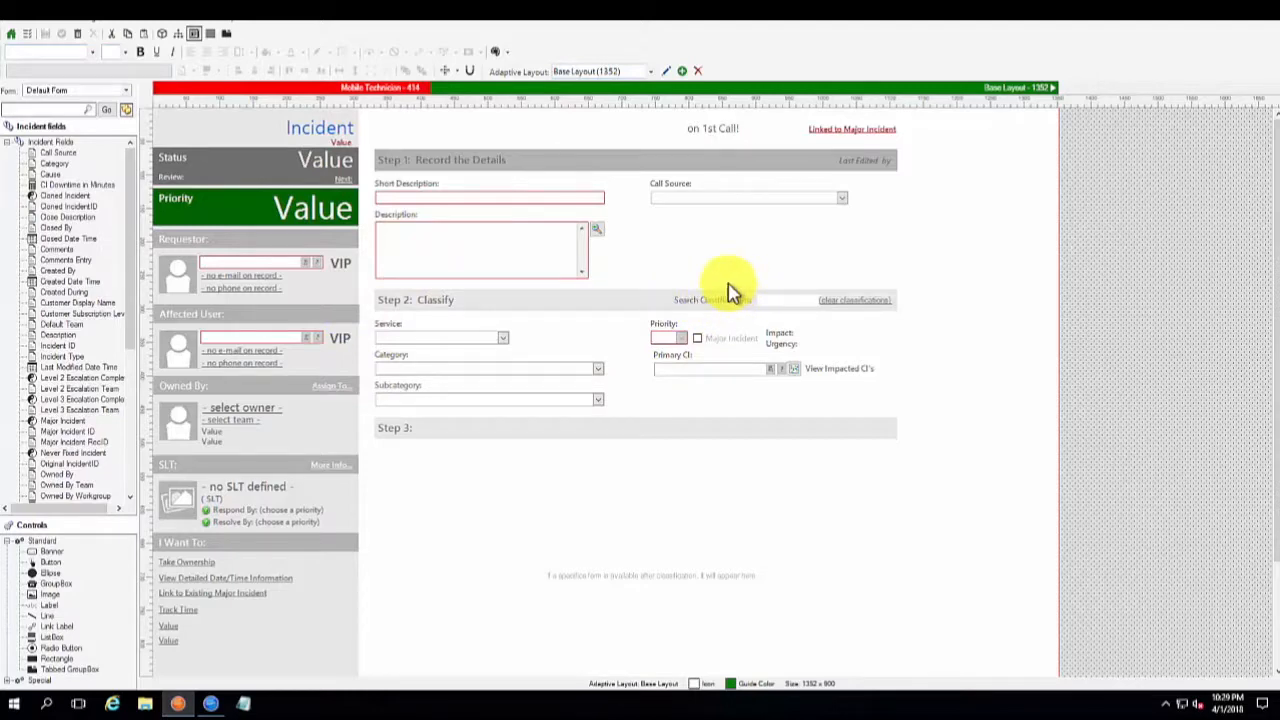
{"action": "mouse_move", "coordinate": [652, 104]}
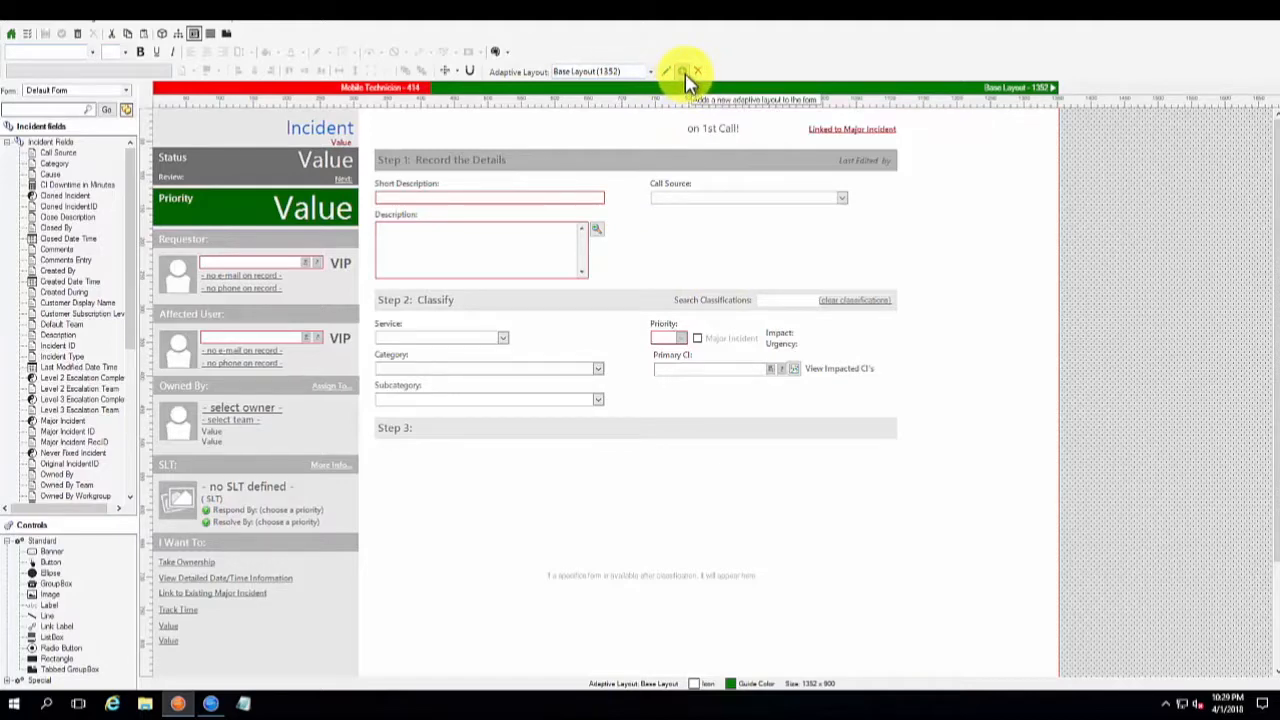
Create a new adaptive layout named Mobile, about 410 wide, coloured Red
{"action": "left_click", "coordinate": [684, 72]}
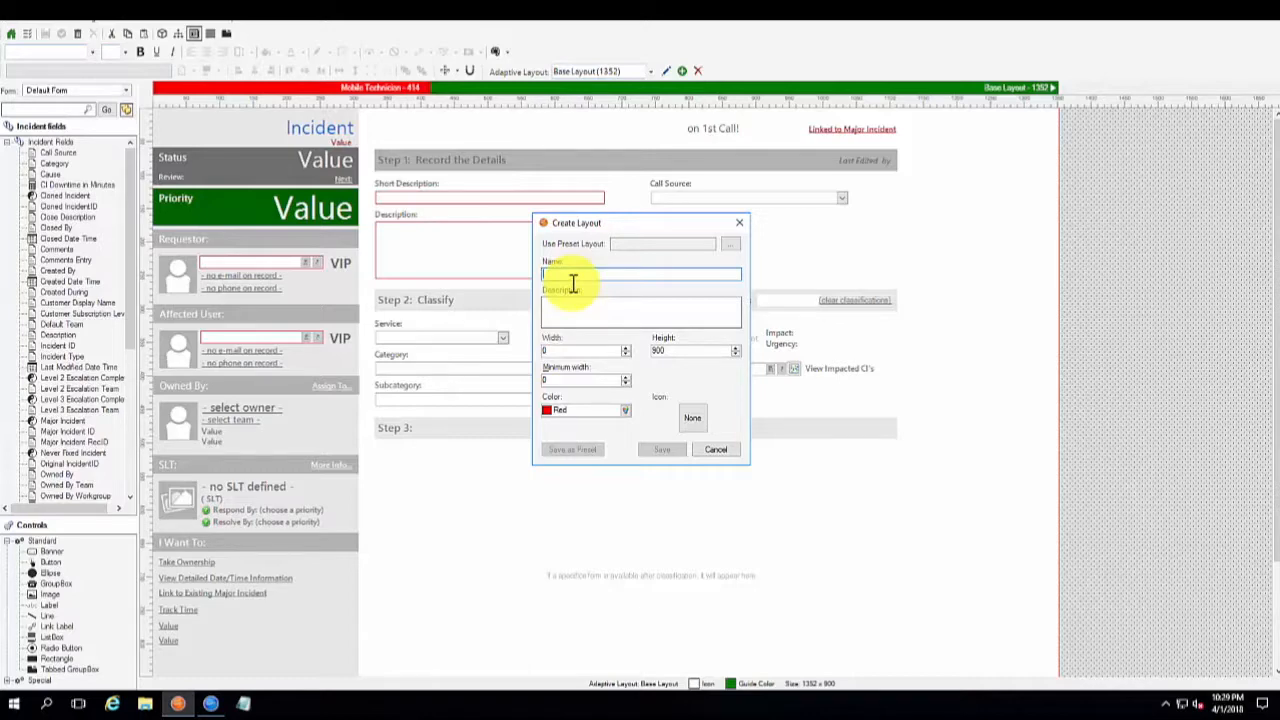
{"action": "type", "text": "Mobile"}
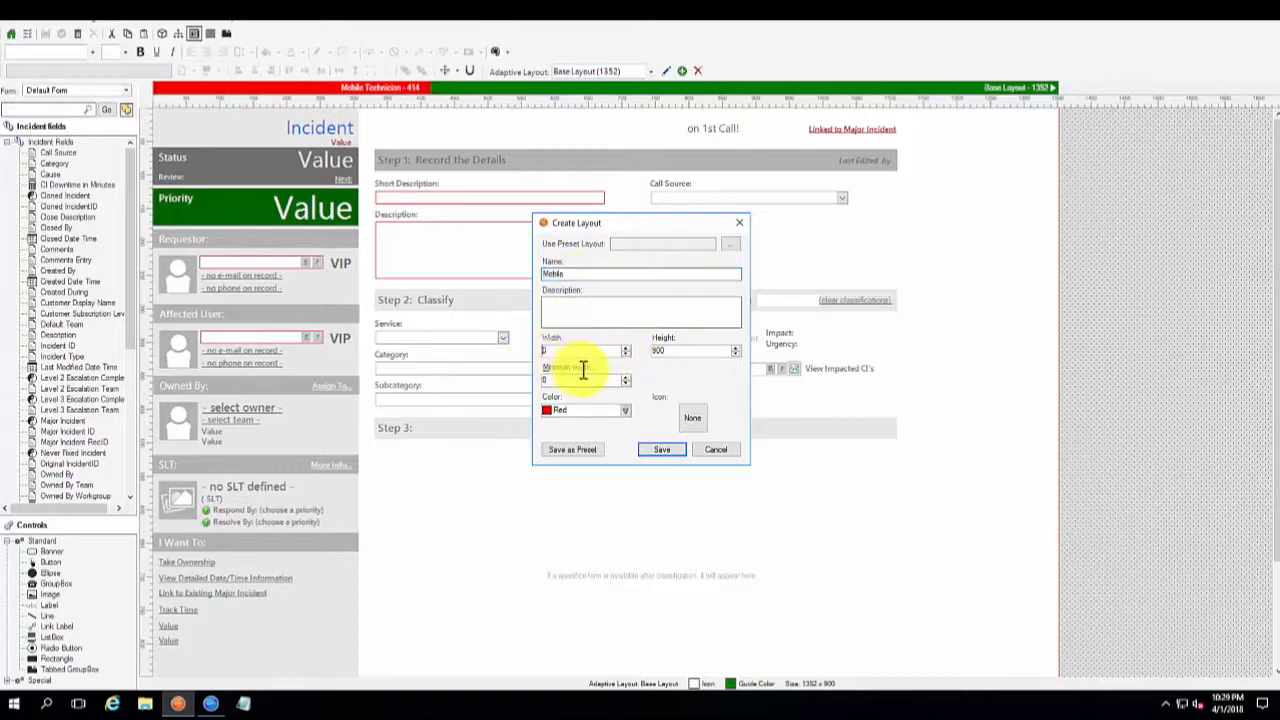
{"action": "mouse_move", "coordinate": [584, 352]}
{"action": "type", "text": "414"}
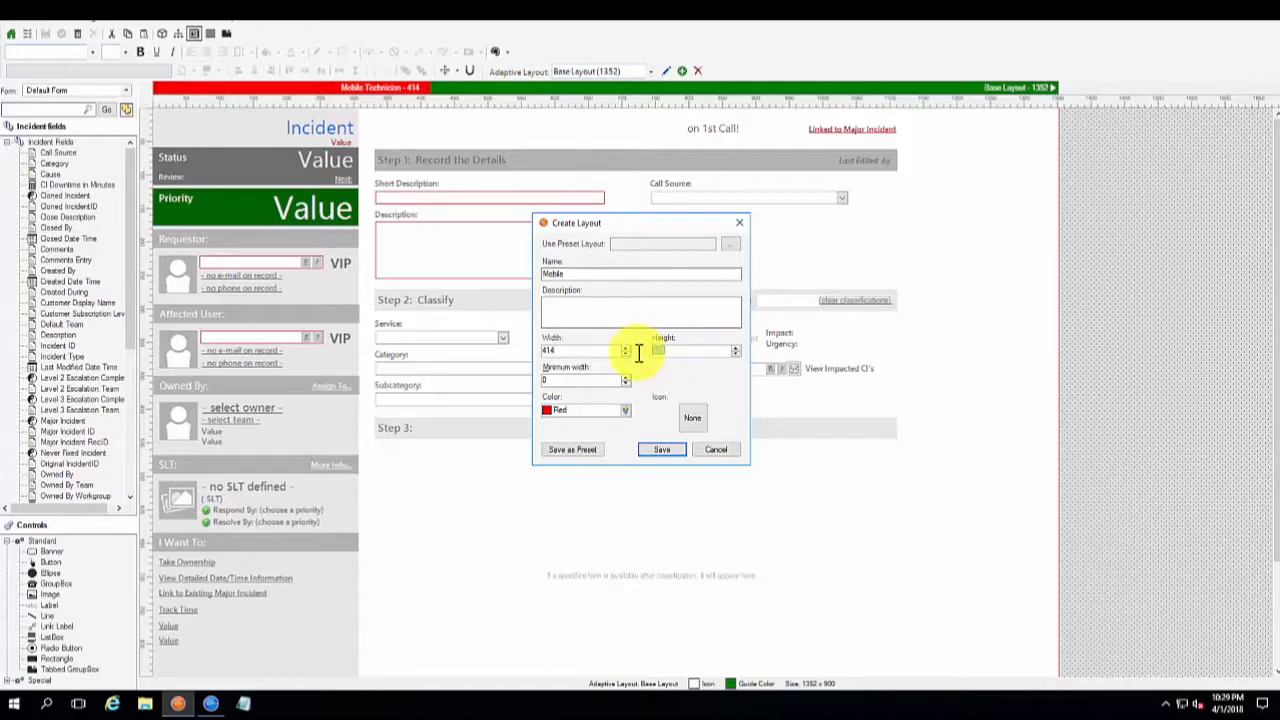
{"action": "type", "text": "1048"}
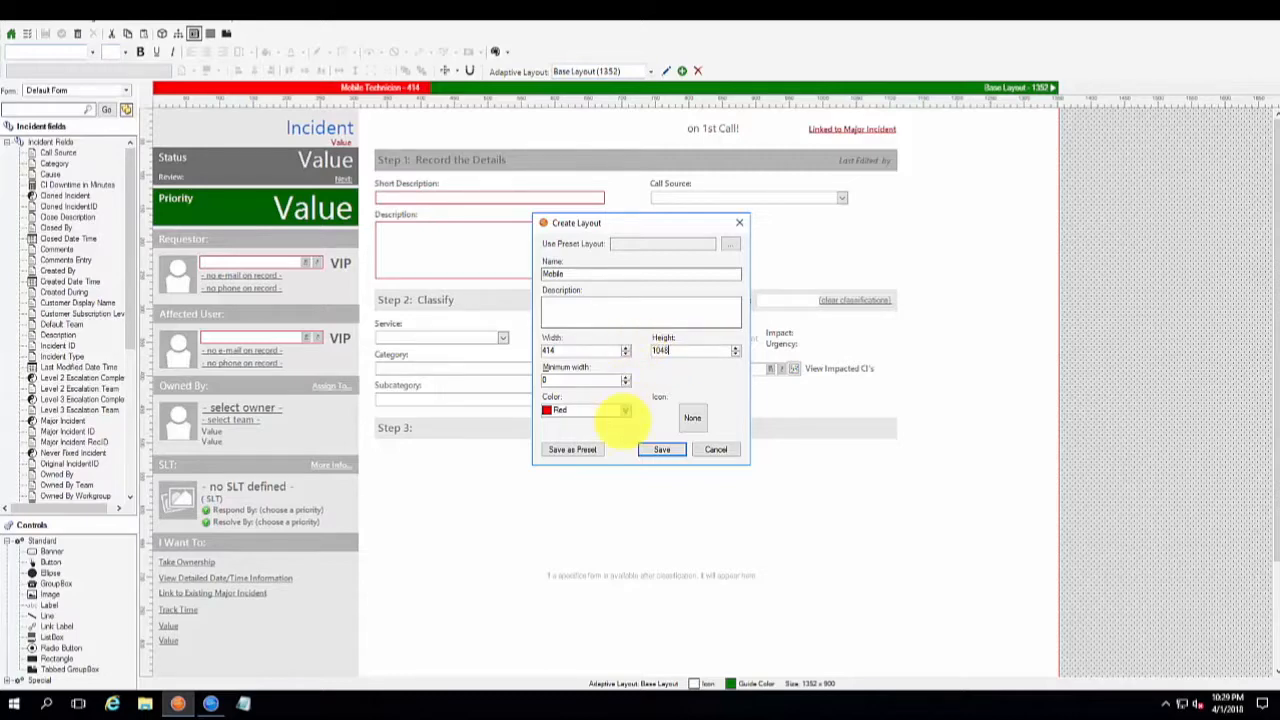
{"action": "mouse_move", "coordinate": [570, 378]}
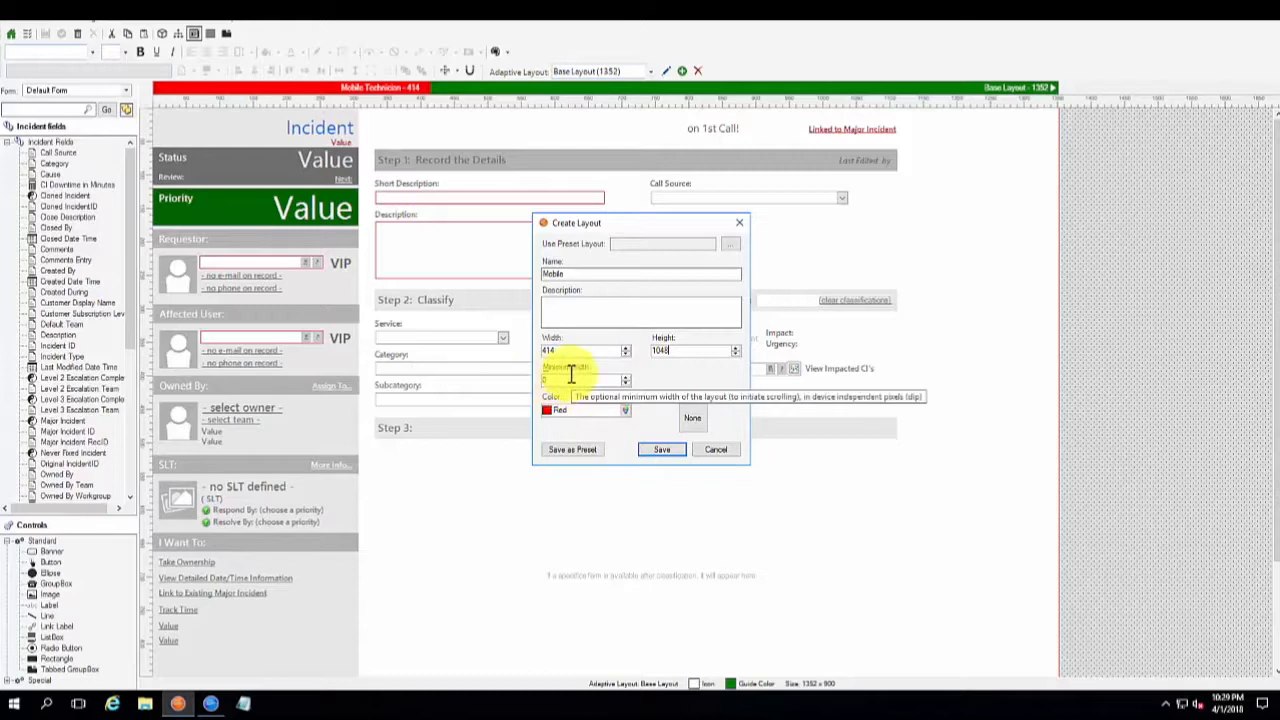
{"action": "mouse_move", "coordinate": [590, 412]}
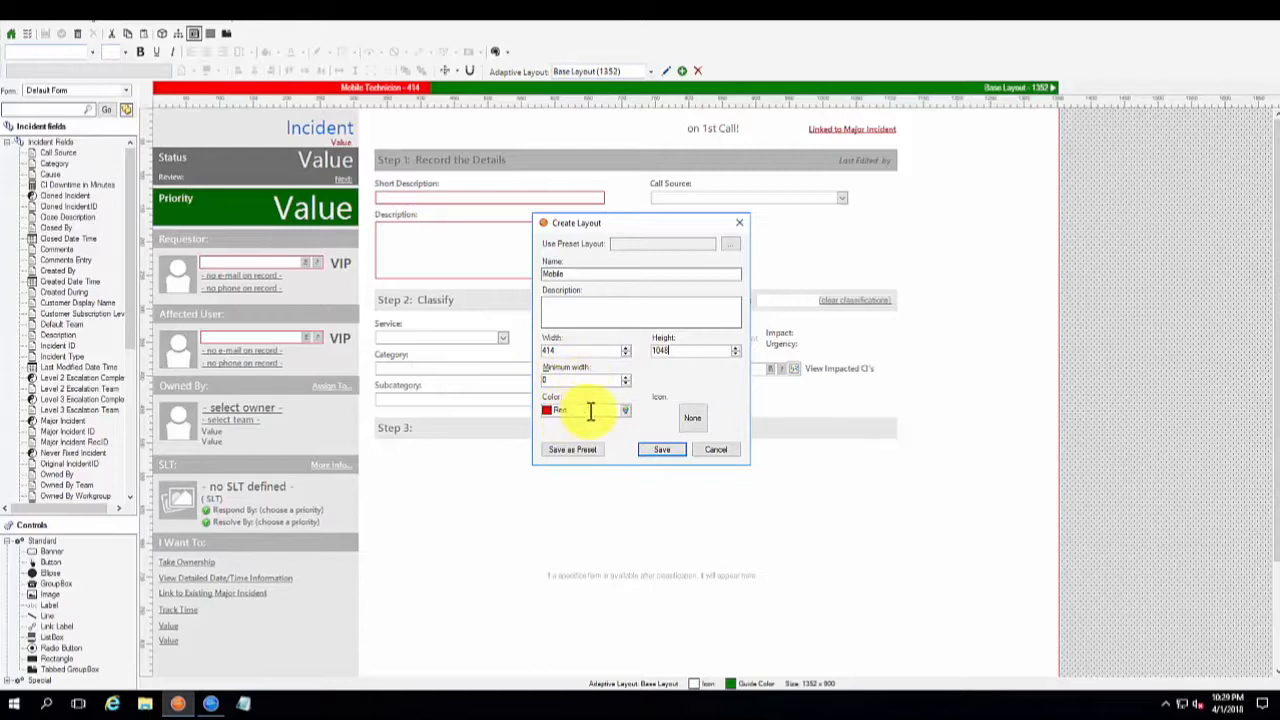
{"action": "mouse_move", "coordinate": [384, 52]}
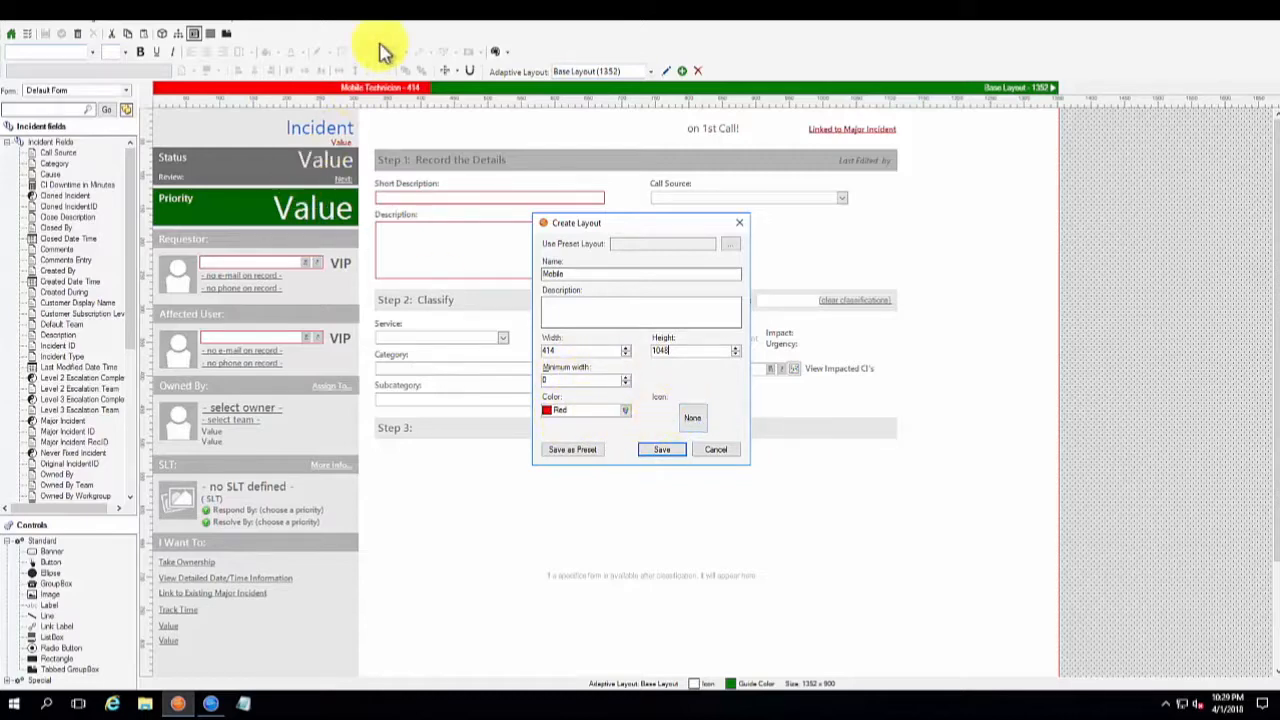
{"action": "left_click", "coordinate": [624, 410]}
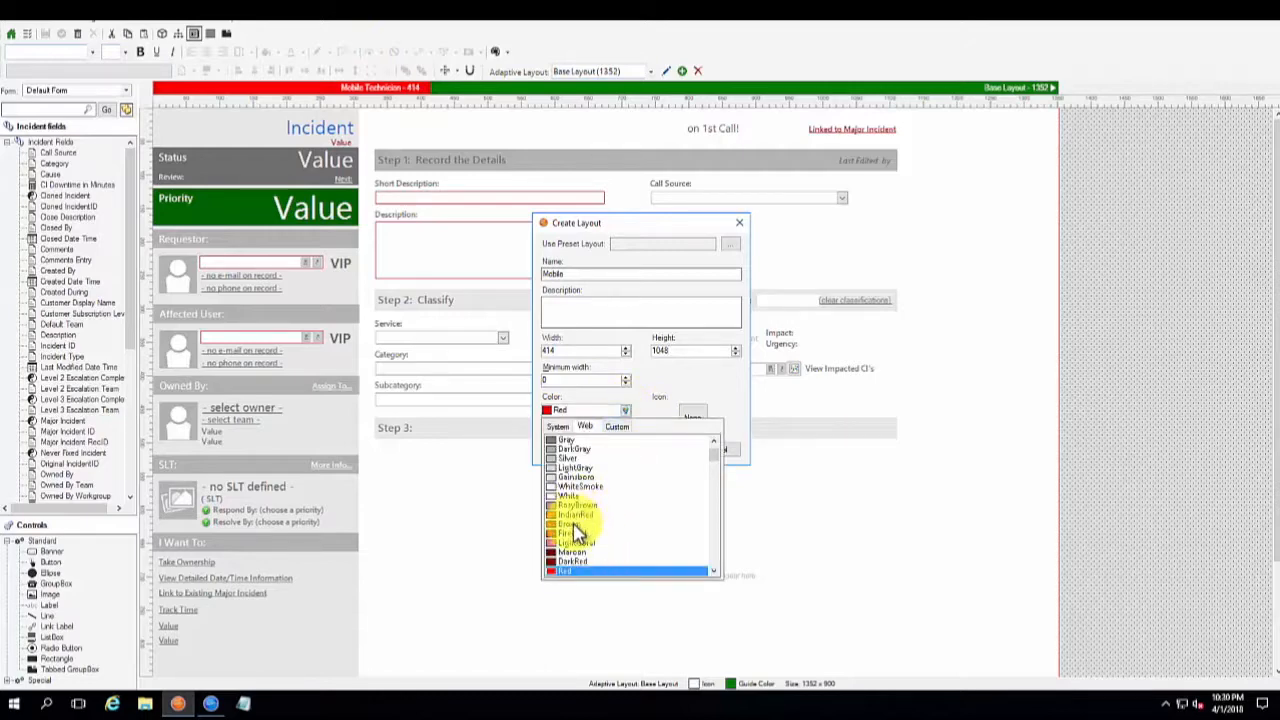
{"action": "left_click", "coordinate": [572, 524]}
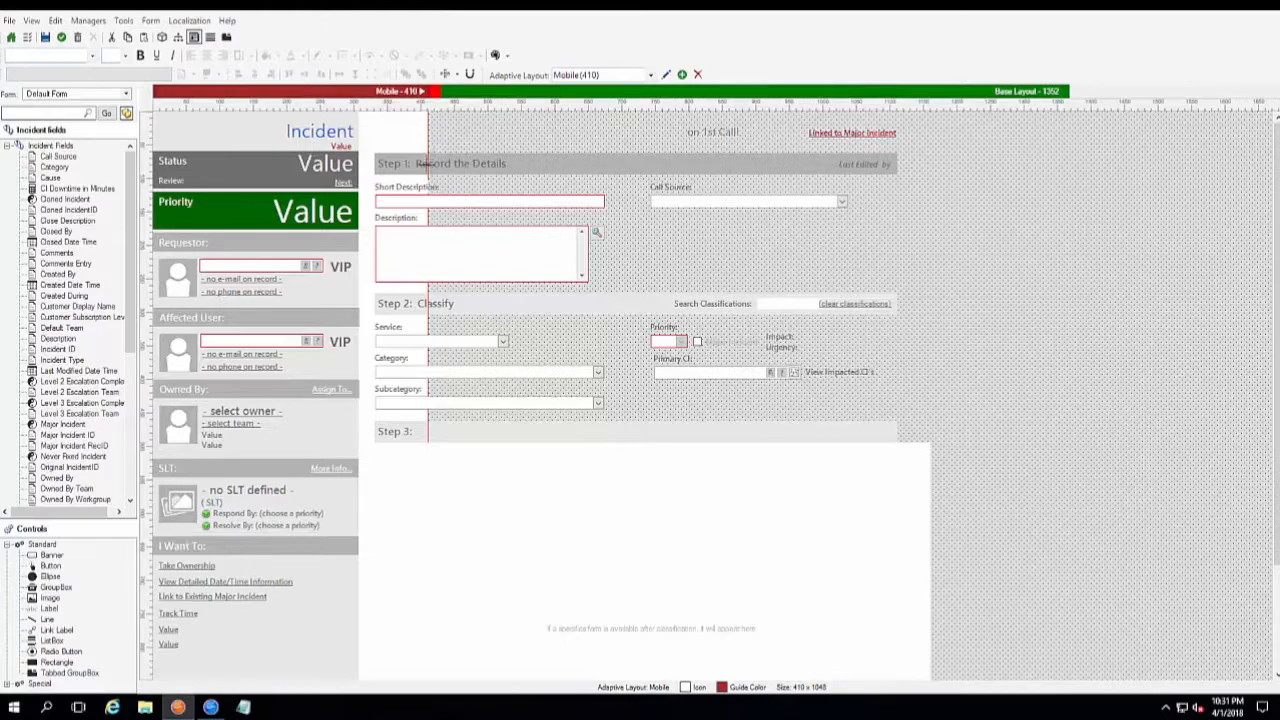
{"action": "mouse_move", "coordinate": [456, 312]}
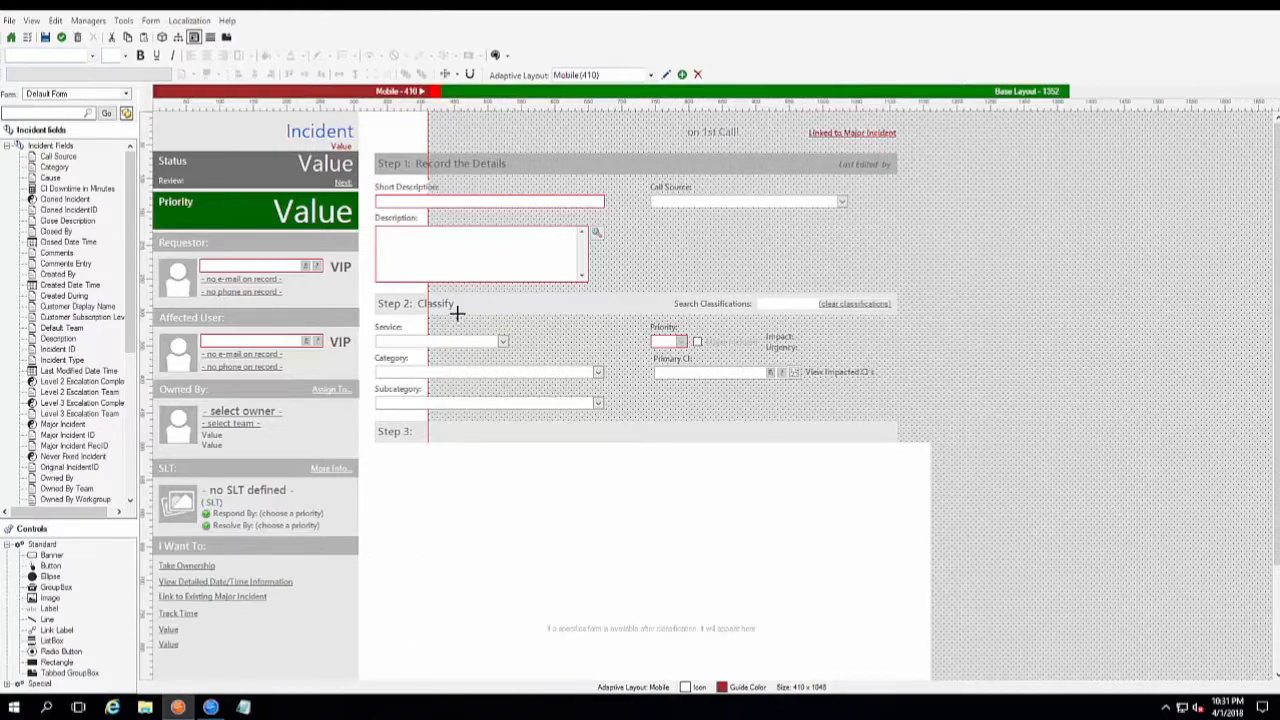
{"action": "mouse_move", "coordinate": [404, 140]}
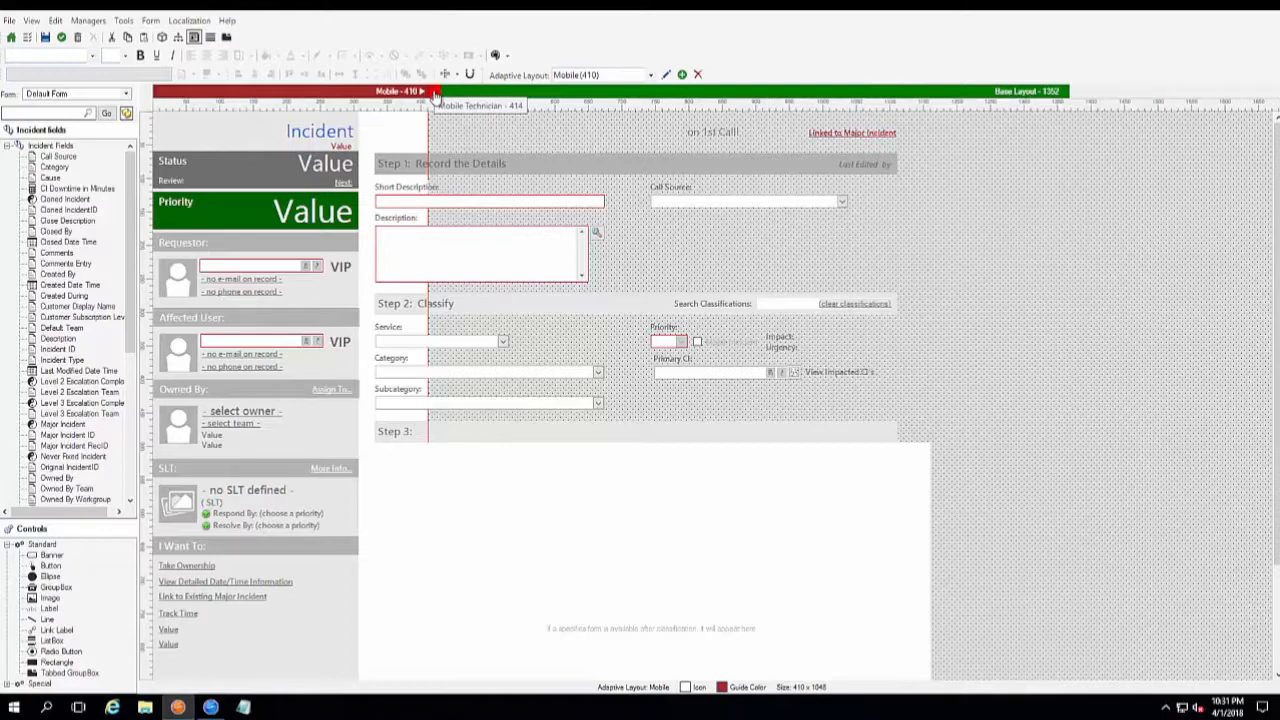
{"action": "left_click", "coordinate": [480, 106]}
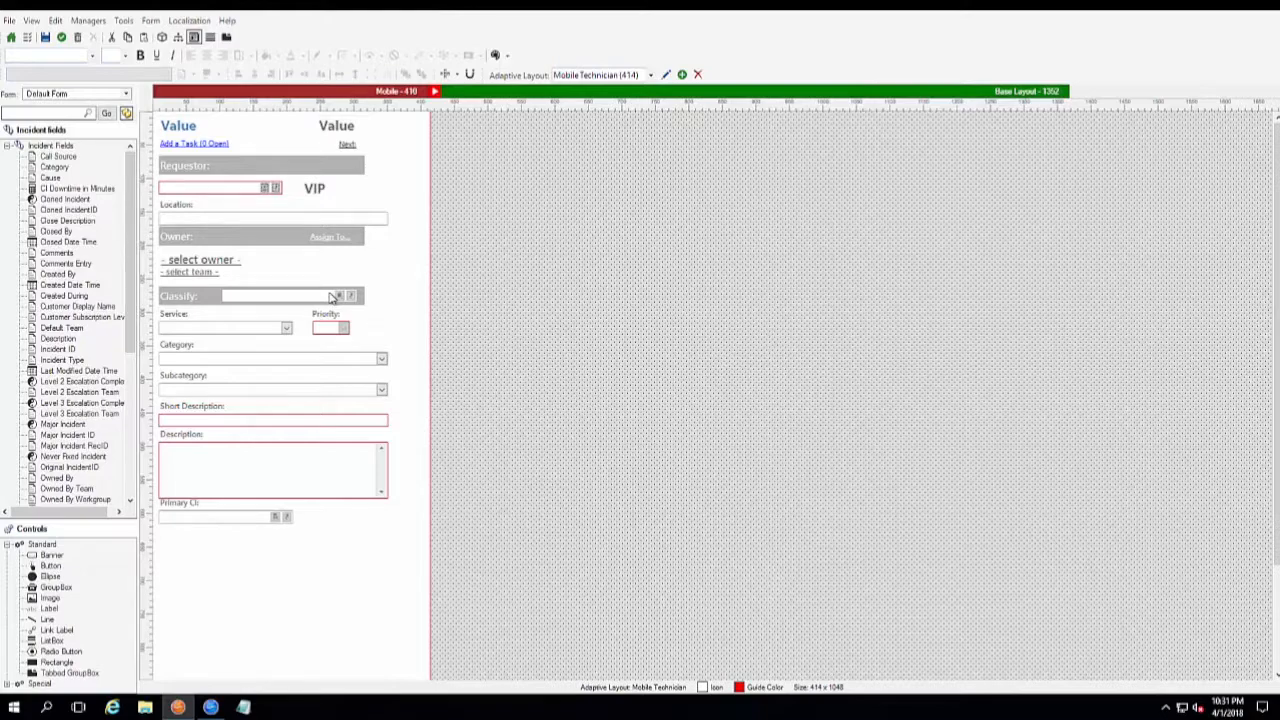
{"action": "mouse_move", "coordinate": [284, 300]}
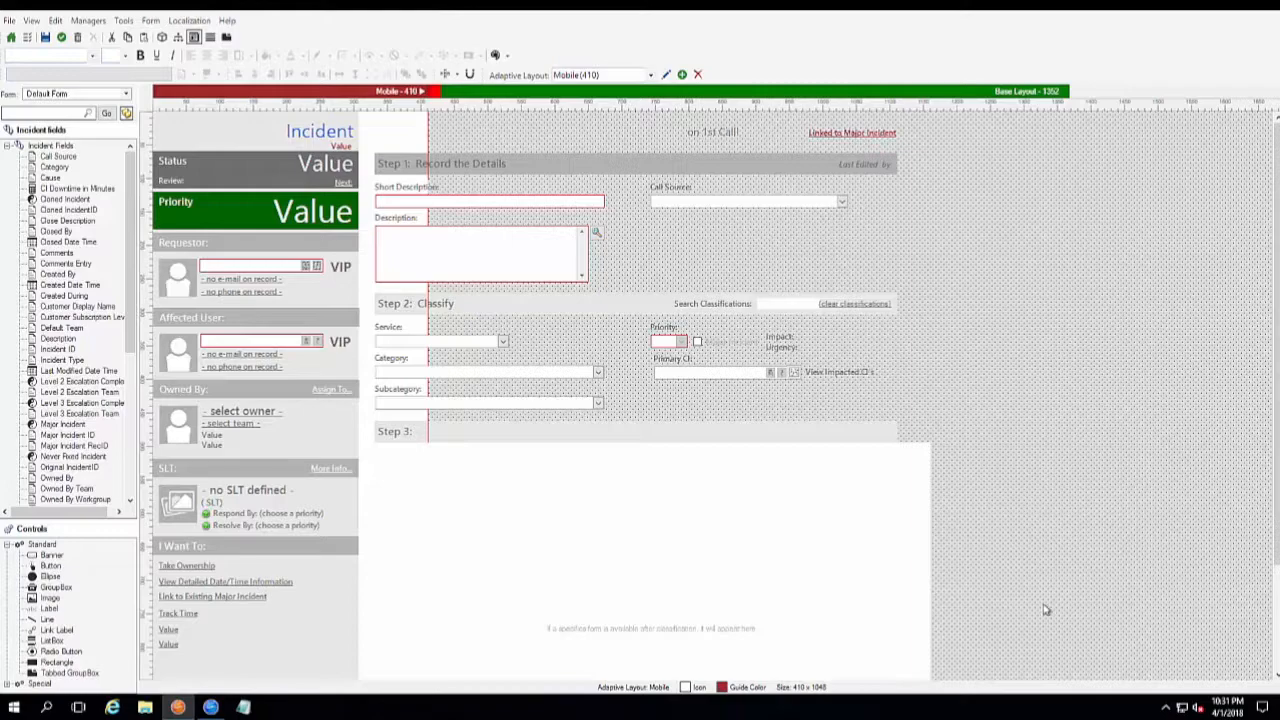
{"action": "mouse_move", "coordinate": [410, 130]}
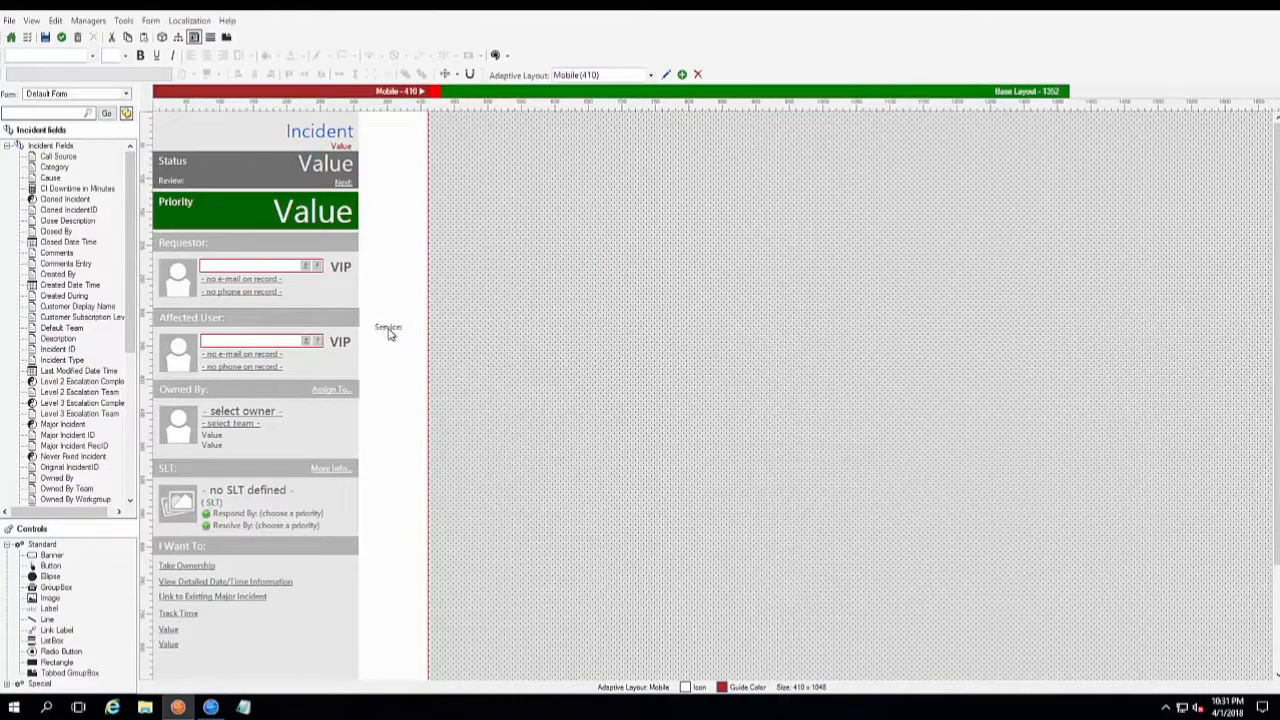
{"action": "mouse_move", "coordinate": [428, 284]}
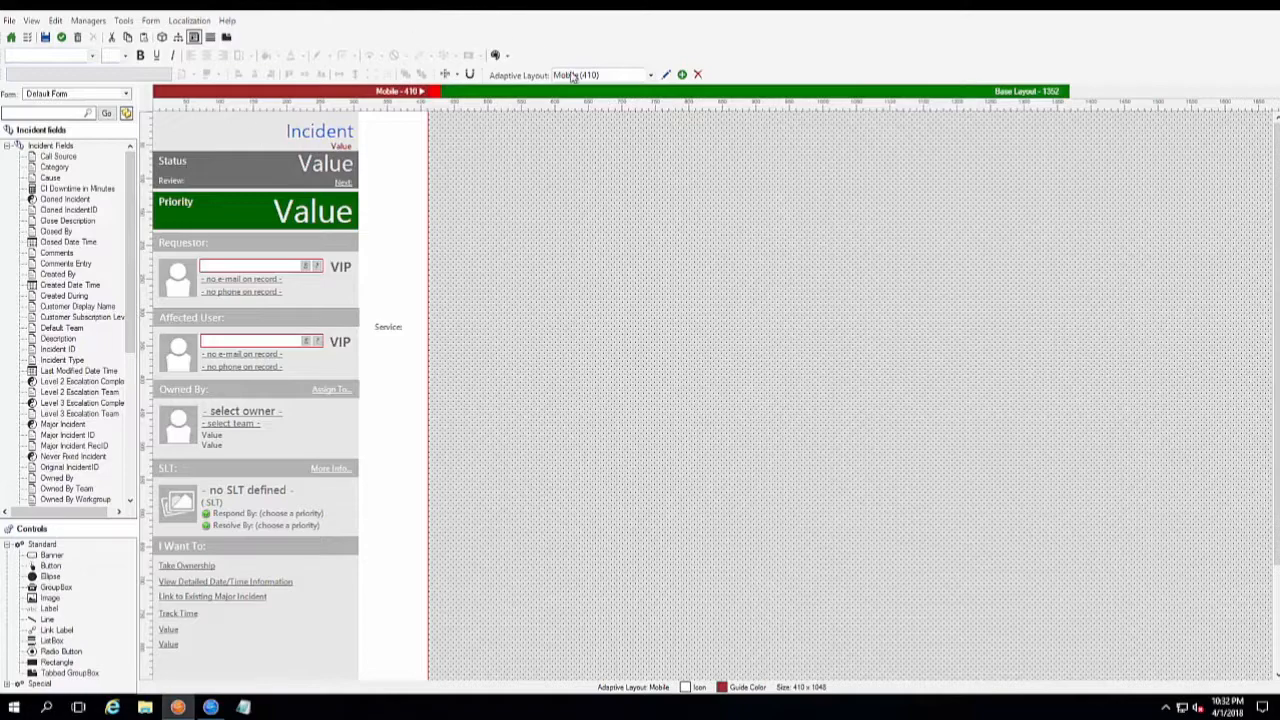
{"action": "mouse_move", "coordinate": [652, 80]}
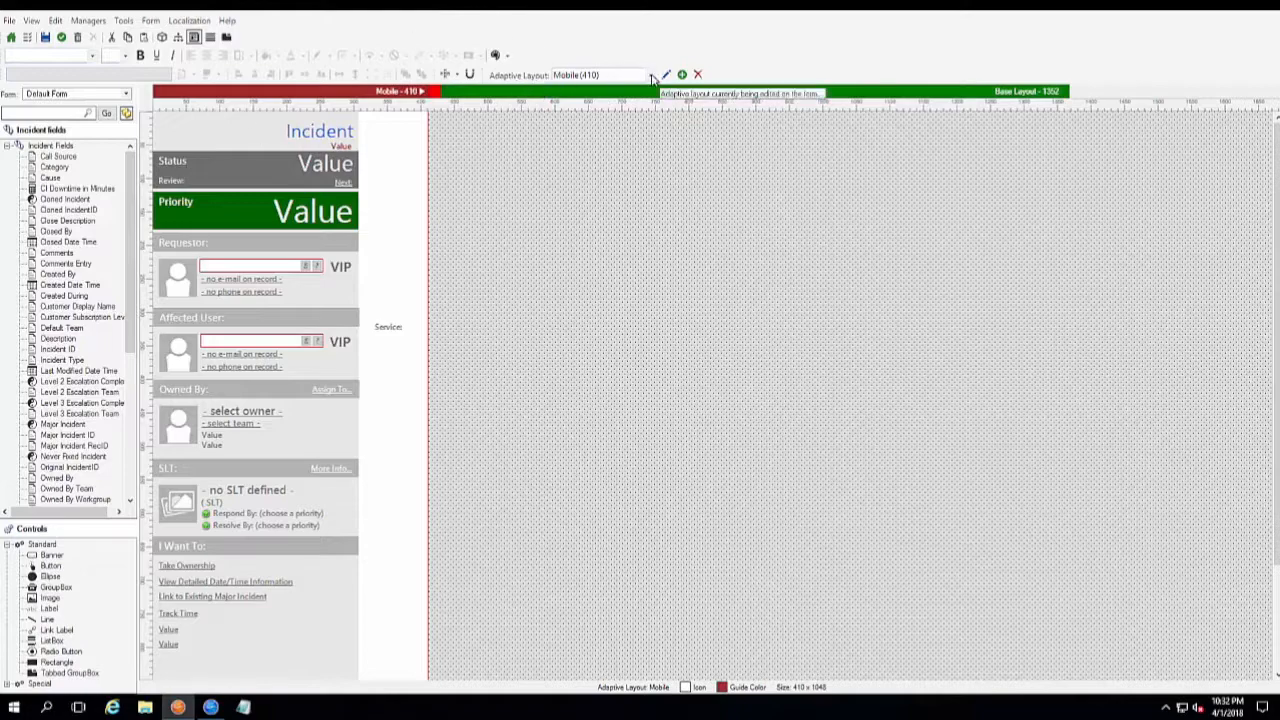
Switch the Incident form editor to the Mobile Technician adaptive layout
{"action": "left_click", "coordinate": [650, 76]}
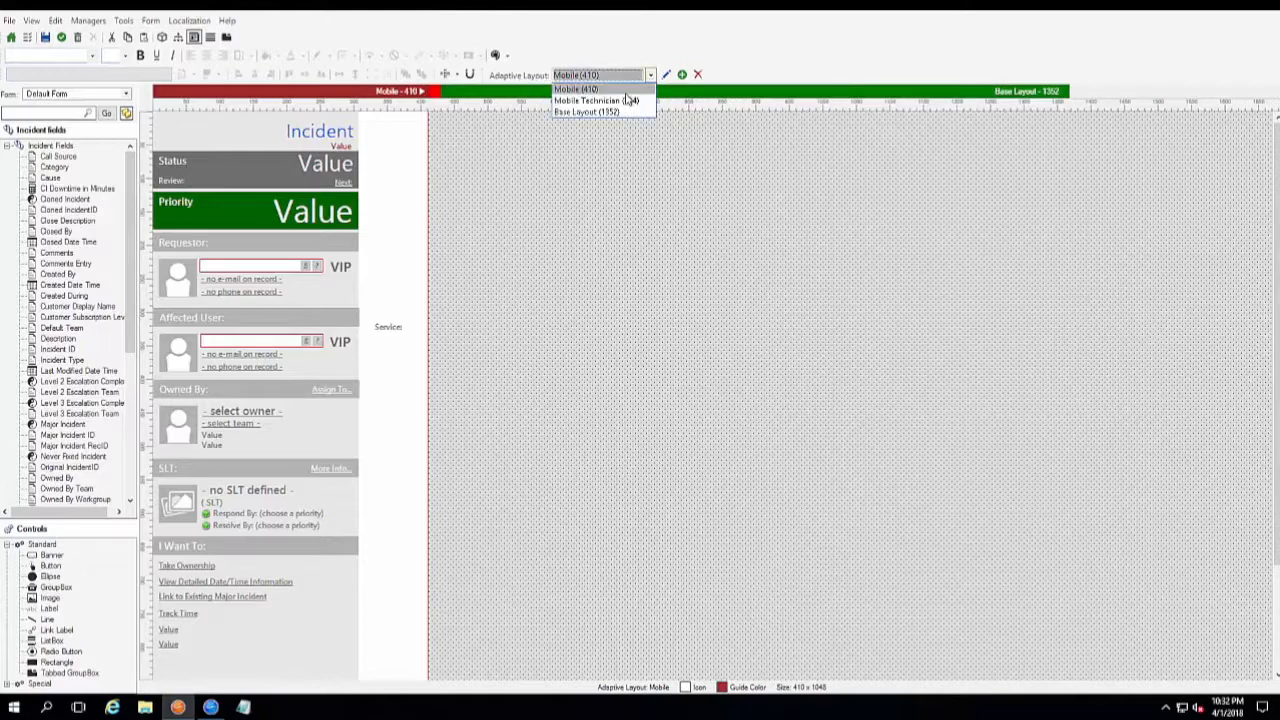
{"action": "mouse_move", "coordinate": [596, 100]}
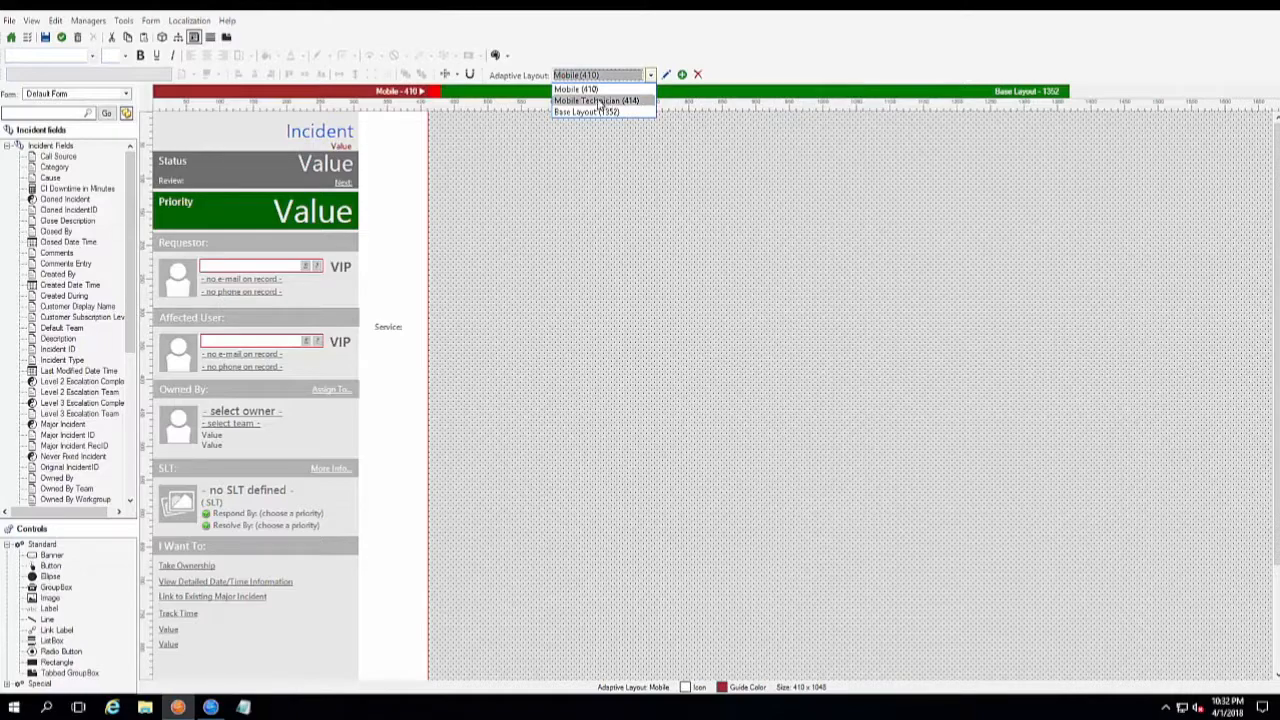
{"action": "left_click", "coordinate": [596, 100]}
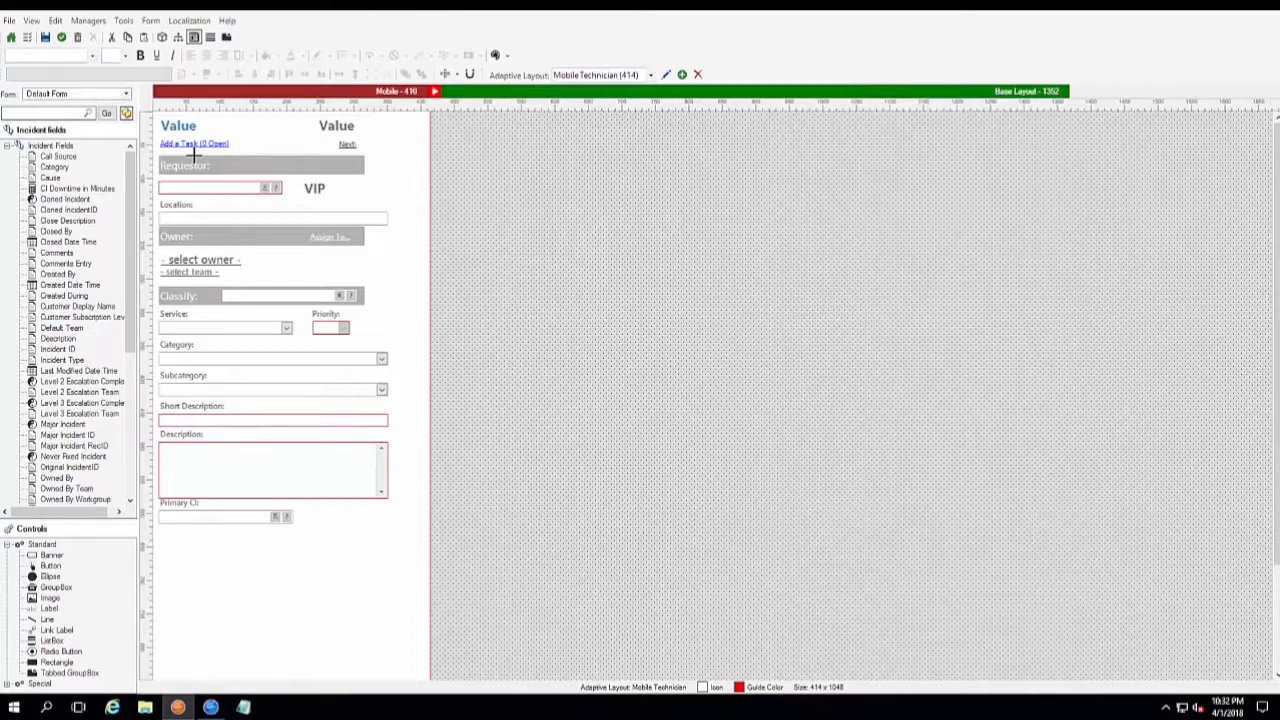
{"action": "mouse_move", "coordinate": [260, 536]}
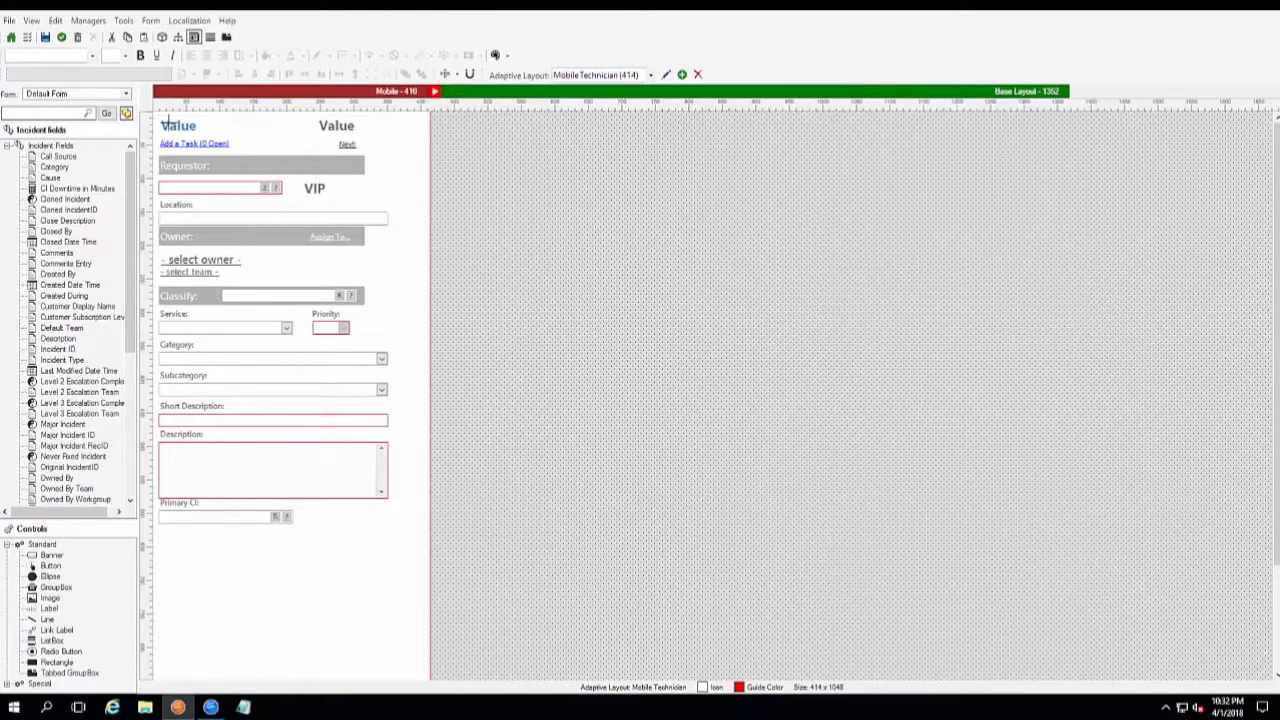
{"action": "mouse_move", "coordinate": [452, 140]}
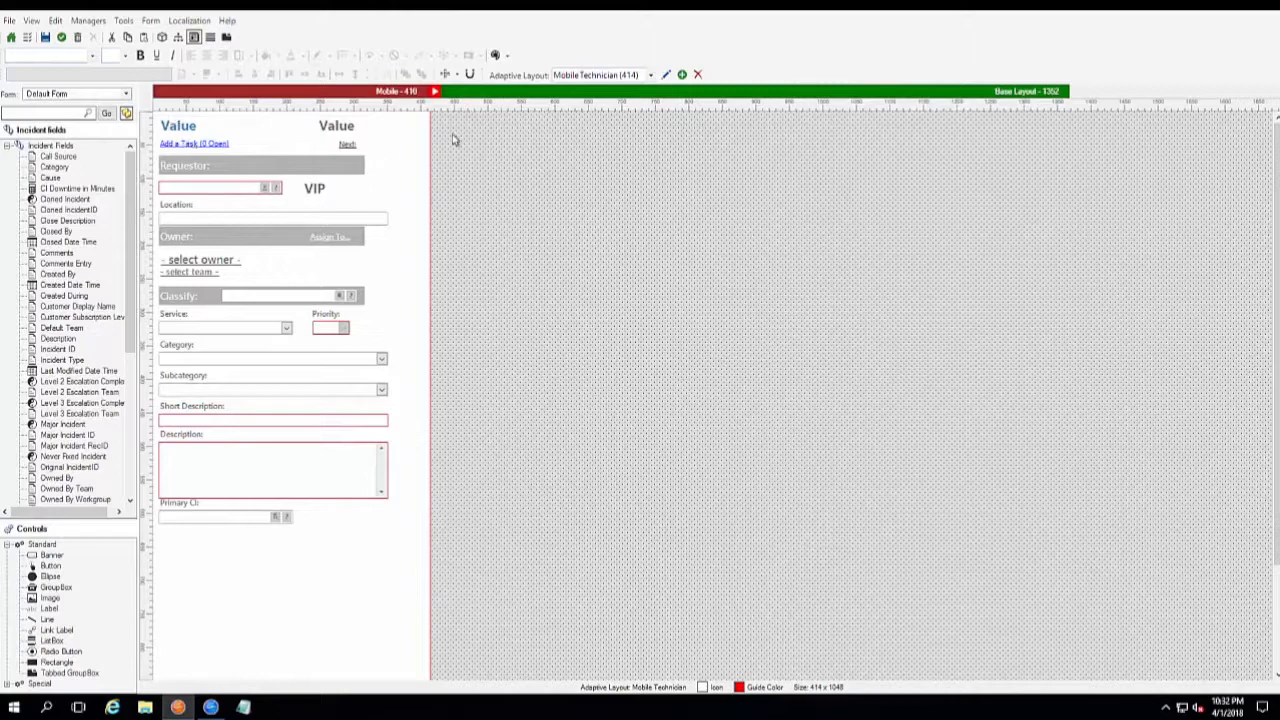
{"action": "mouse_move", "coordinate": [492, 104]}
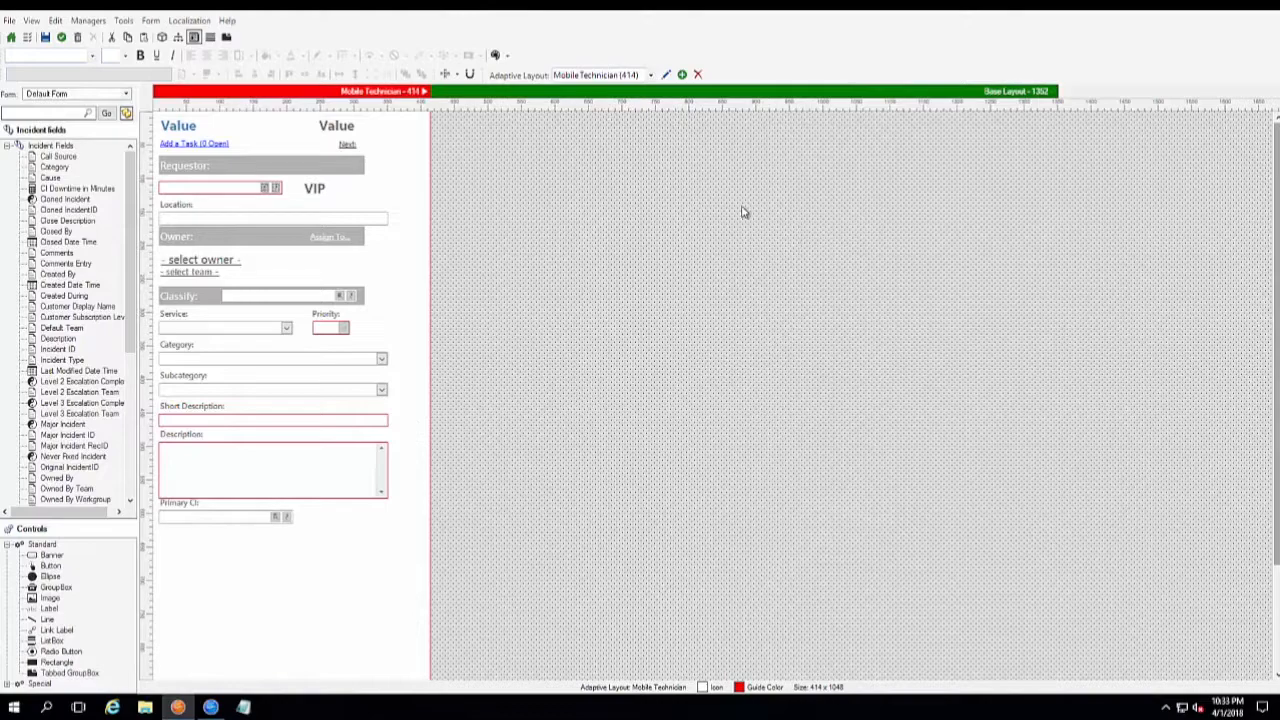
{"action": "mouse_move", "coordinate": [392, 430]}
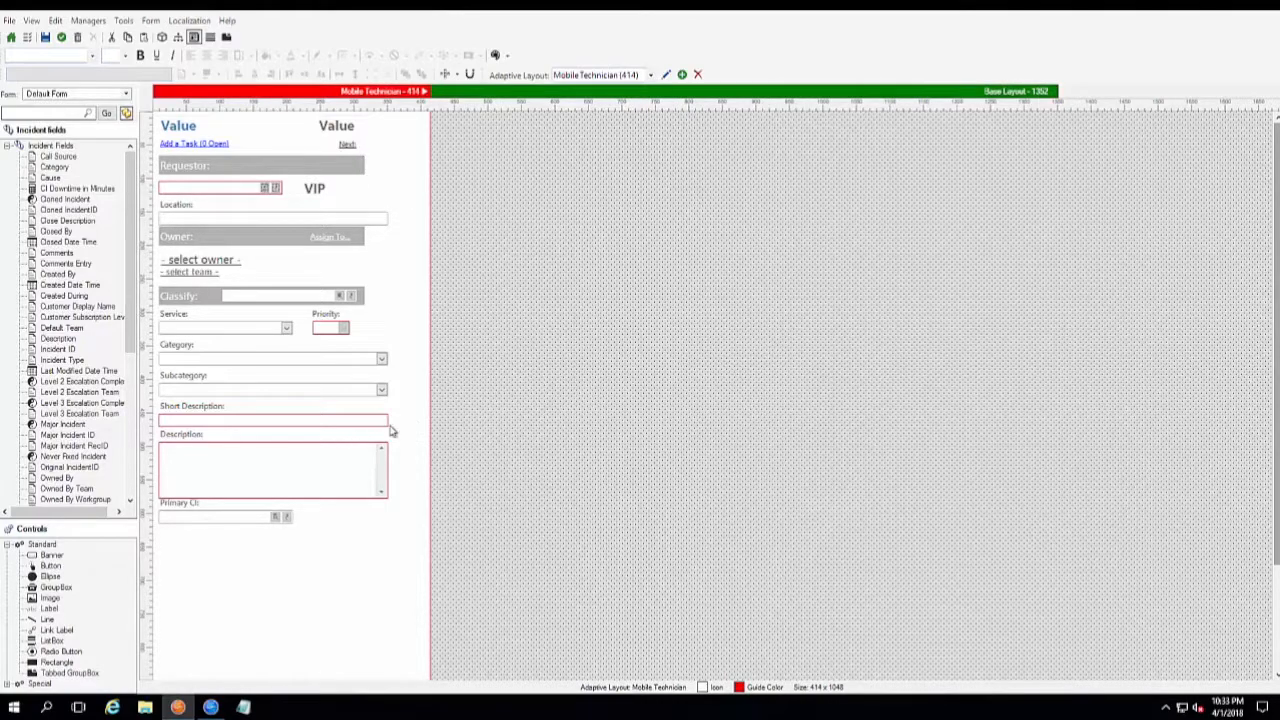
{"action": "mouse_move", "coordinate": [380, 136]}
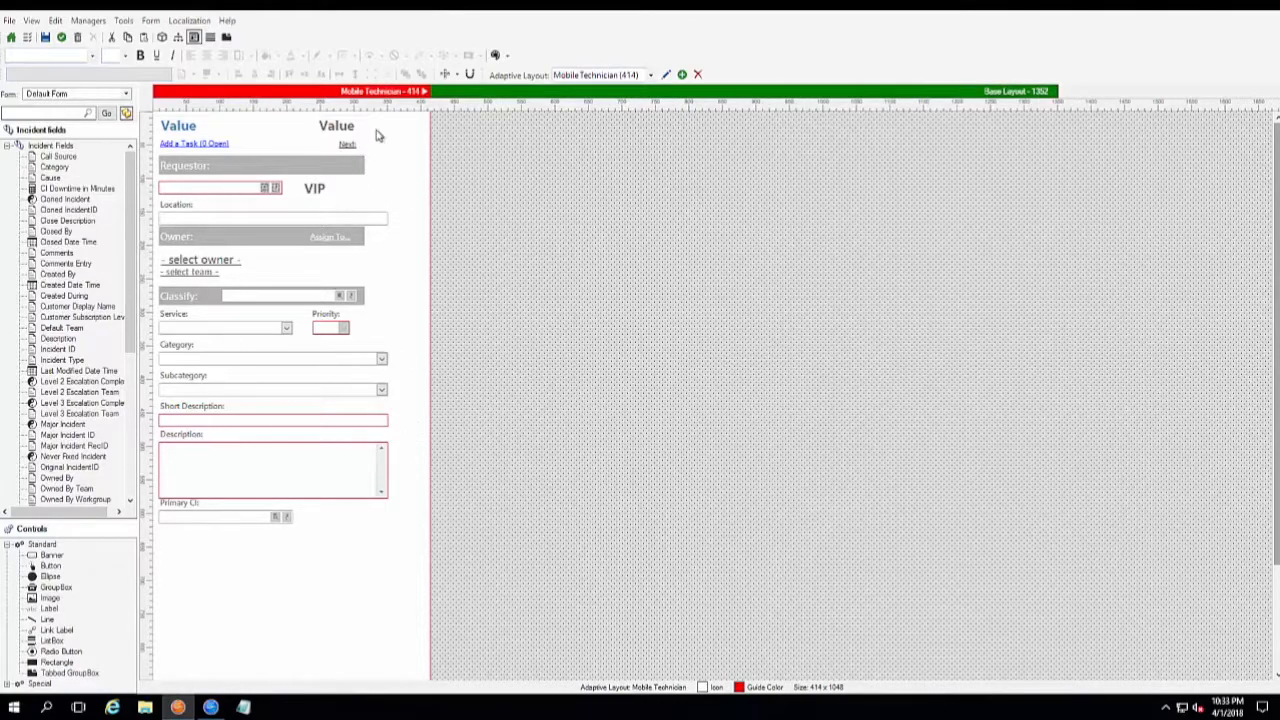
{"action": "mouse_move", "coordinate": [476, 100]}
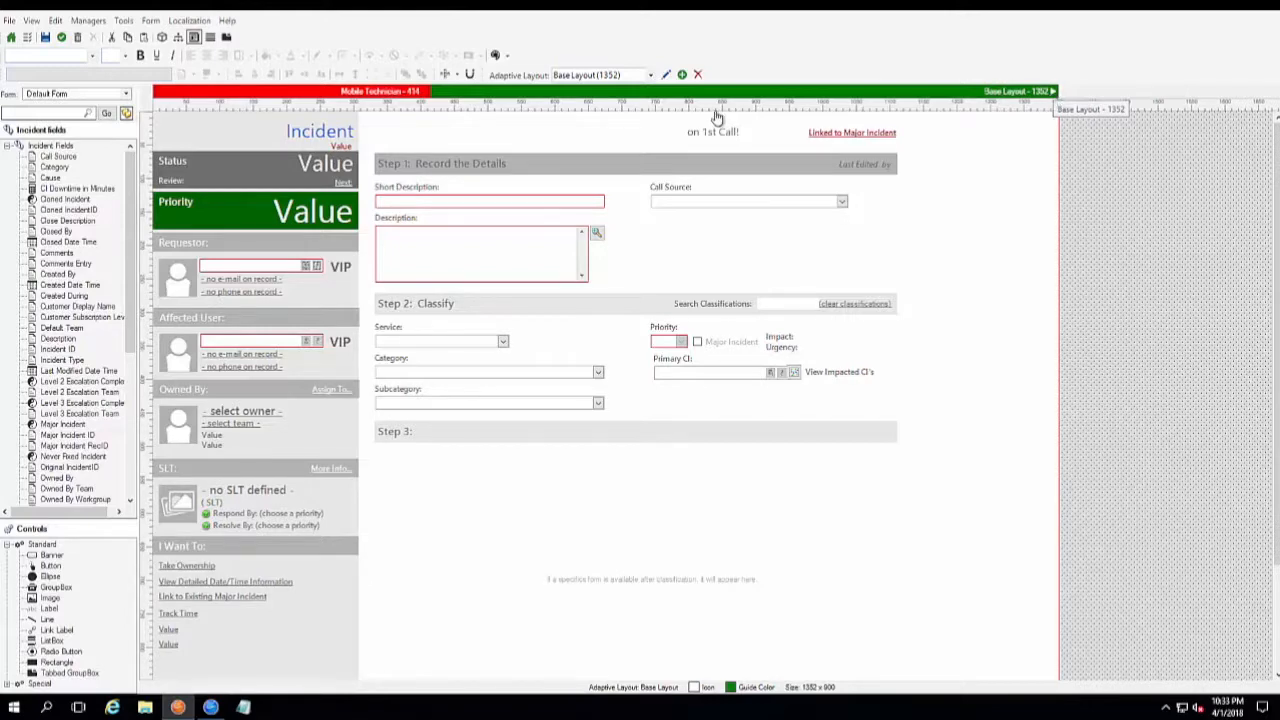
{"action": "mouse_move", "coordinate": [528, 292]}
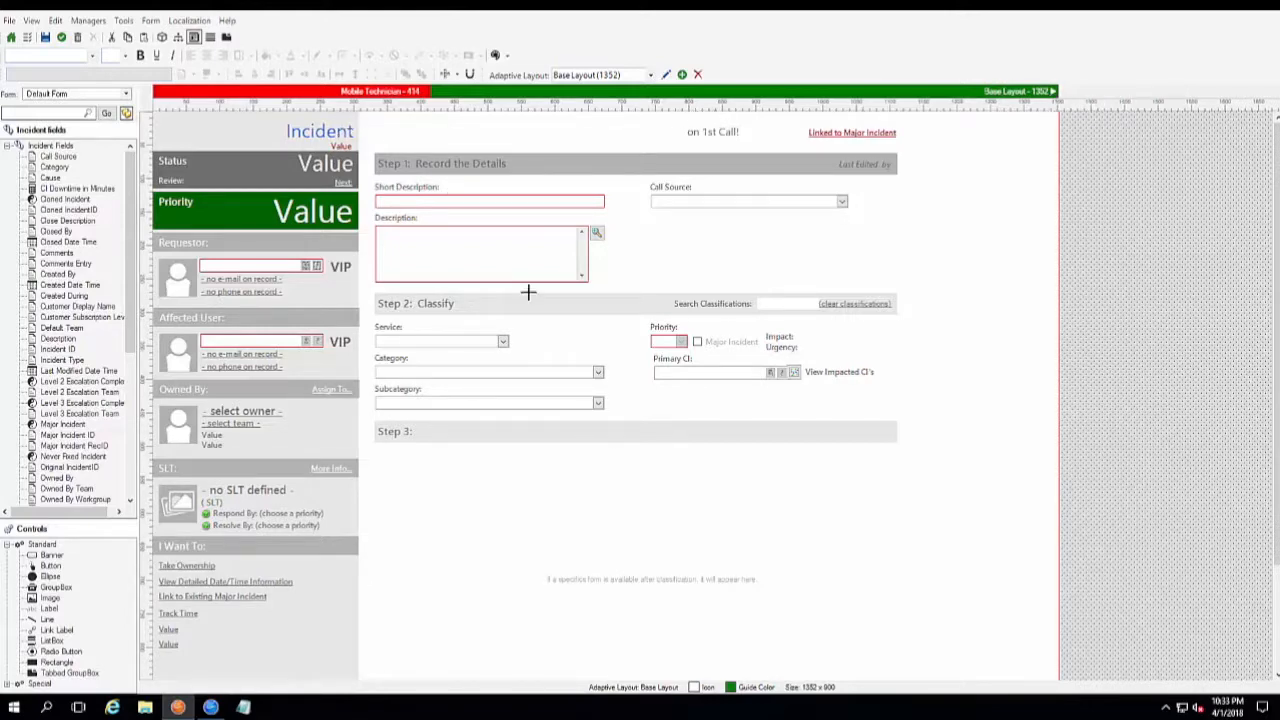
{"action": "mouse_move", "coordinate": [588, 344]}
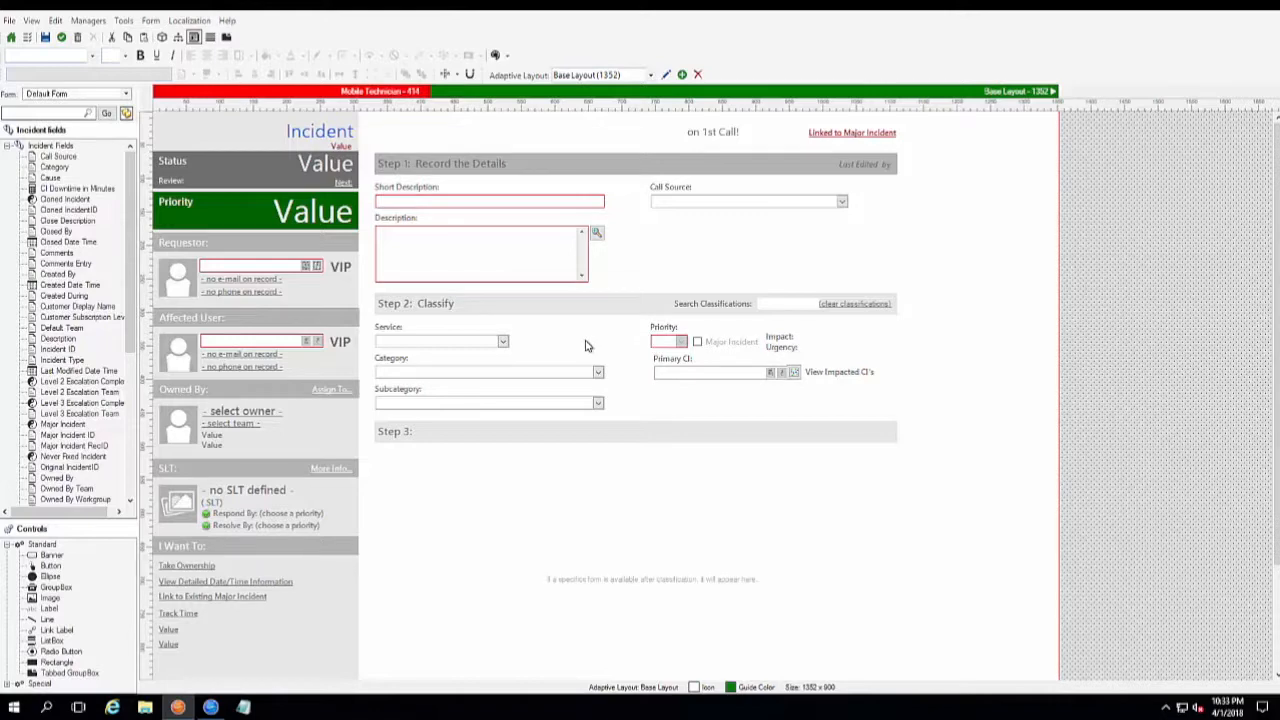
{"action": "mouse_move", "coordinate": [656, 218]}
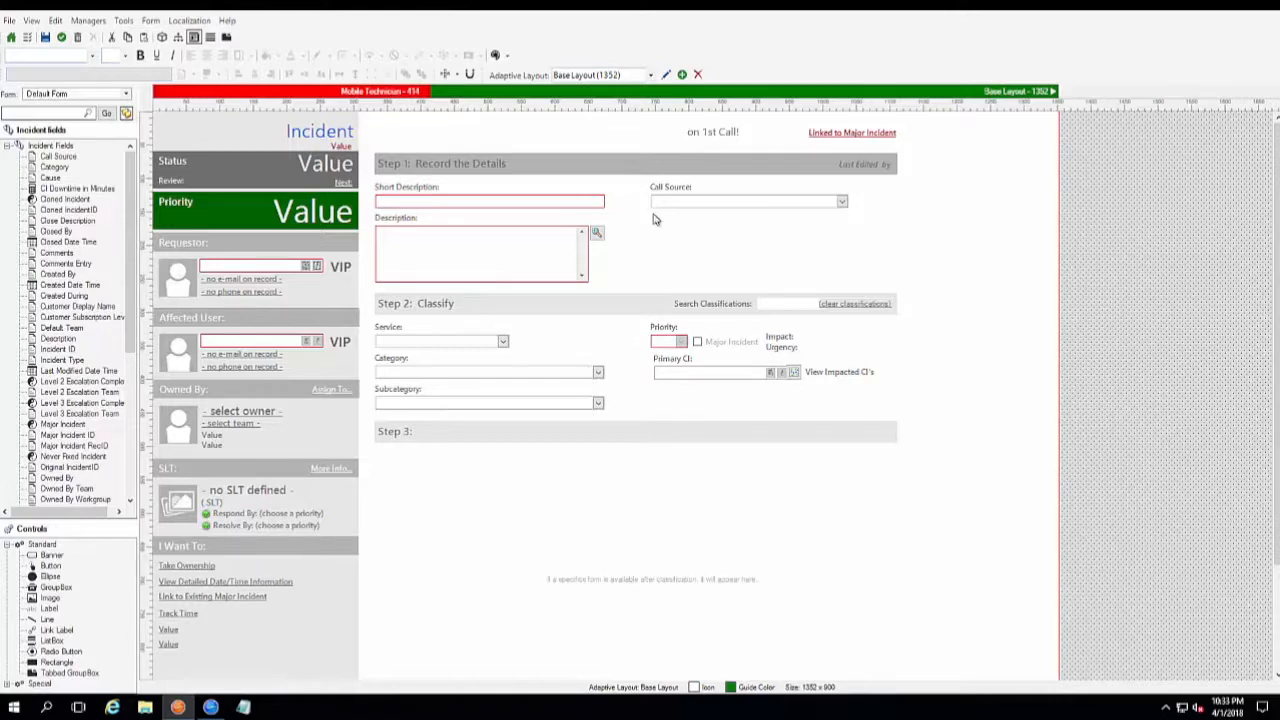
{"action": "mouse_move", "coordinate": [538, 150]}
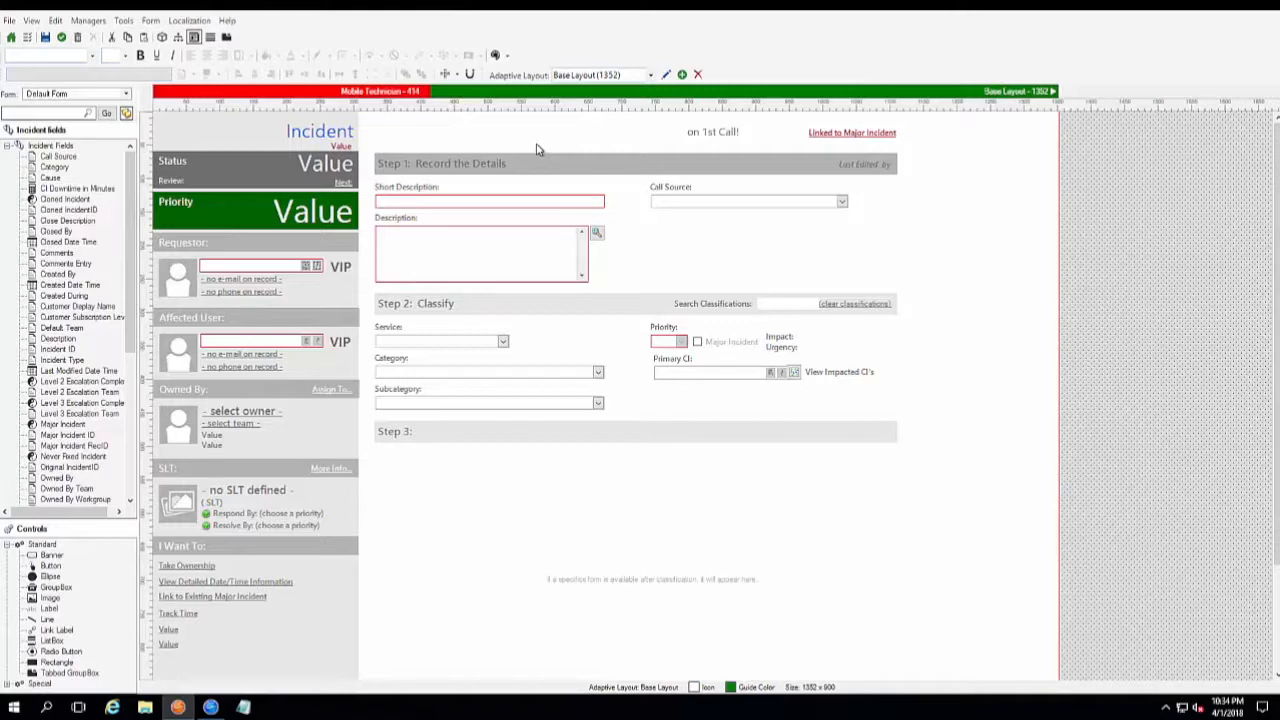
{"action": "mouse_move", "coordinate": [484, 96]}
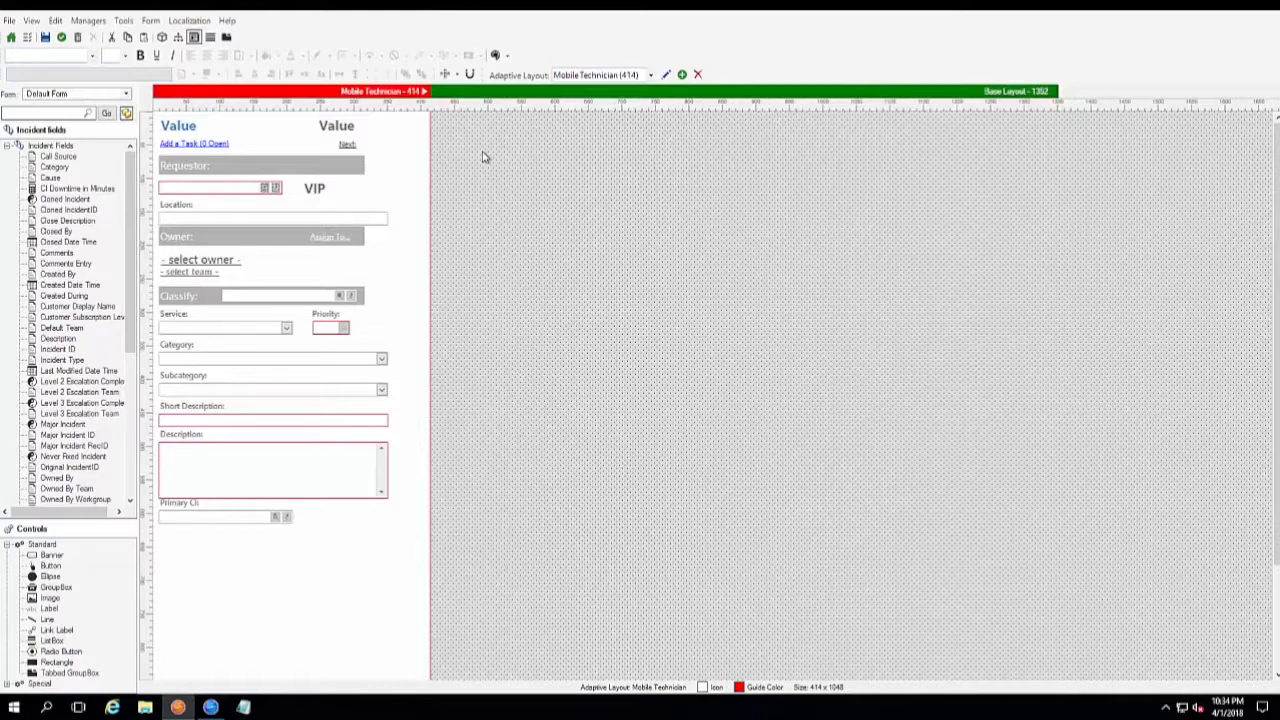
{"action": "mouse_move", "coordinate": [872, 196]}
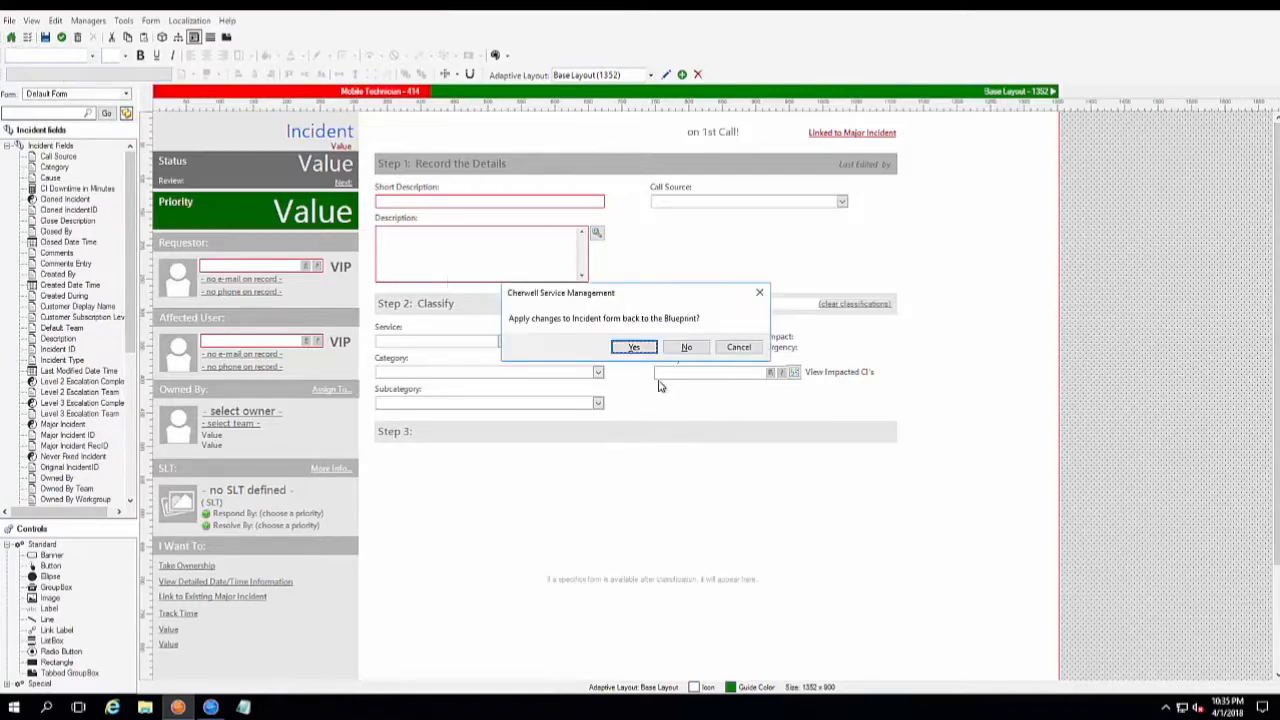
Confirm Yes to apply the Incident form changes to the blueprint
{"action": "left_click", "coordinate": [632, 348]}
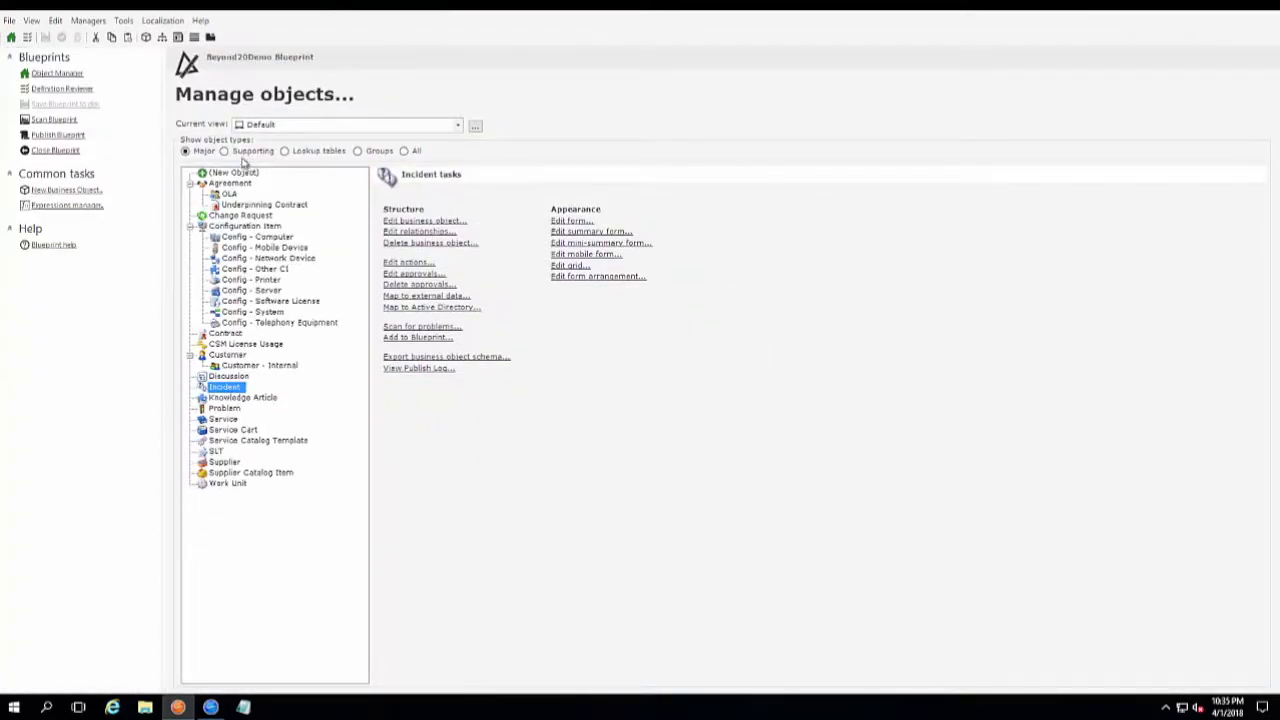
Under Supporting object types, select Task and edit its form
{"action": "left_click", "coordinate": [224, 152]}
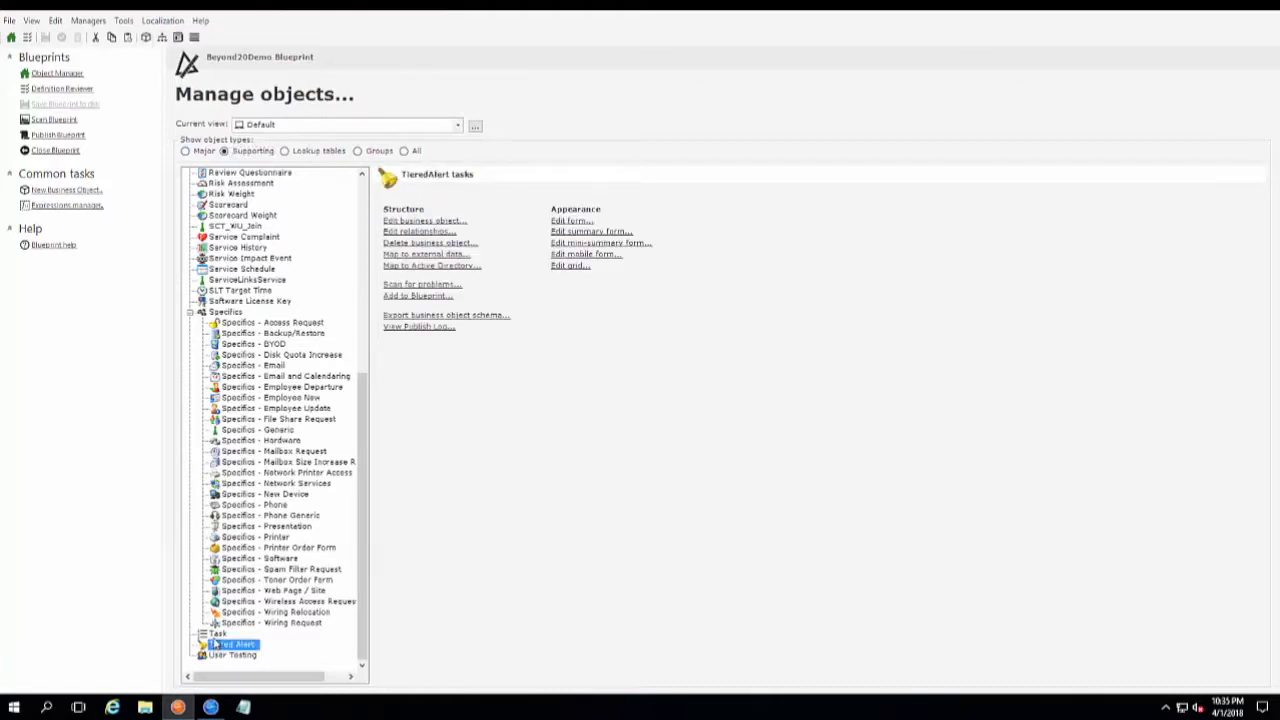
{"action": "left_click", "coordinate": [220, 634]}
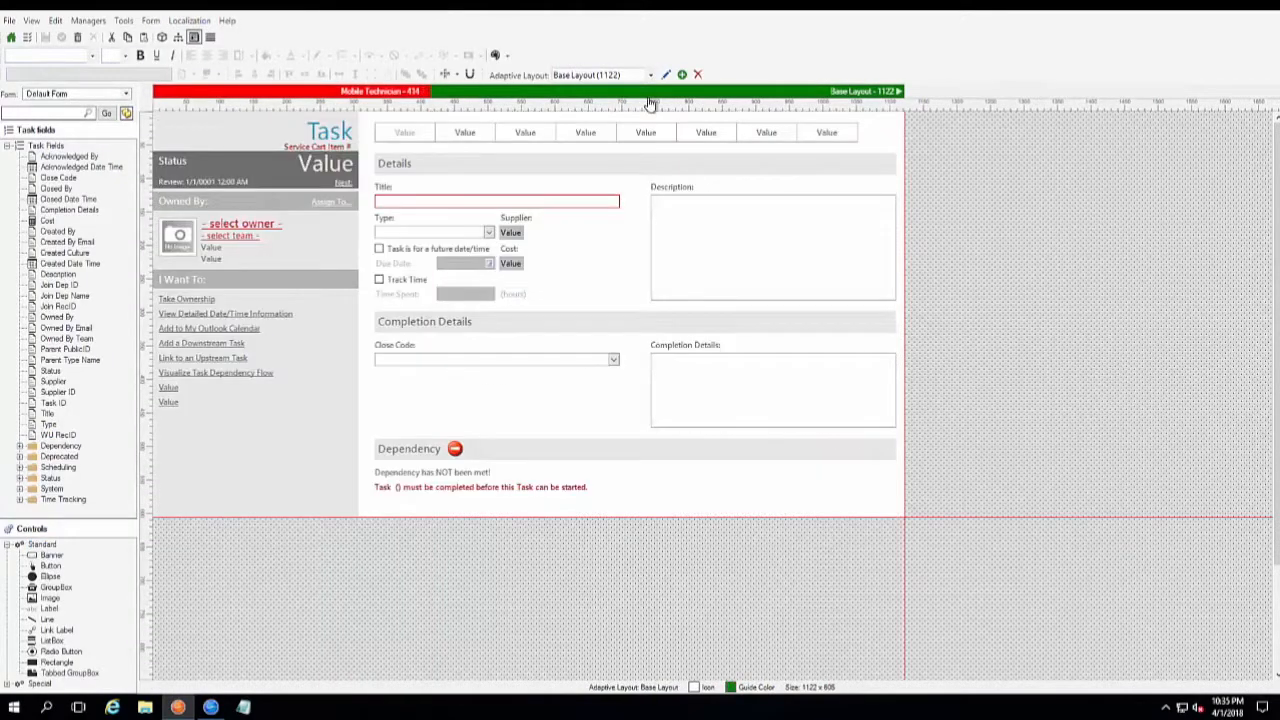
{"action": "mouse_move", "coordinate": [620, 150]}
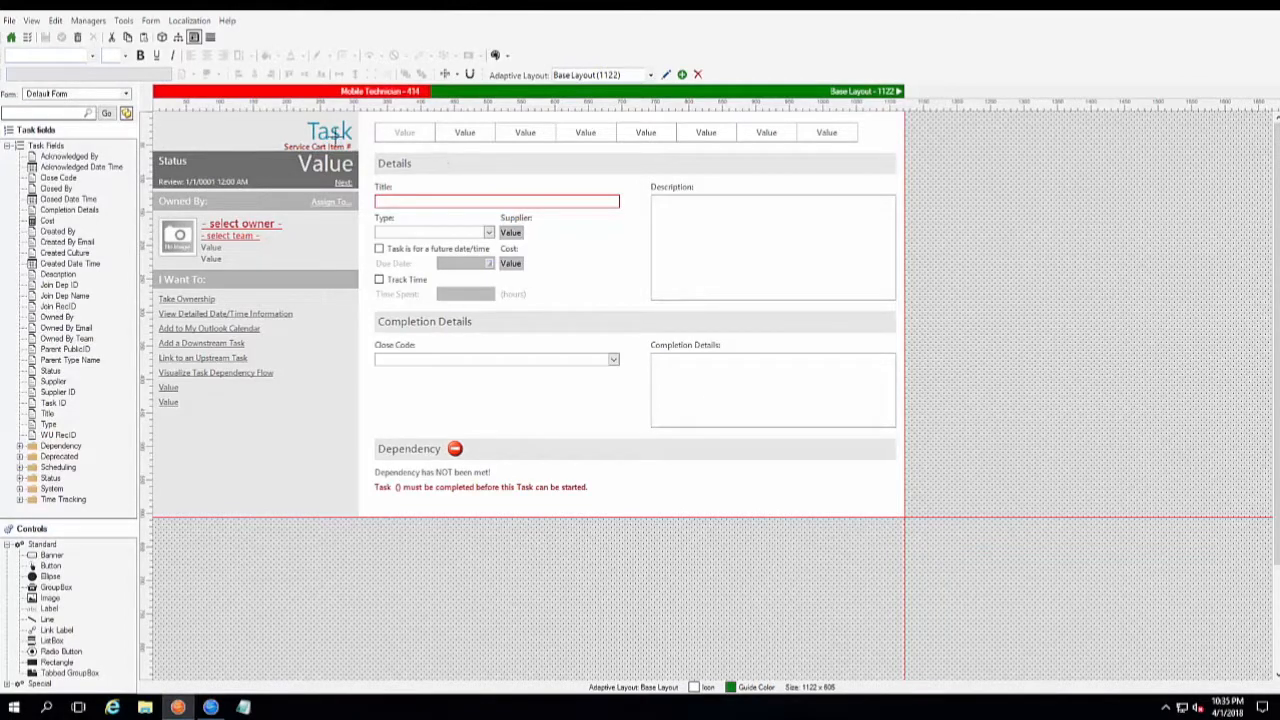
{"action": "mouse_move", "coordinate": [584, 310]}
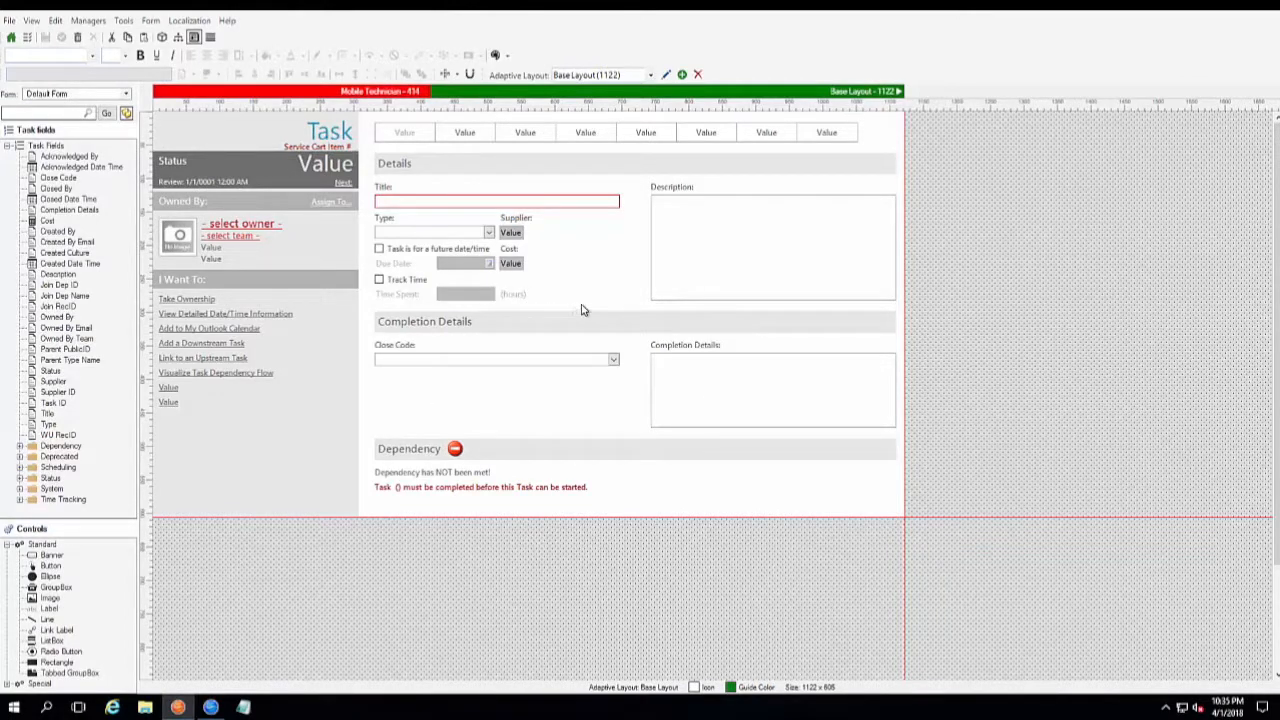
{"action": "mouse_move", "coordinate": [608, 246]}
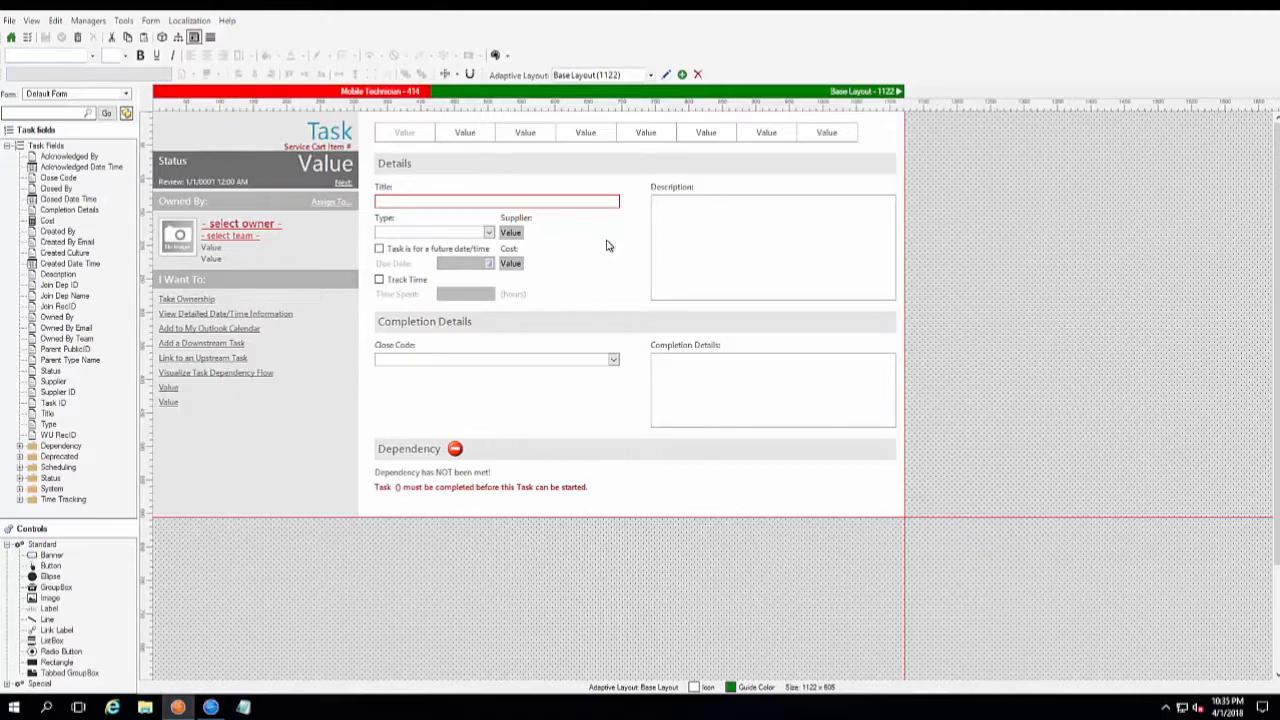
{"action": "mouse_move", "coordinate": [696, 90]}
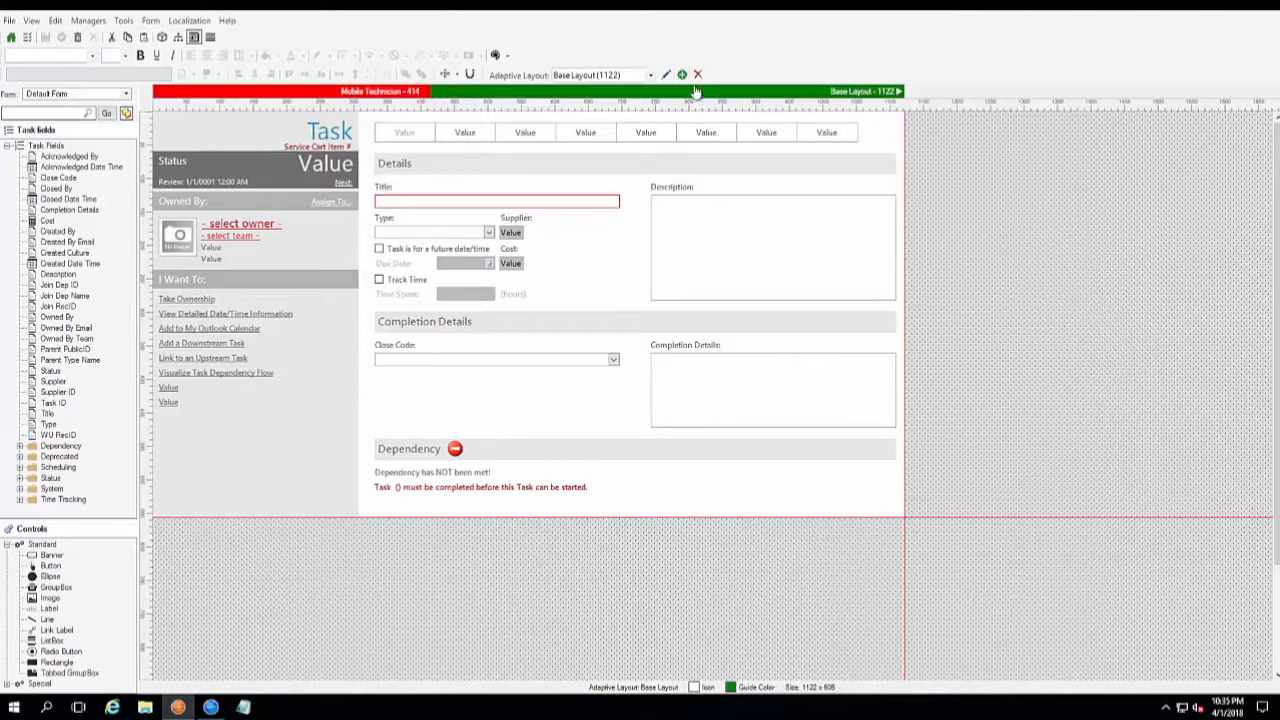
{"action": "mouse_move", "coordinate": [682, 76]}
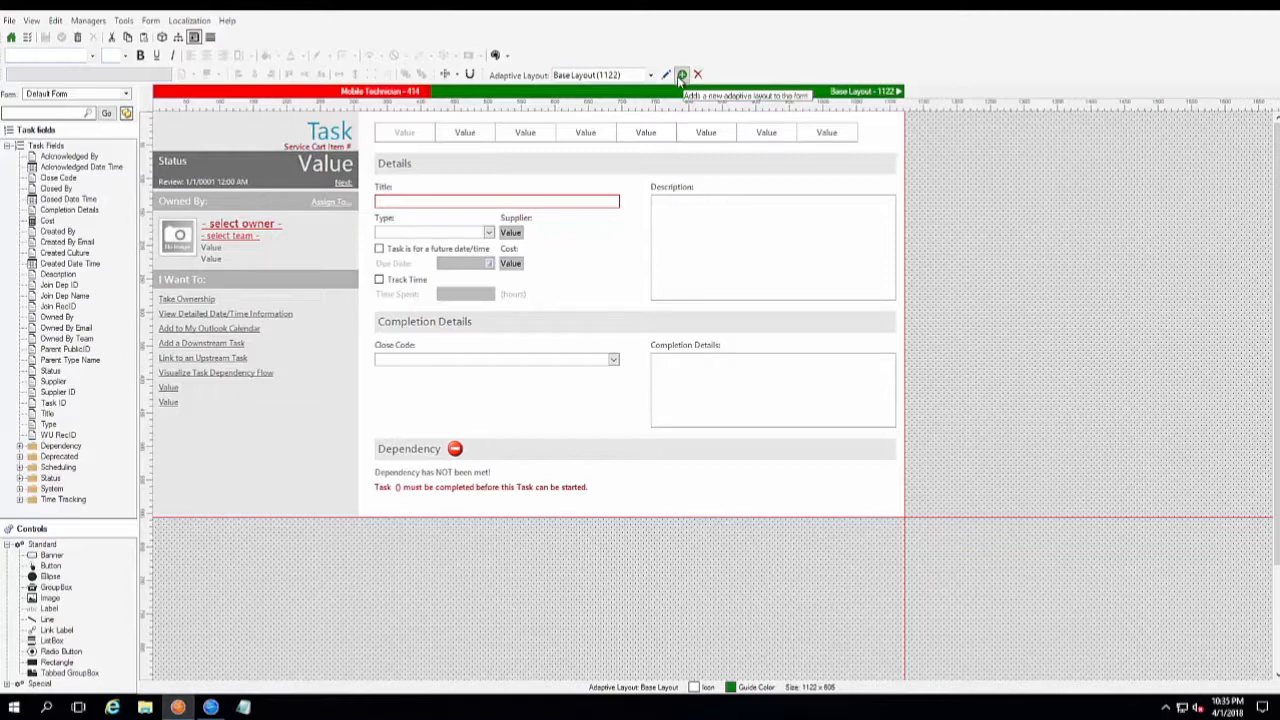
{"action": "mouse_move", "coordinate": [680, 60]}
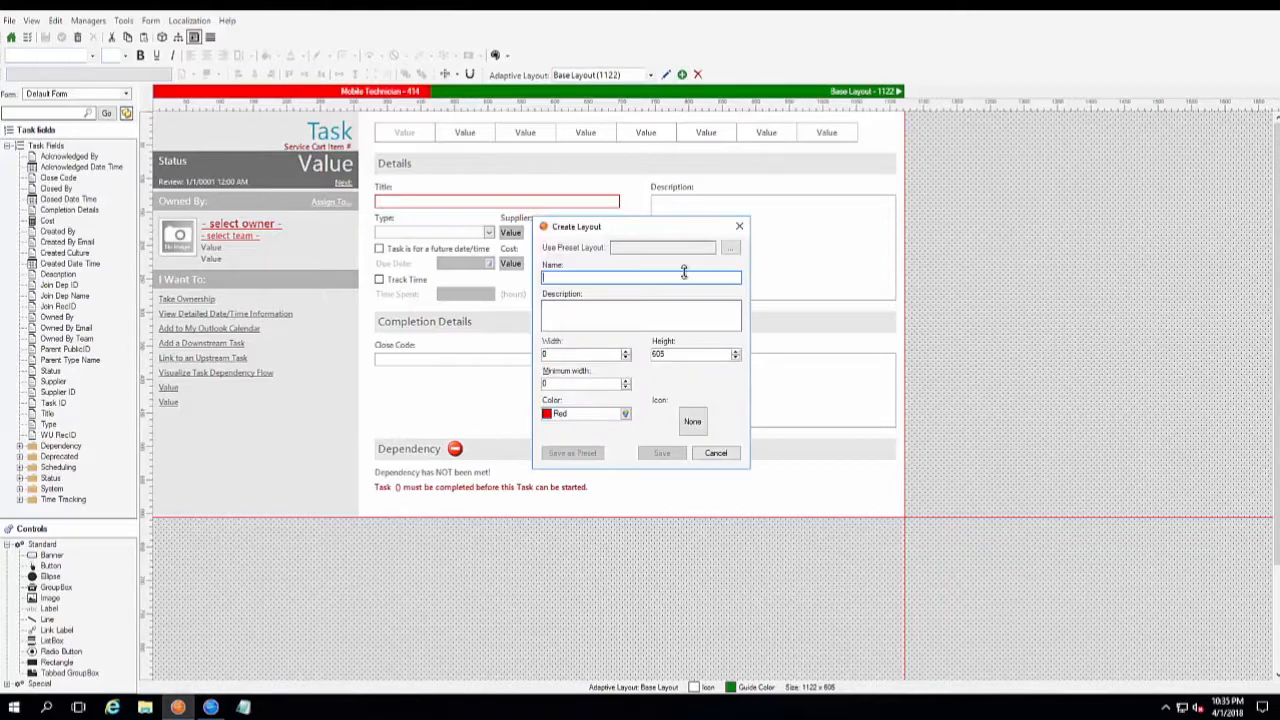
{"action": "mouse_move", "coordinate": [564, 358]}
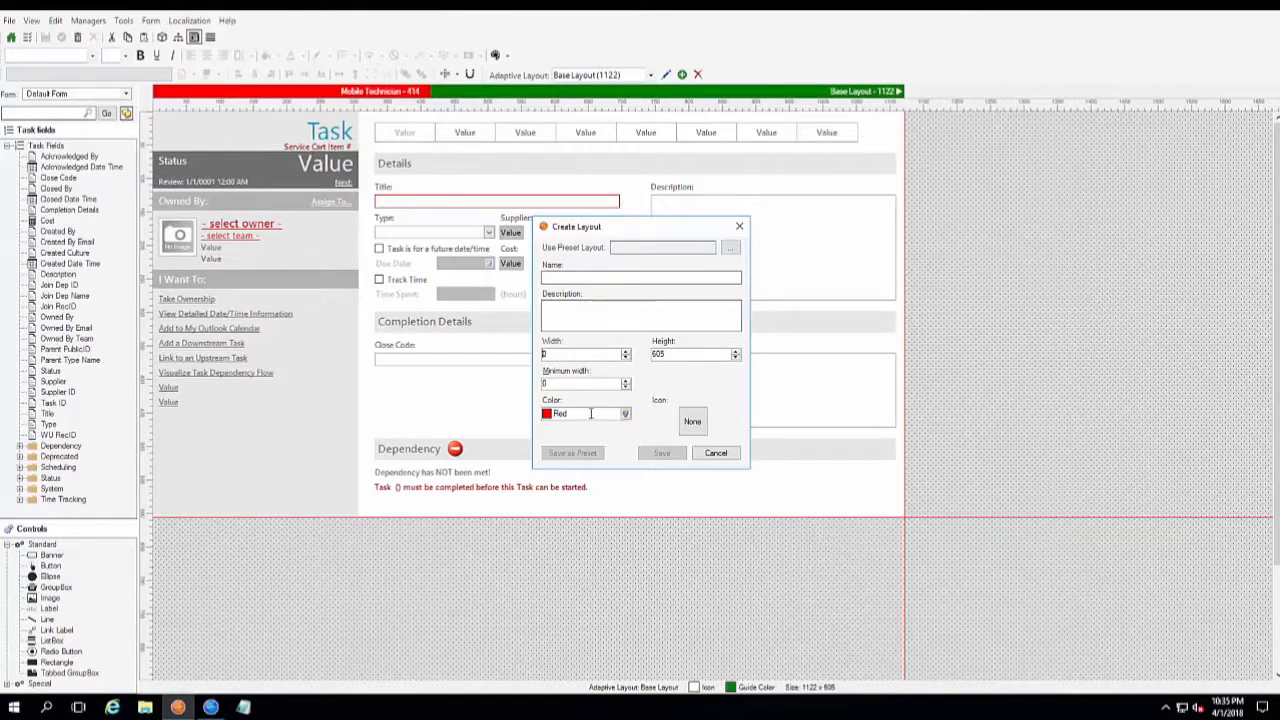
{"action": "mouse_move", "coordinate": [664, 110]}
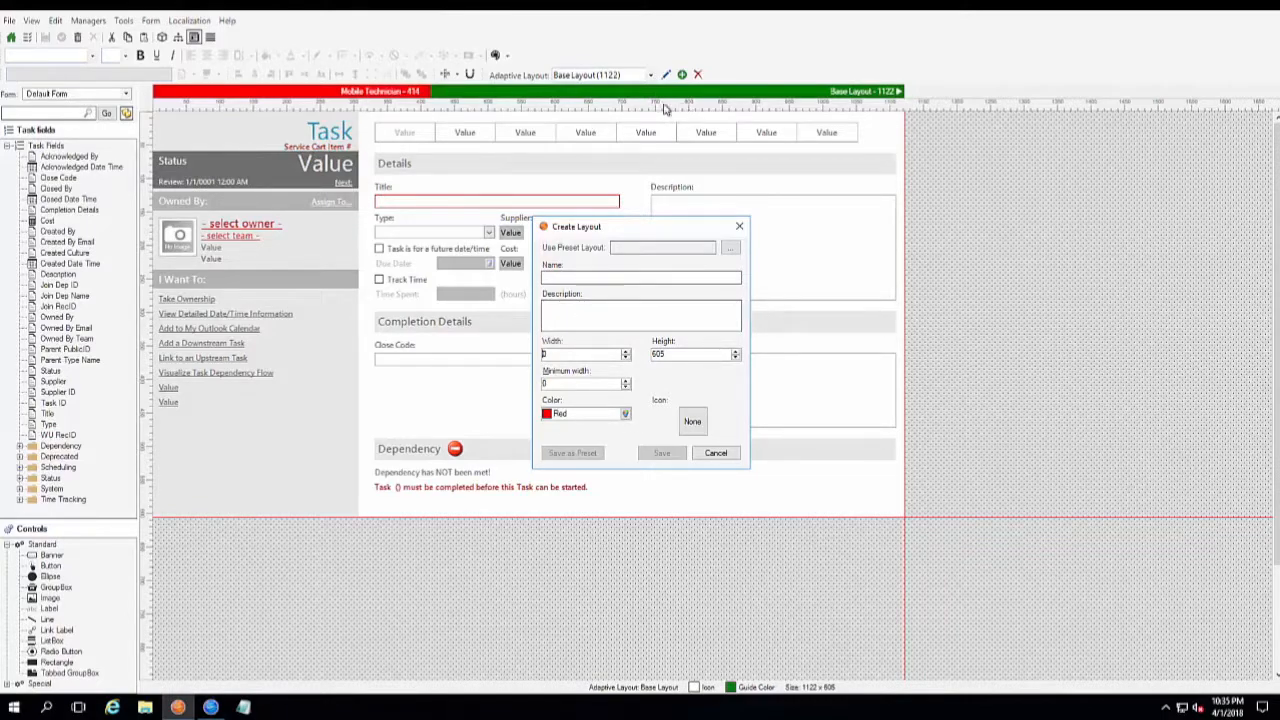
{"action": "mouse_move", "coordinate": [616, 96]}
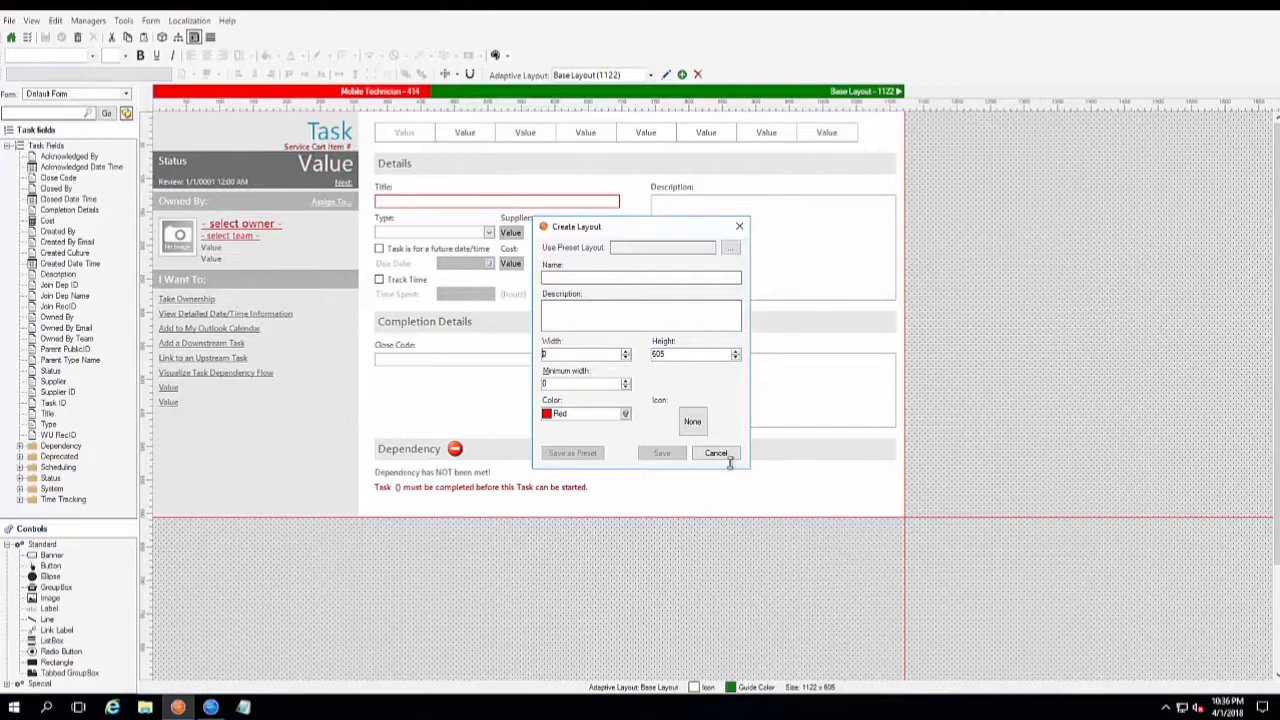
{"action": "left_click", "coordinate": [716, 452]}
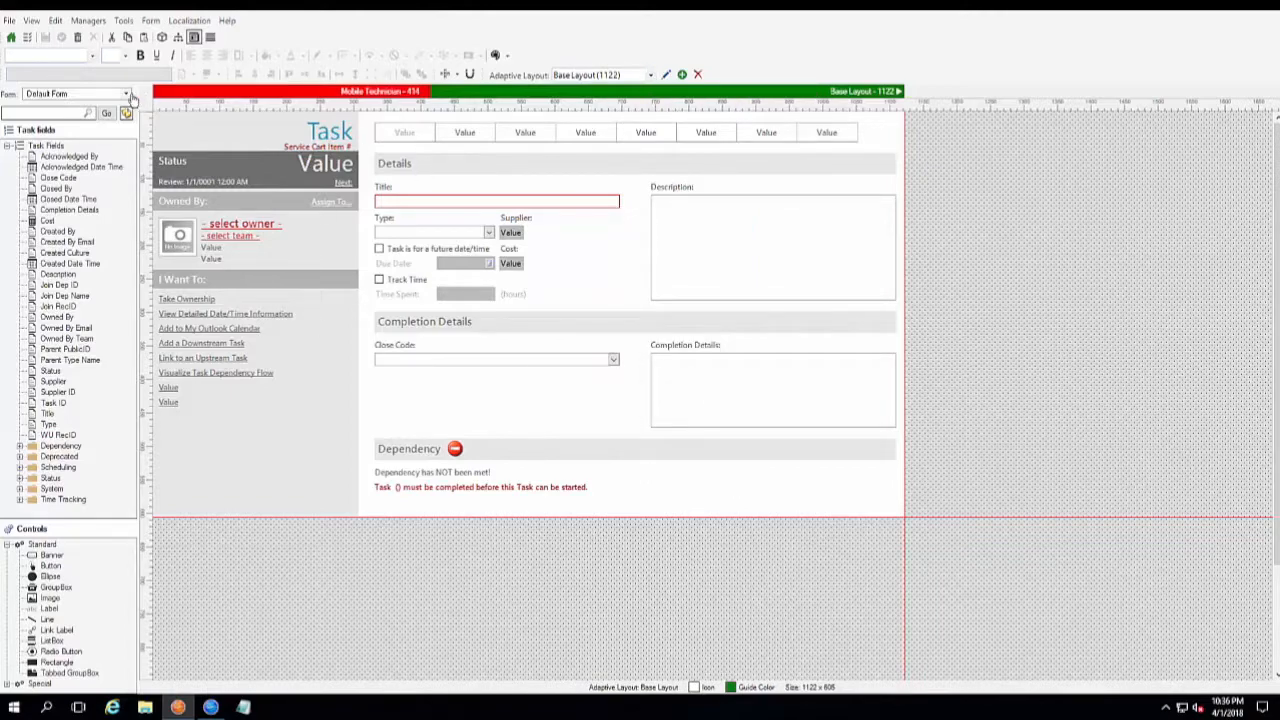
Display the Task's Tab Form in its Mobile Technician (414) layout
{"action": "left_click", "coordinate": [130, 94]}
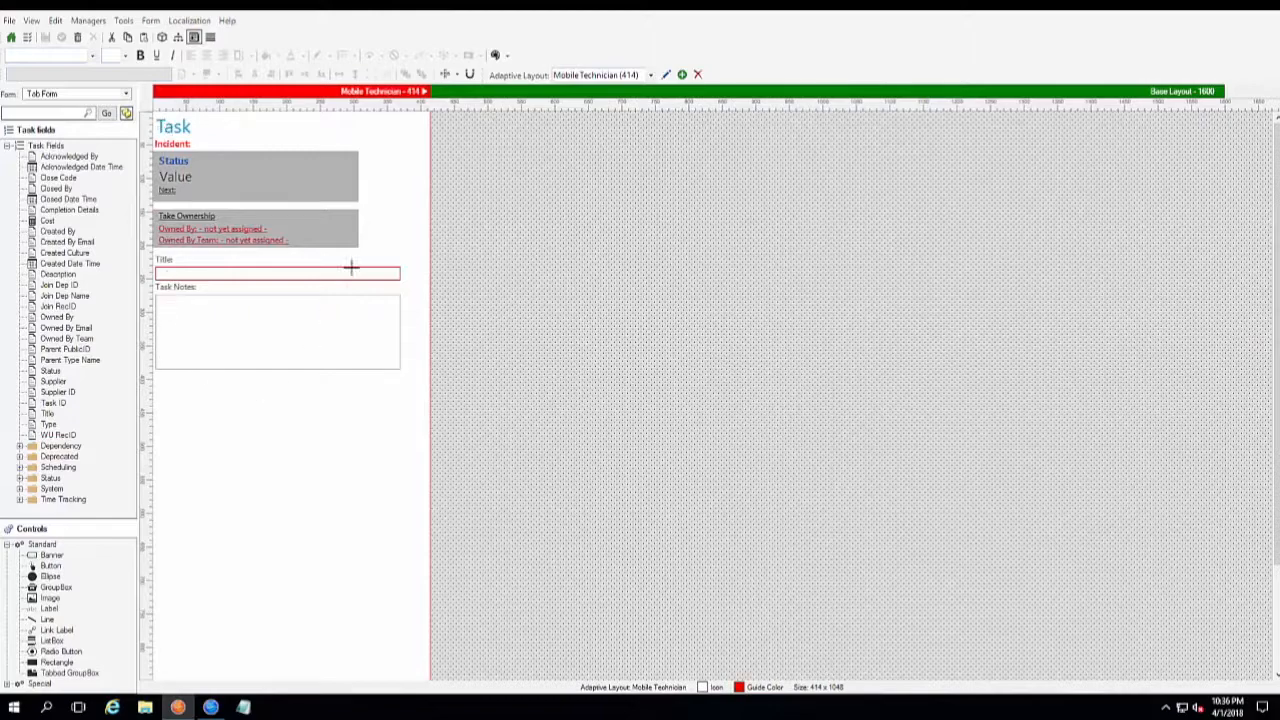
{"action": "mouse_move", "coordinate": [260, 138]}
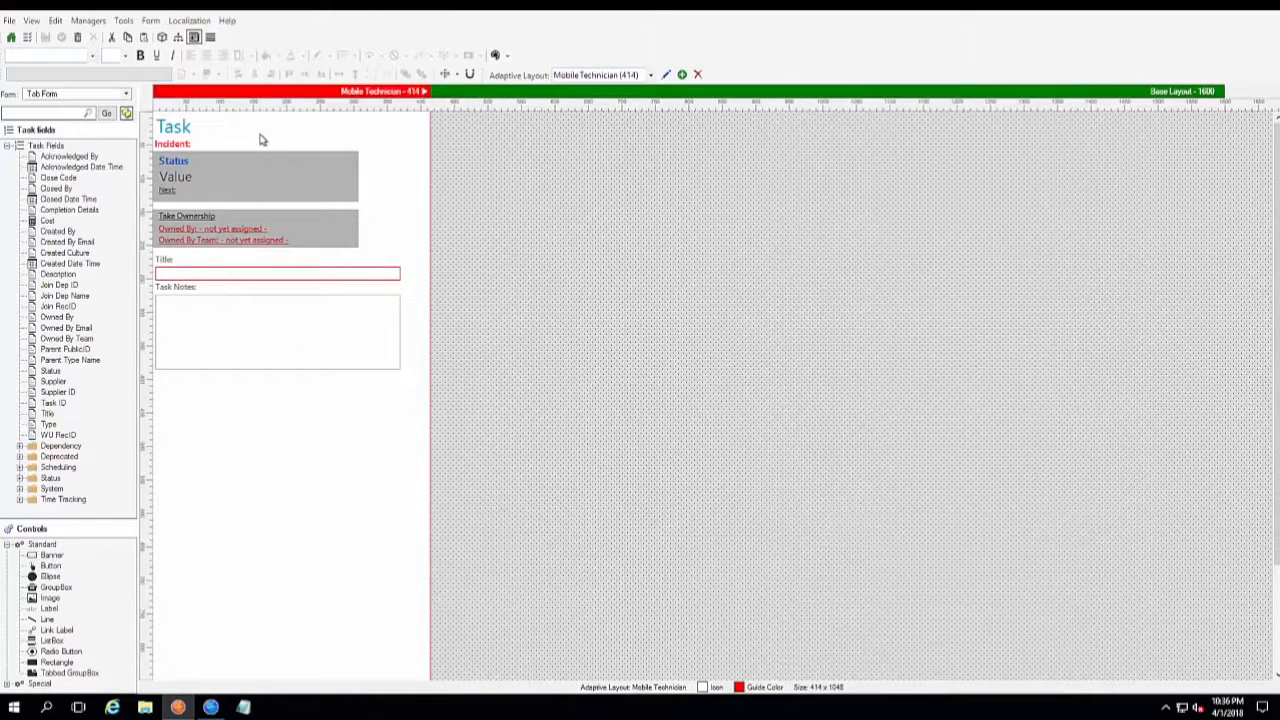
{"action": "mouse_move", "coordinate": [378, 136]}
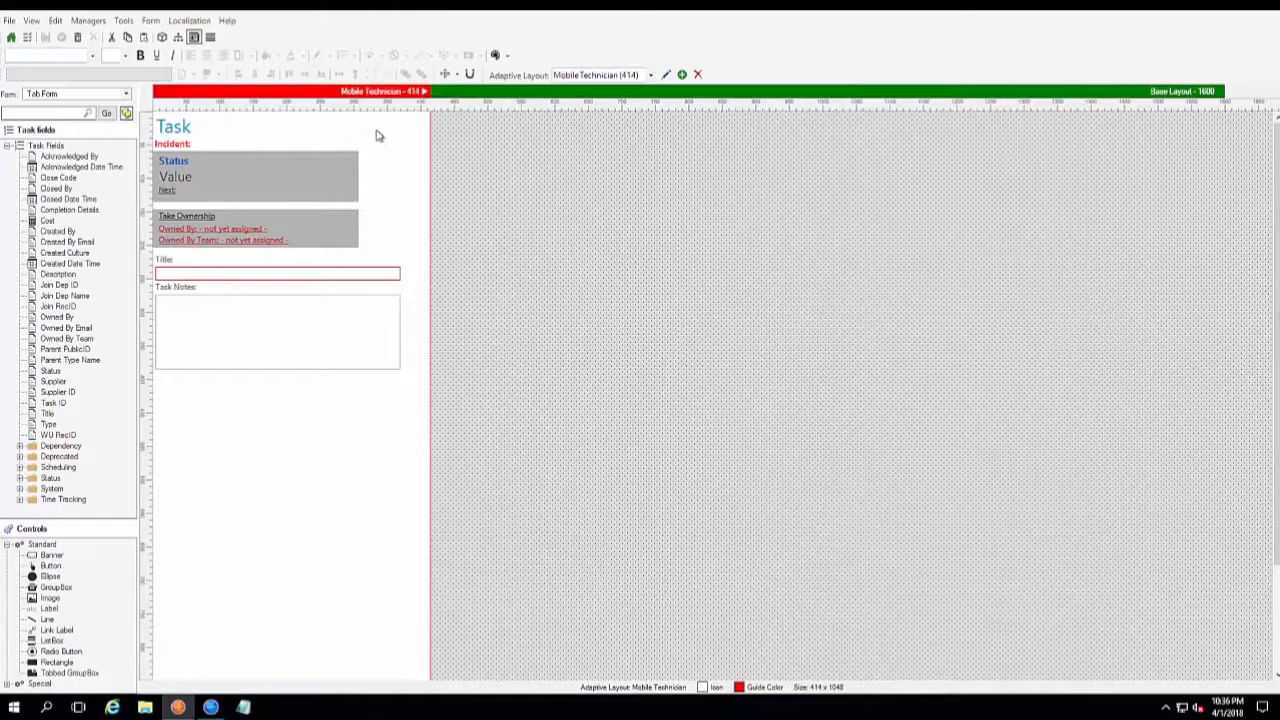
{"action": "mouse_move", "coordinate": [344, 96]}
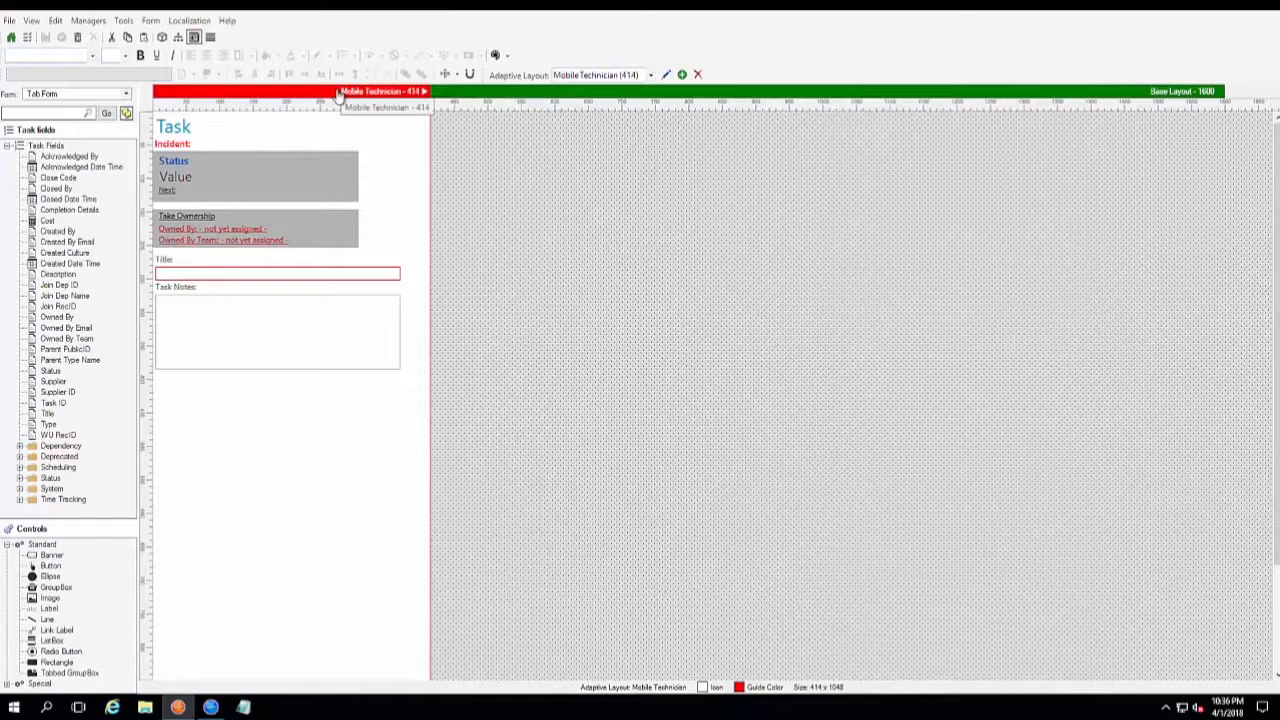
{"action": "mouse_move", "coordinate": [296, 344]}
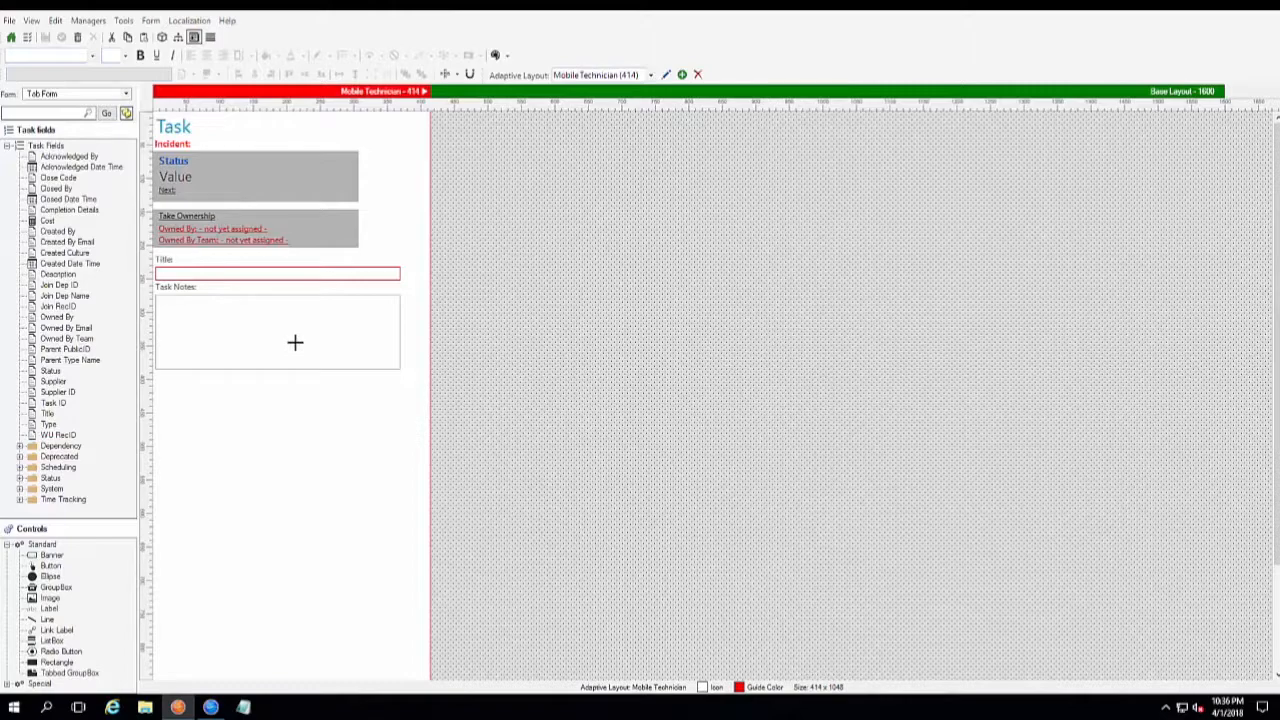
{"action": "mouse_move", "coordinate": [256, 370]}
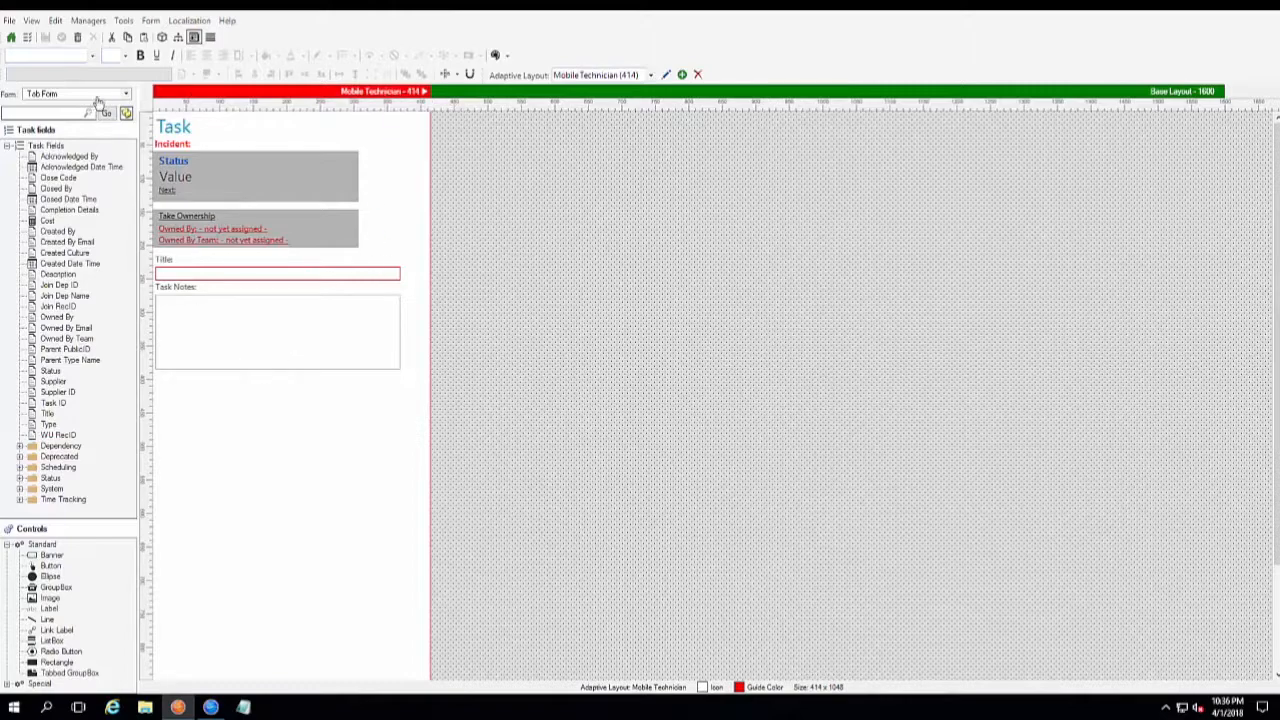
{"action": "mouse_move", "coordinate": [344, 288]}
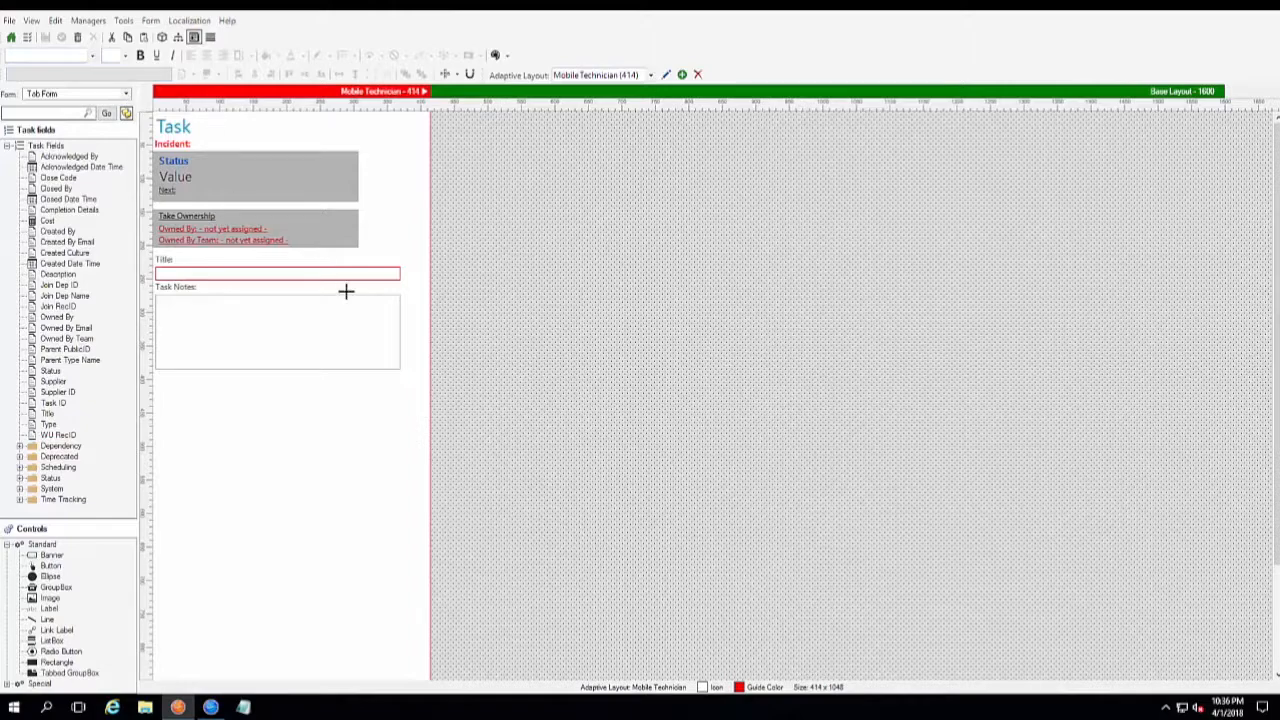
{"action": "mouse_move", "coordinate": [364, 408]}
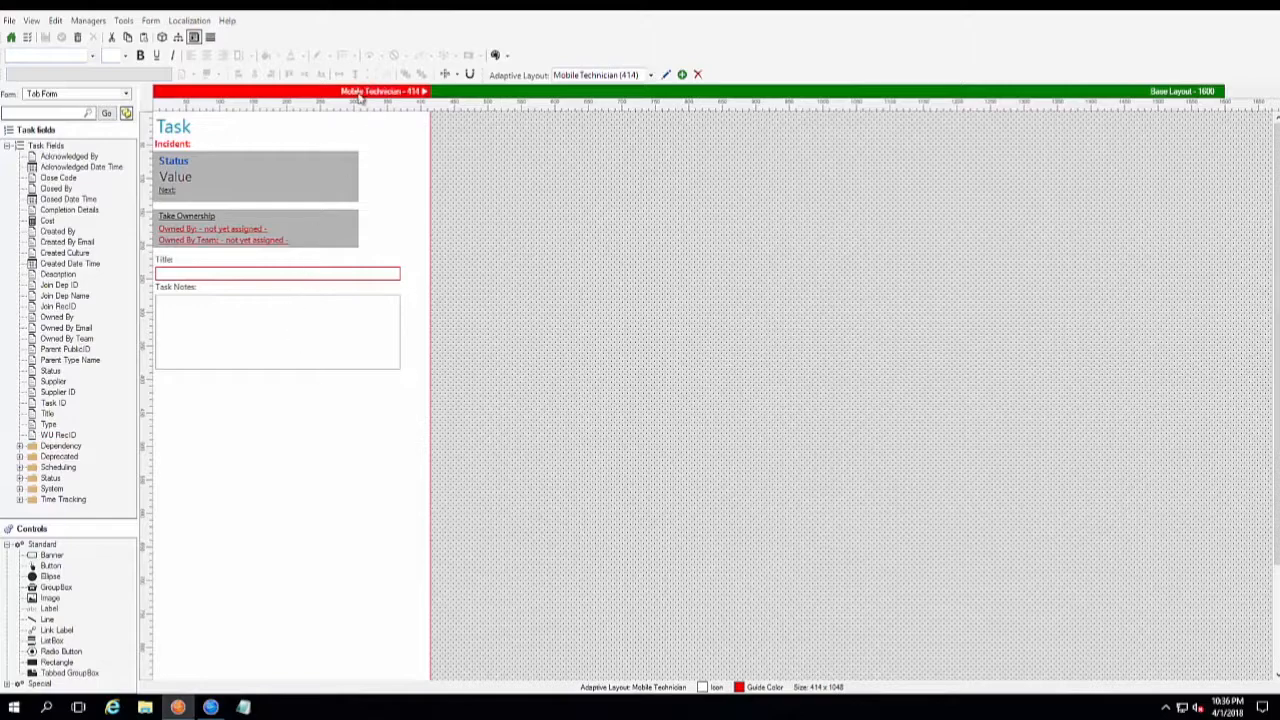
{"action": "mouse_move", "coordinate": [308, 292]}
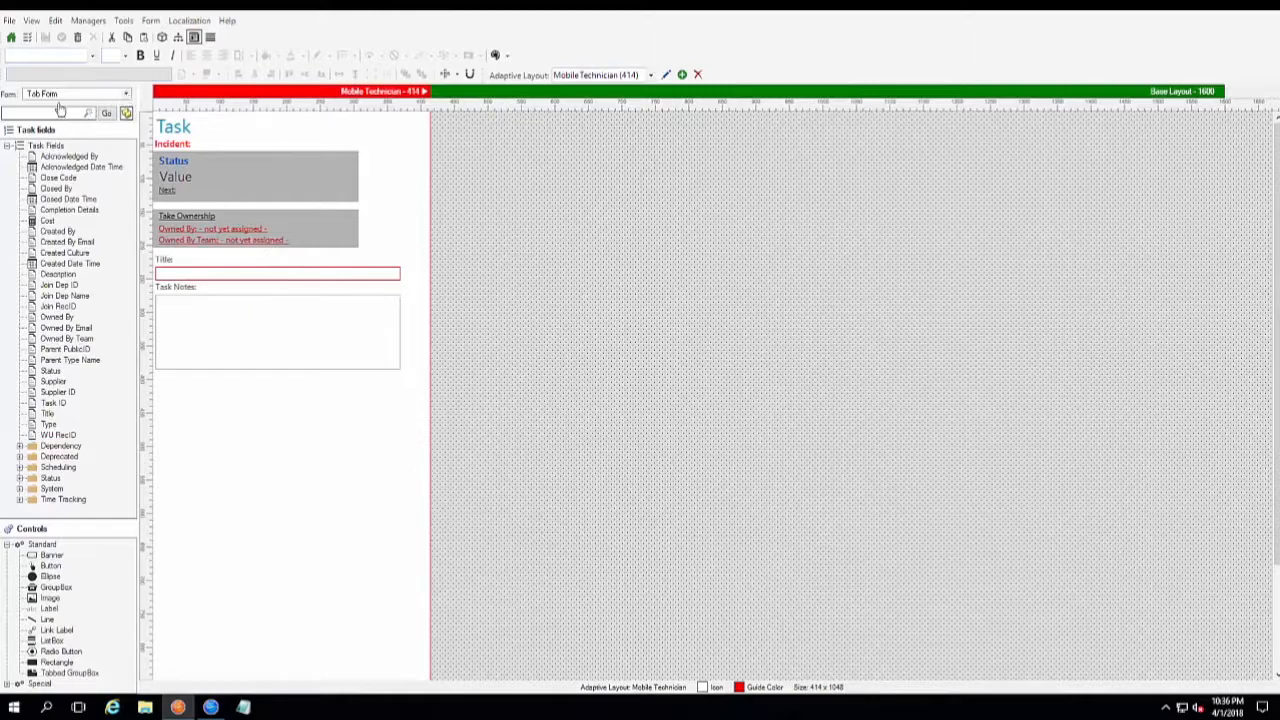
Switch the Task editor from Tab Form to Default Form
{"action": "left_click", "coordinate": [124, 94]}
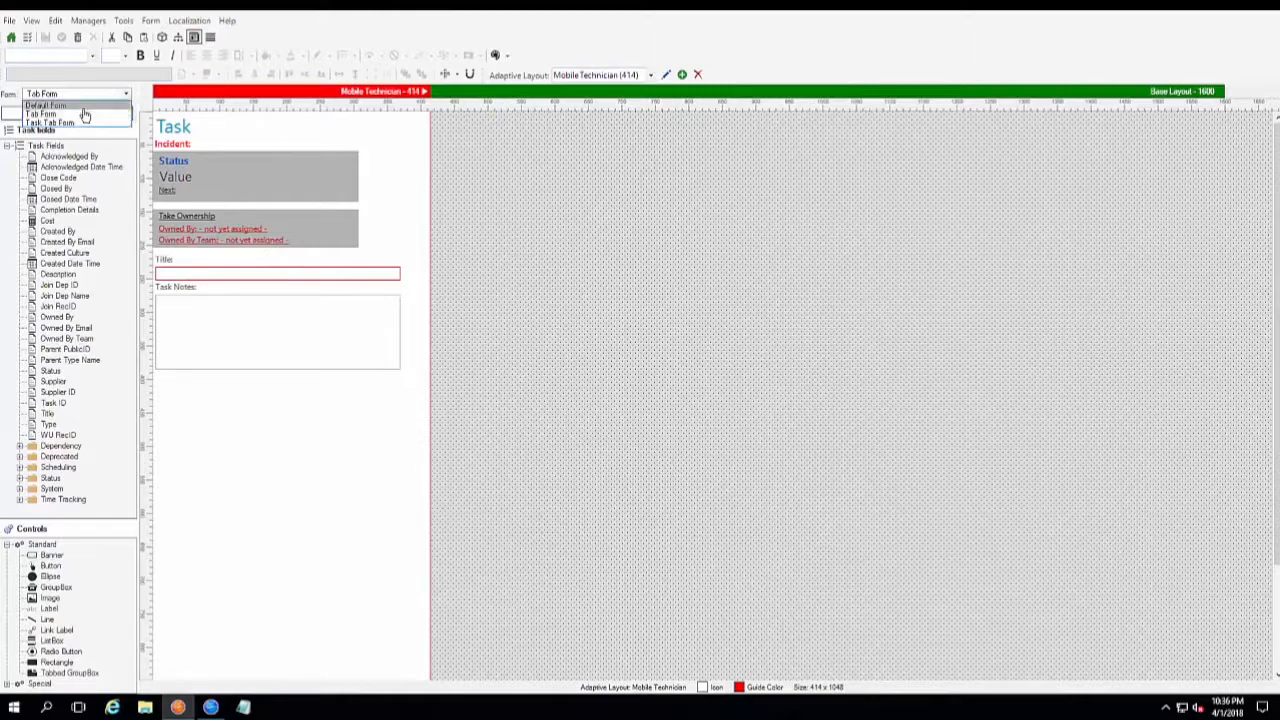
{"action": "left_click", "coordinate": [44, 106]}
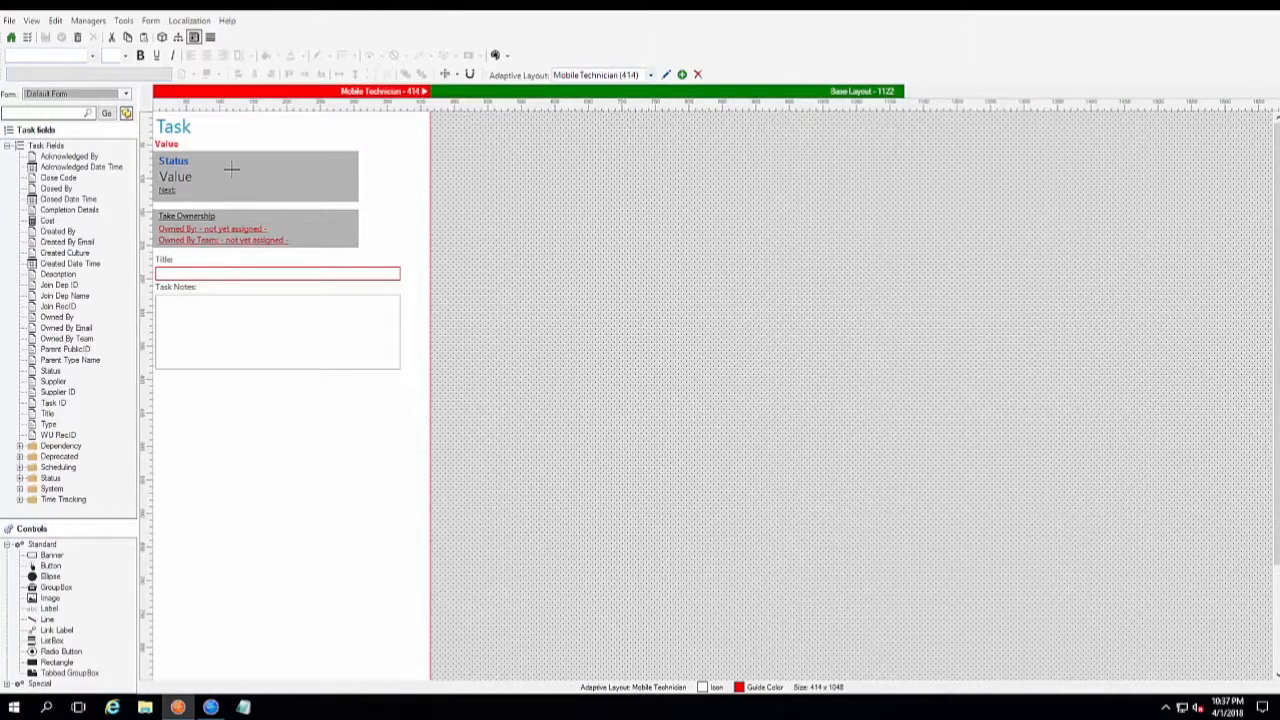
{"action": "mouse_move", "coordinate": [220, 328]}
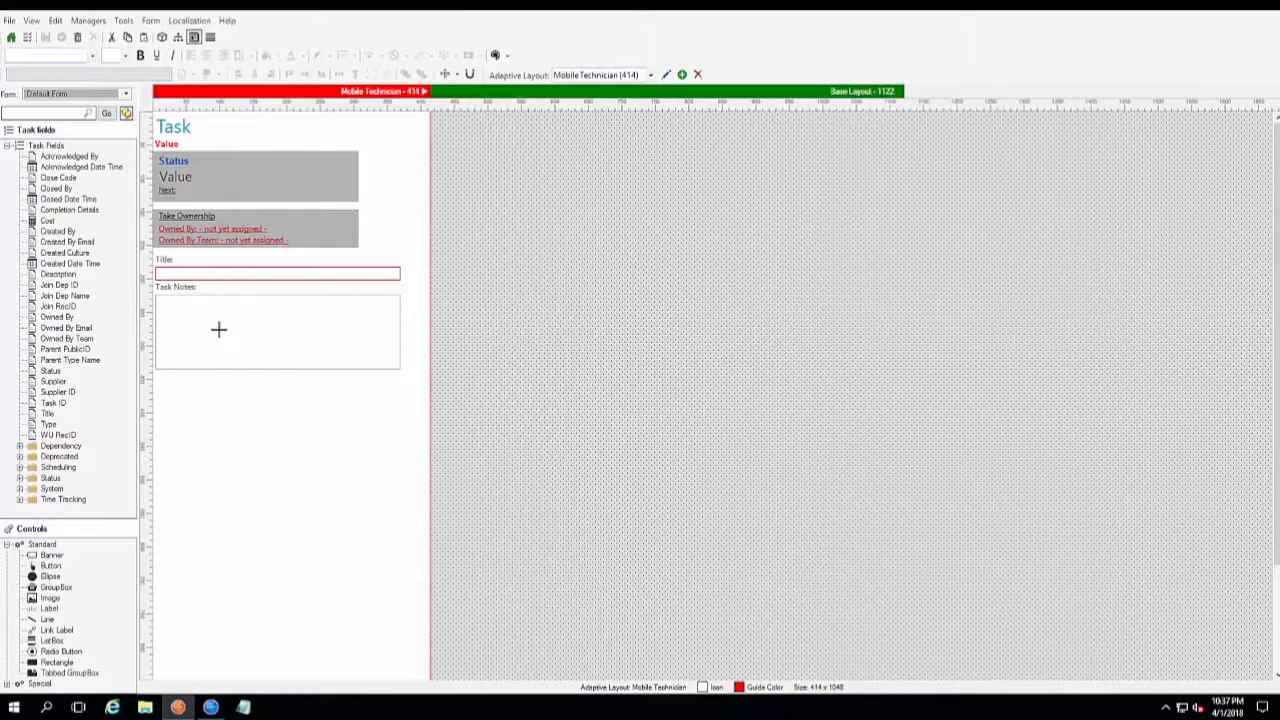
{"action": "mouse_move", "coordinate": [686, 134]}
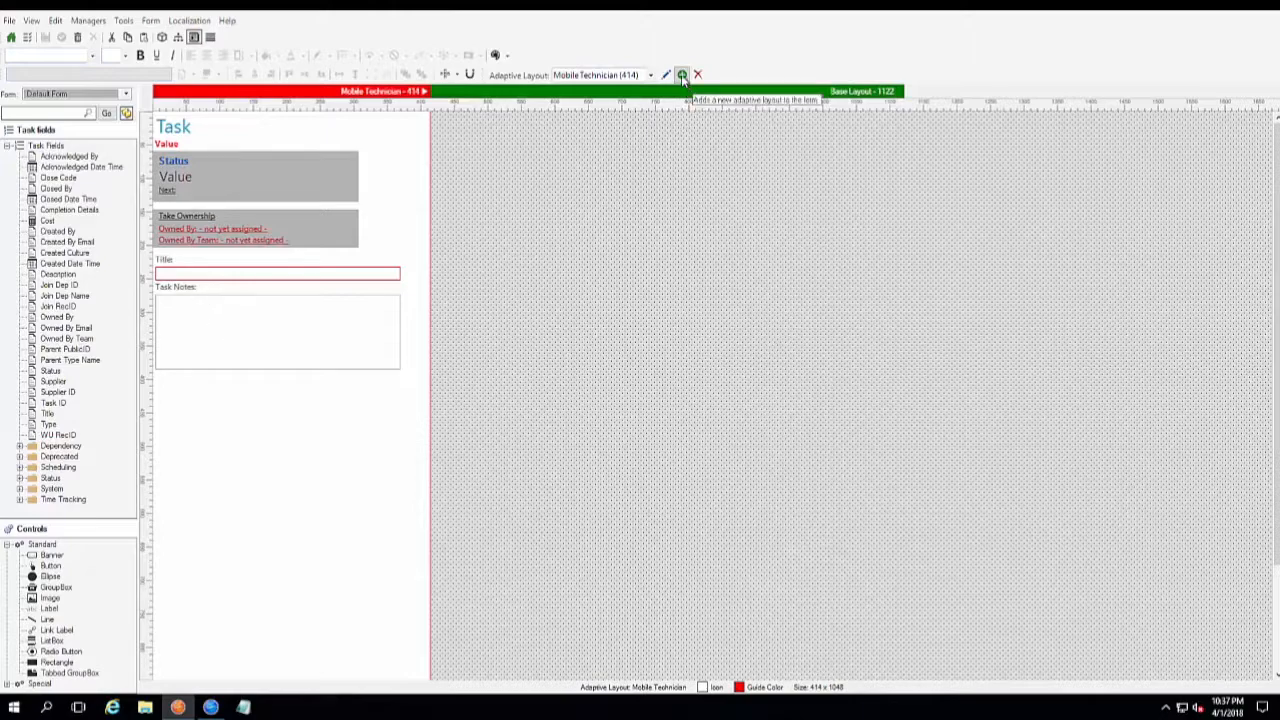
Start a new adaptive layout on the Task Default Form, showing the Create Layout dialog
{"action": "left_click", "coordinate": [682, 74]}
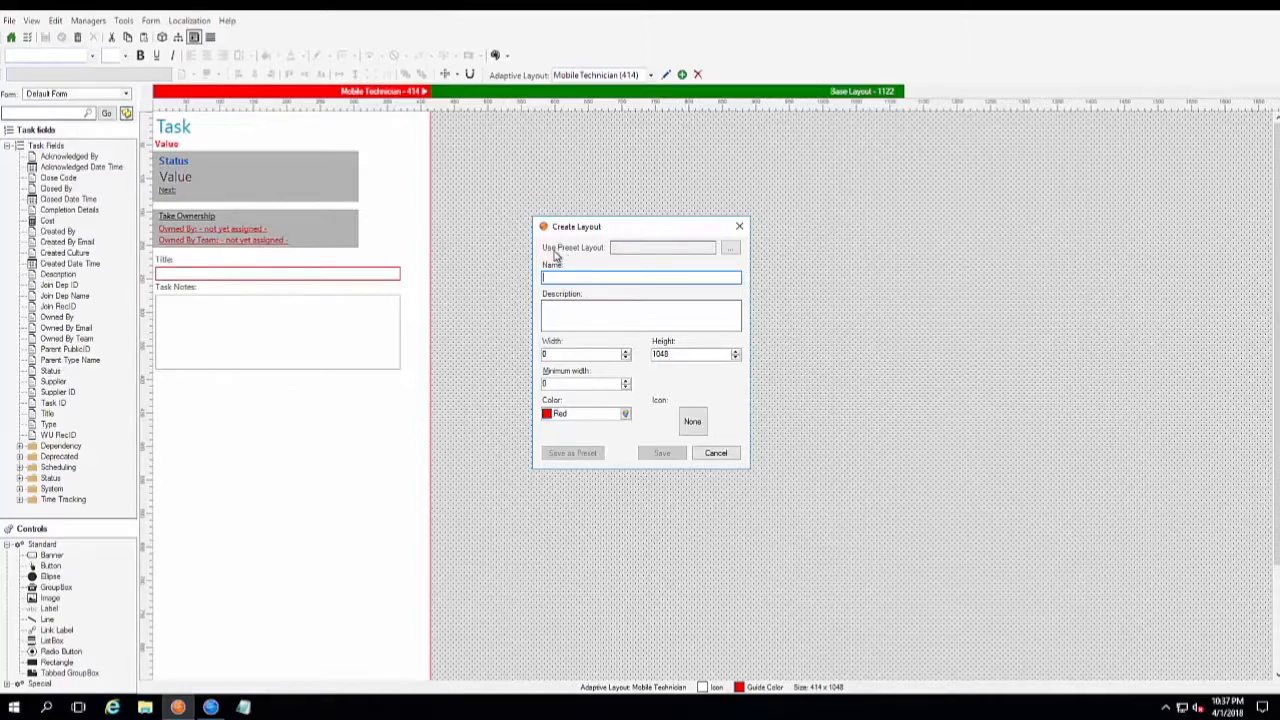
{"action": "mouse_move", "coordinate": [600, 252]}
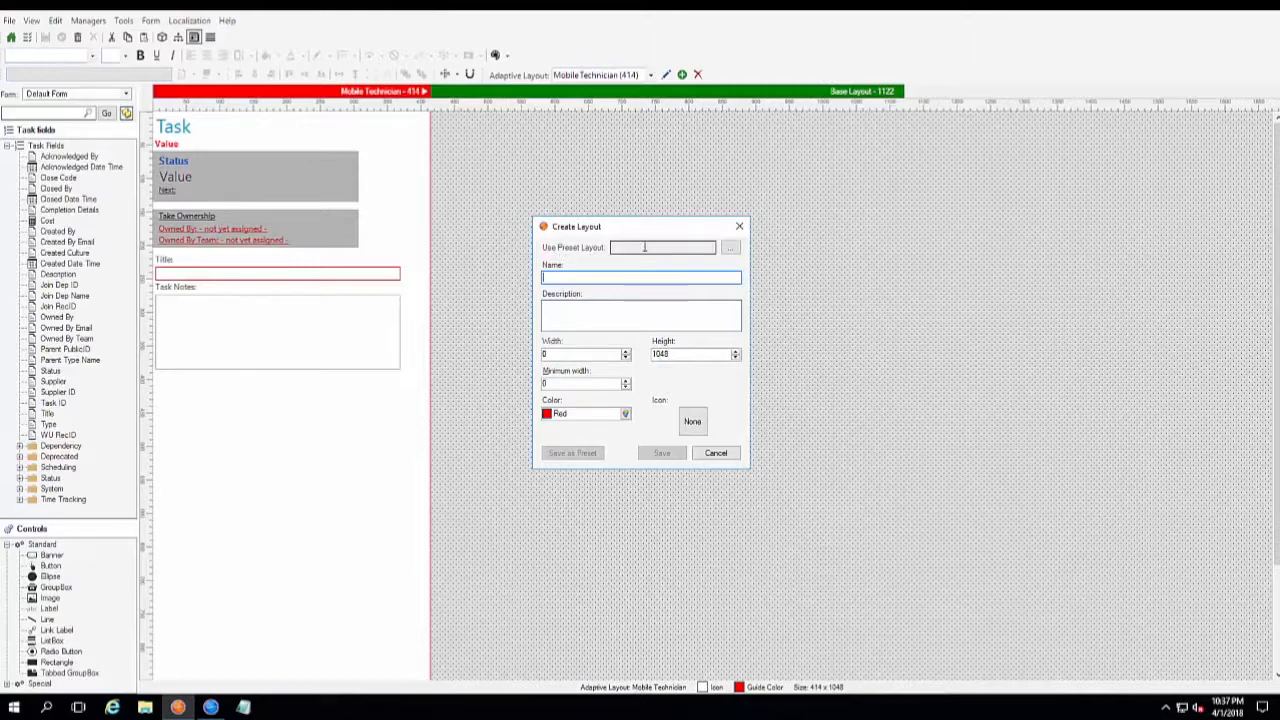
{"action": "mouse_move", "coordinate": [732, 248]}
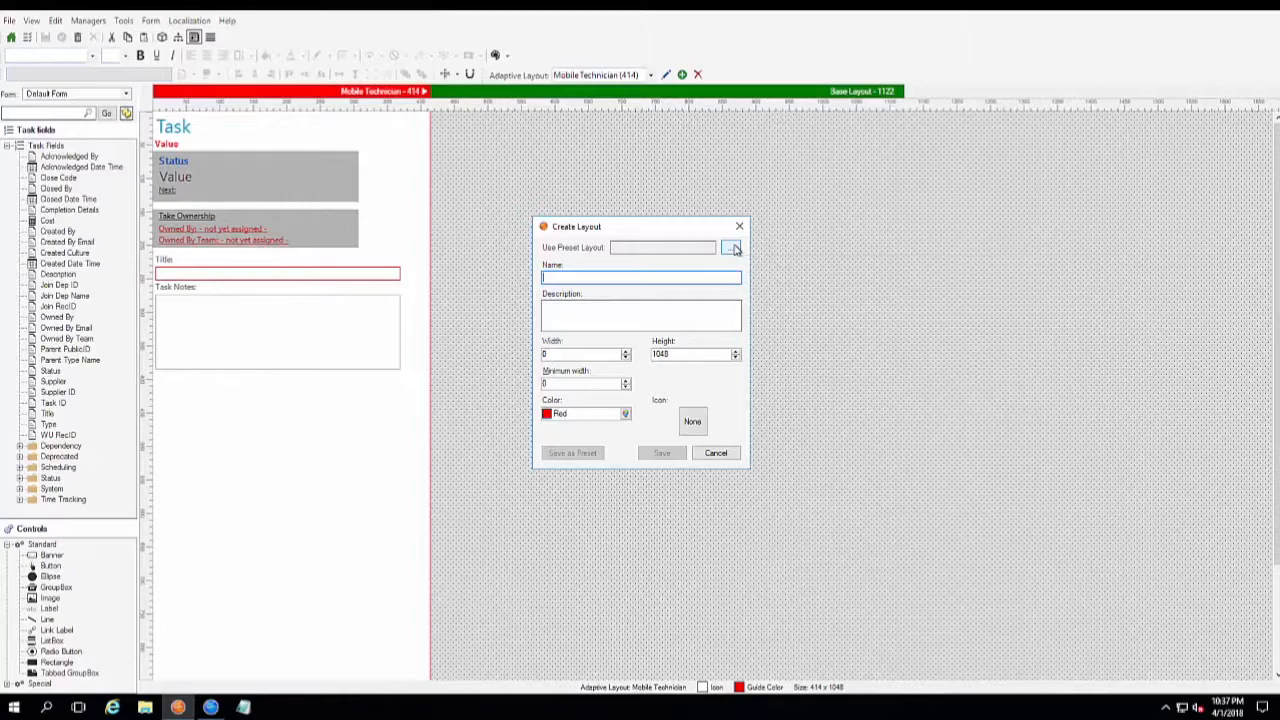
Browse the preset manager and choose the Mobile Technician preset among Embedded and Small
{"action": "left_click", "coordinate": [732, 248]}
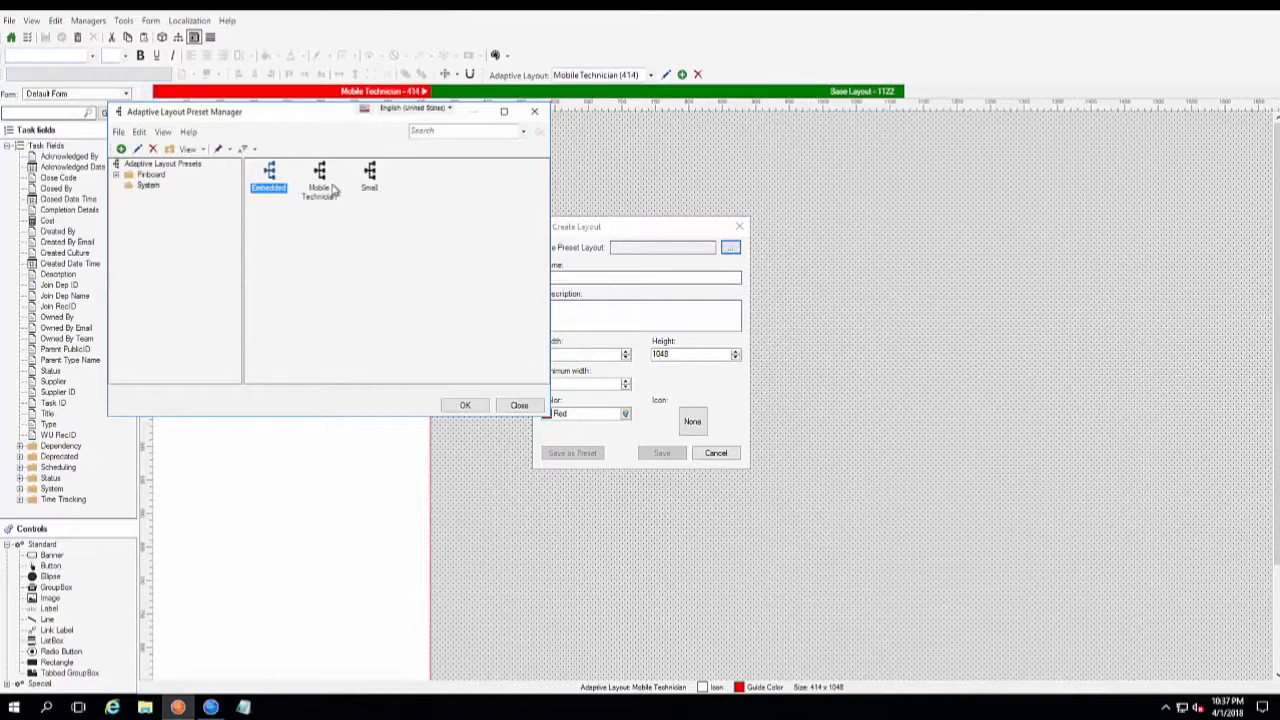
{"action": "left_click", "coordinate": [320, 180]}
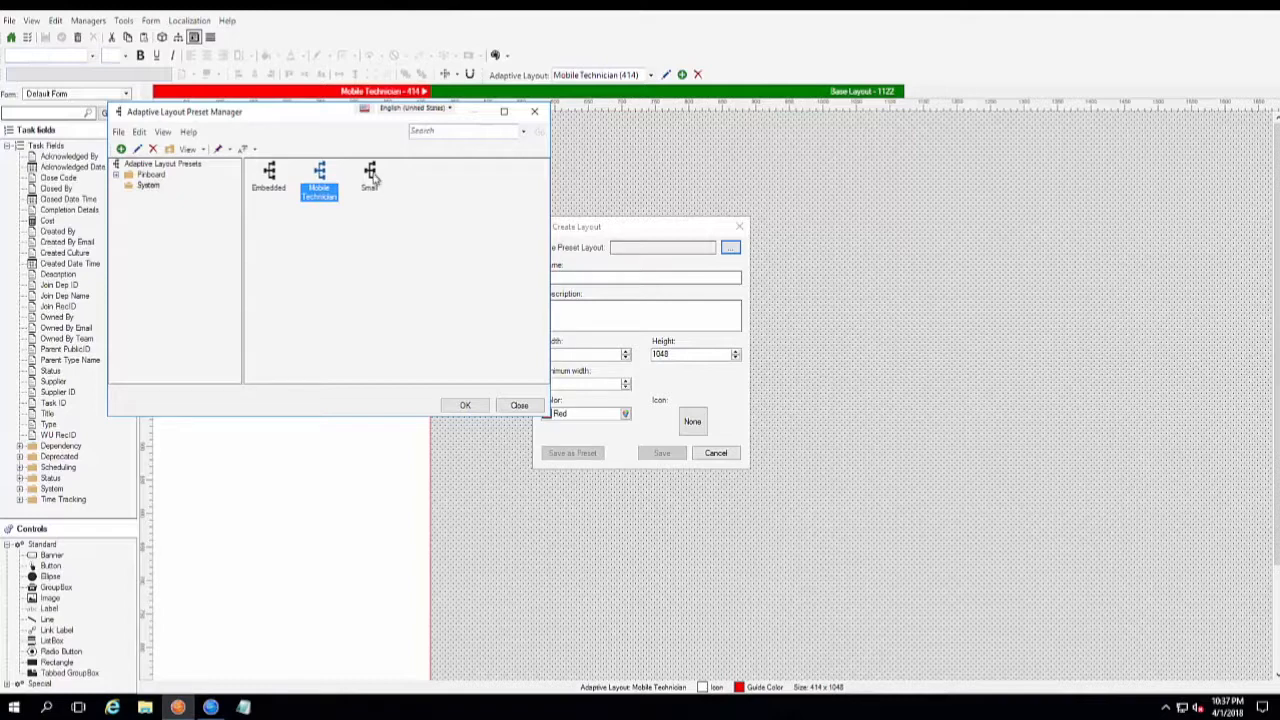
{"action": "mouse_move", "coordinate": [276, 180]}
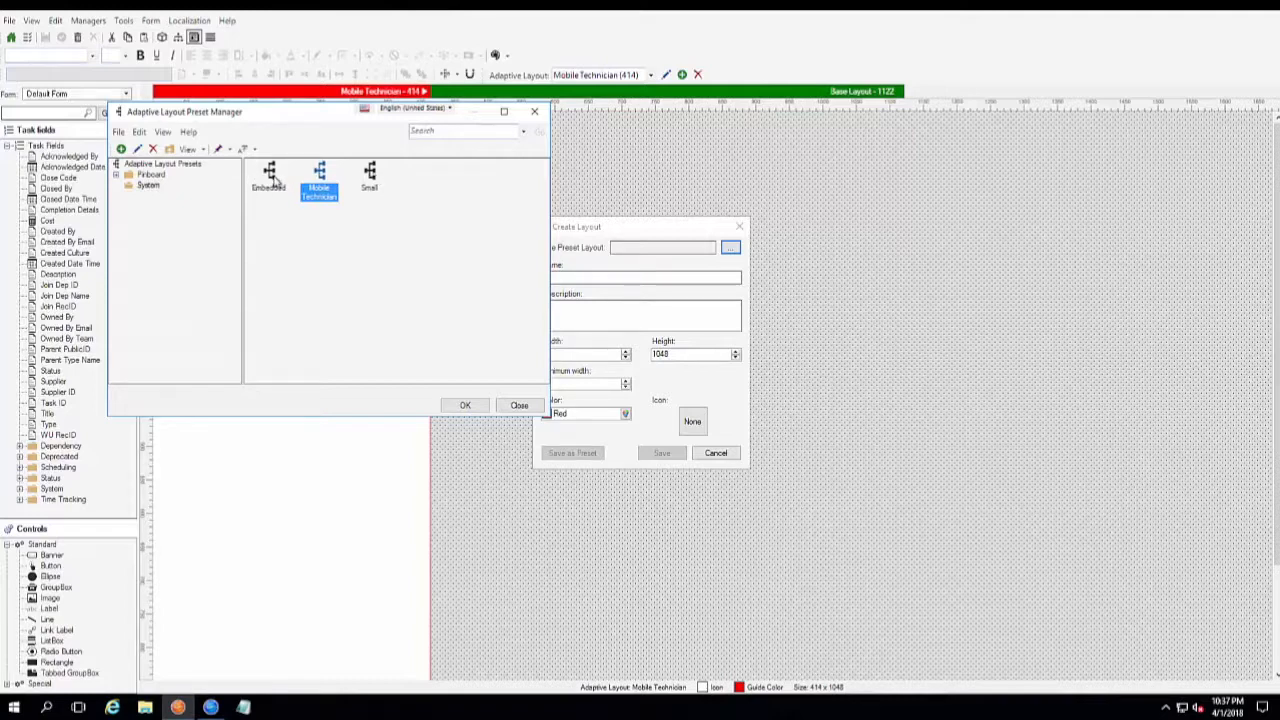